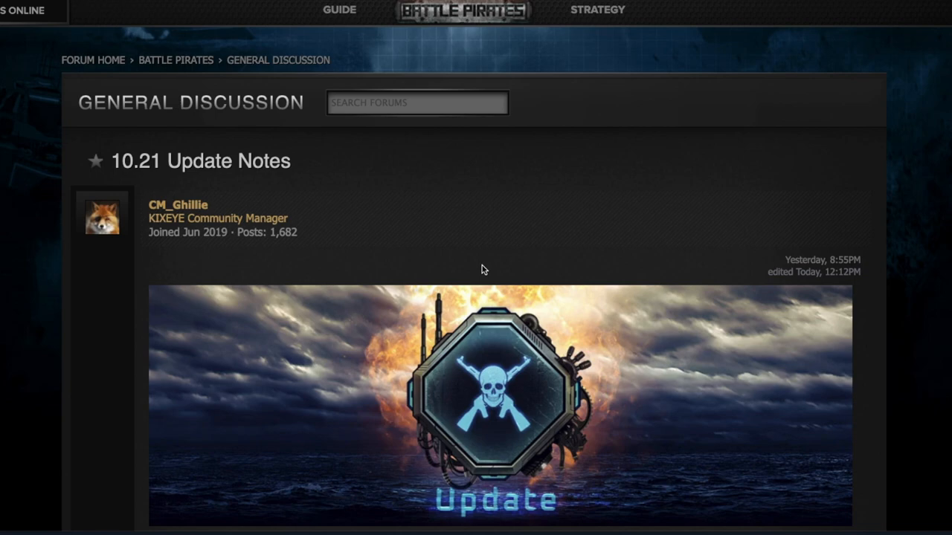
{"action": "mouse_move", "coordinate": [419, 330]}
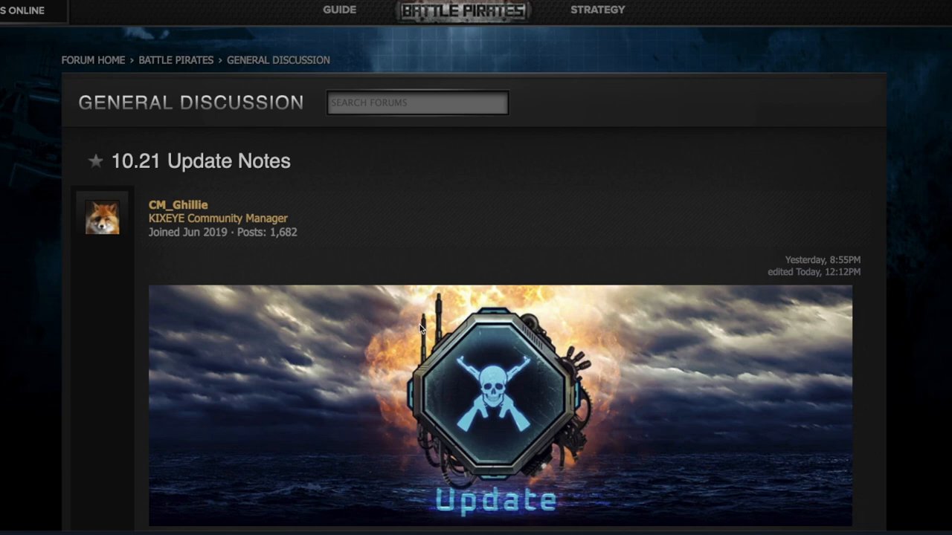
- Scroll past the banner and reminders to the Content Changes and May Forsaken Mission events
{"action": "scroll", "scroll_direction": "down", "scroll_amount": 3}
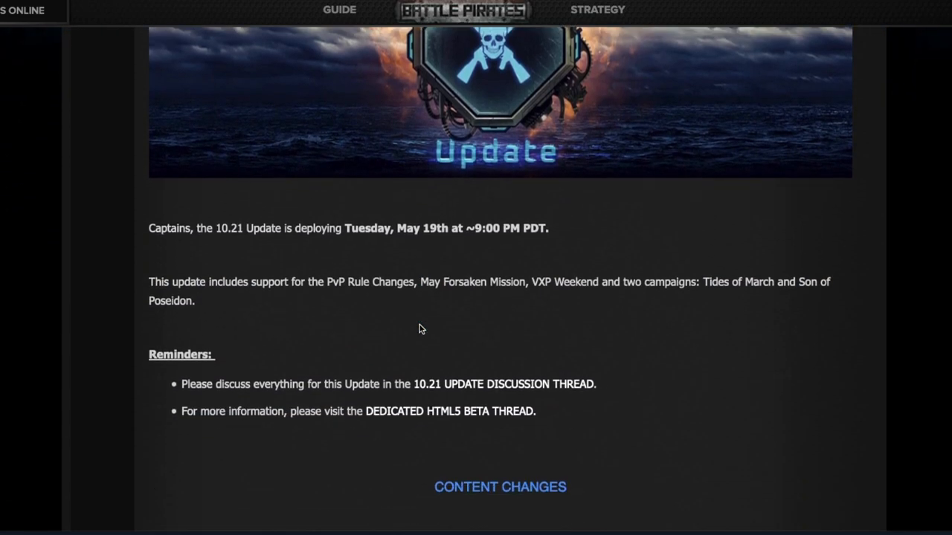
{"action": "mouse_move", "coordinate": [428, 327]}
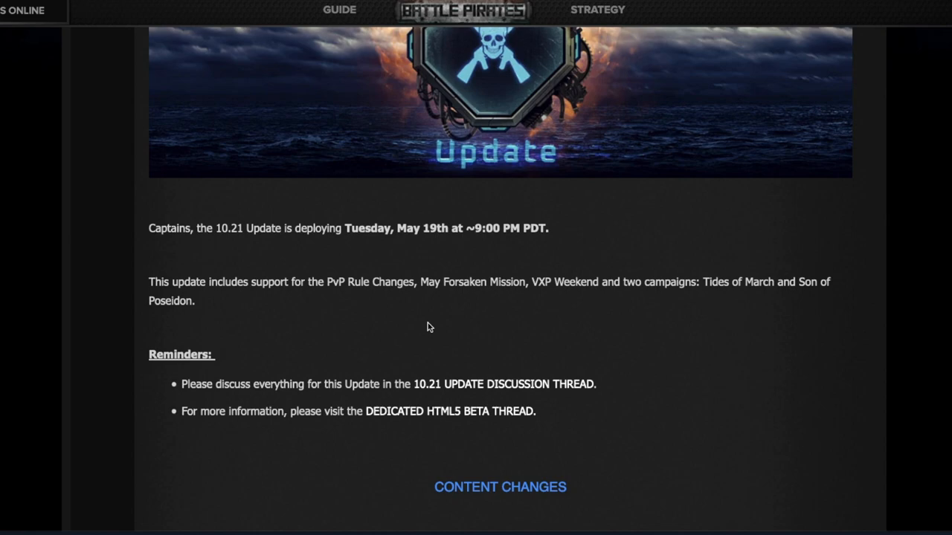
{"action": "scroll", "scroll_direction": "down", "scroll_amount": 3}
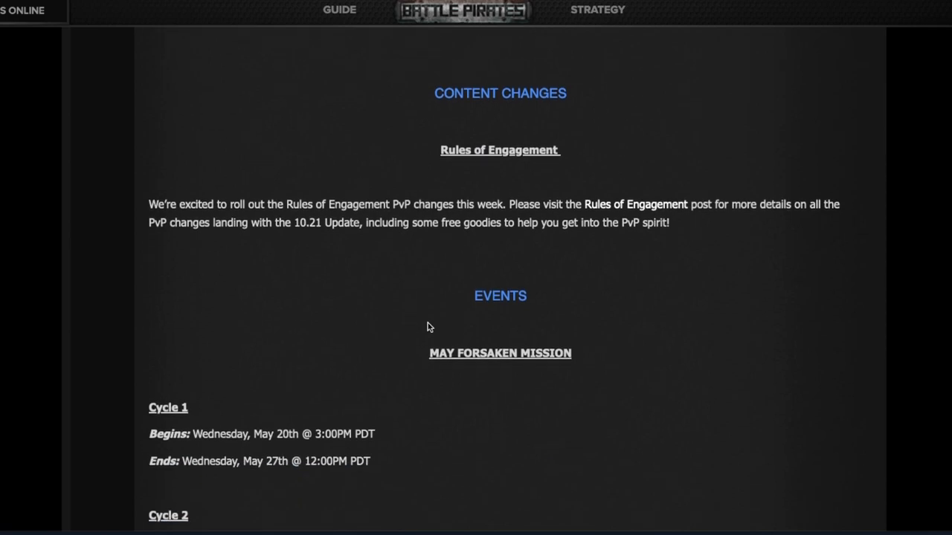
{"action": "mouse_move", "coordinate": [544, 202]}
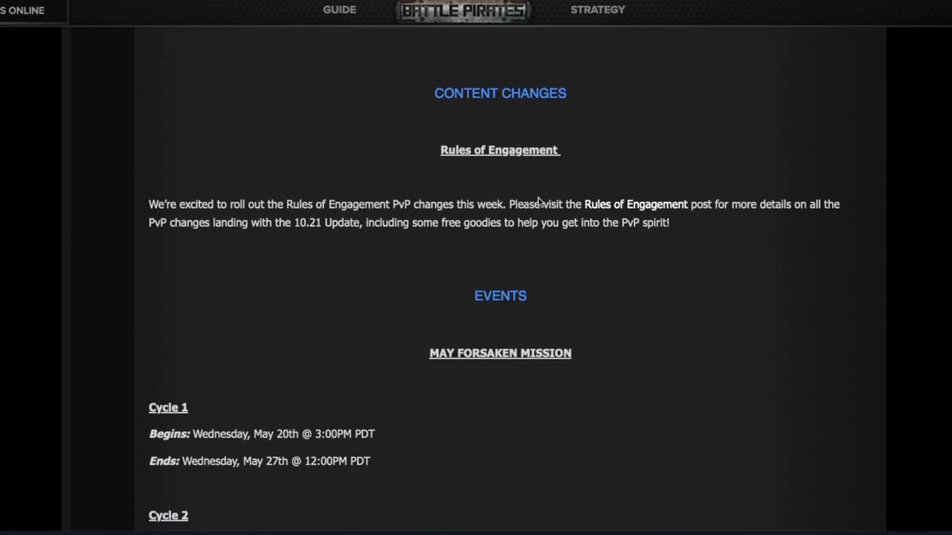
- Scroll to the three May Forsaken Mission cycle dates and the briefing-release note
{"action": "scroll", "scroll_direction": "down", "scroll_amount": 3}
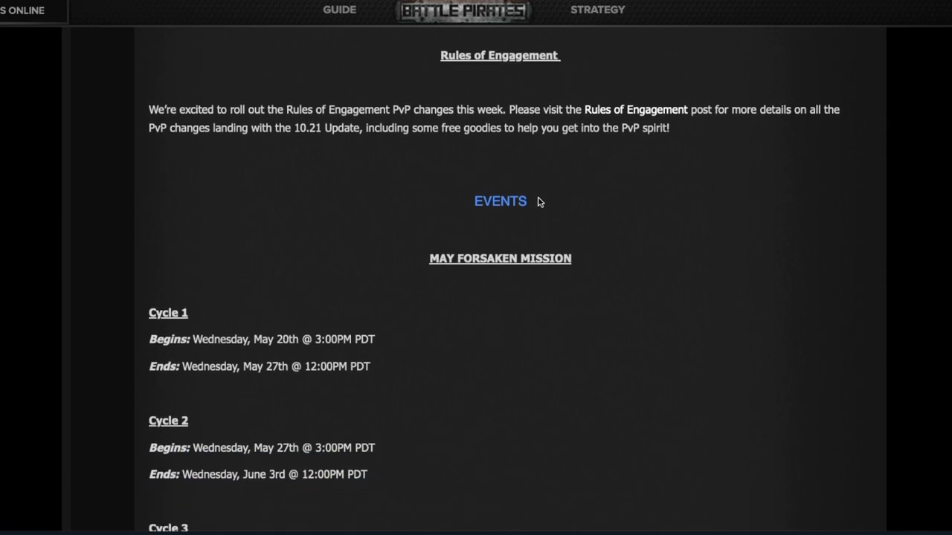
{"action": "scroll", "scroll_direction": "down", "scroll_amount": 3}
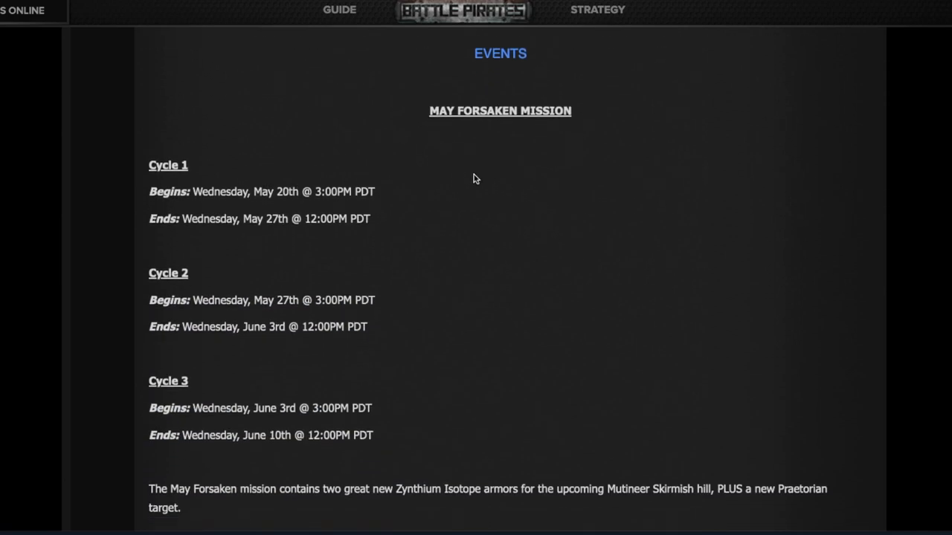
{"action": "mouse_move", "coordinate": [470, 125]}
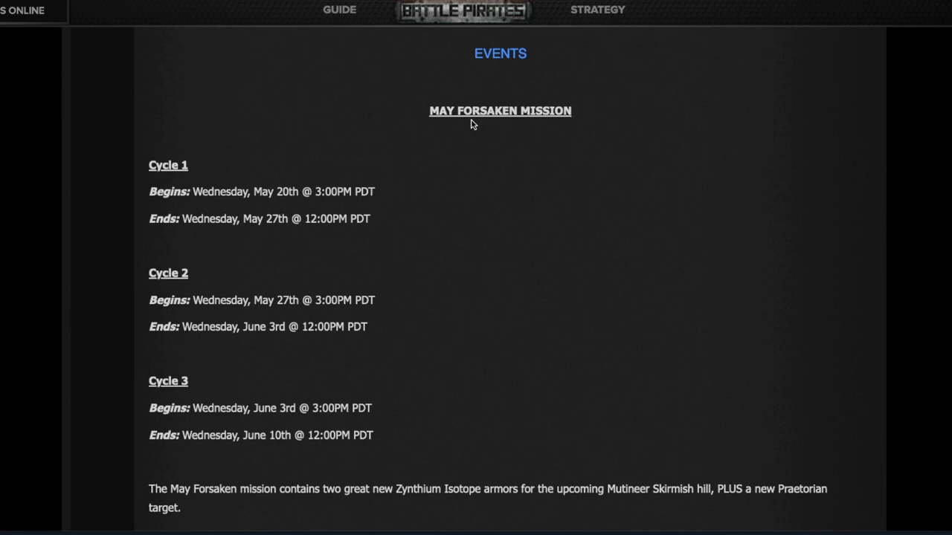
{"action": "mouse_move", "coordinate": [134, 241]}
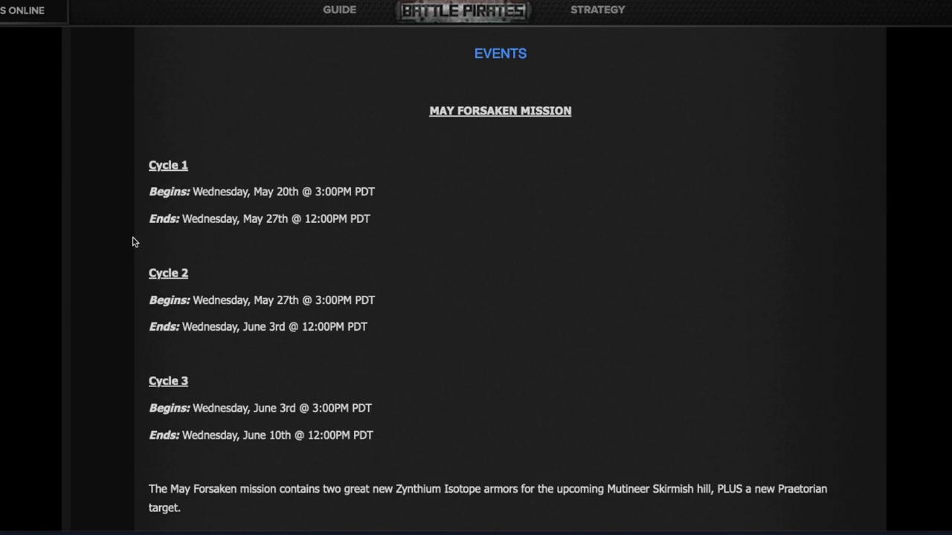
{"action": "mouse_move", "coordinate": [237, 226]}
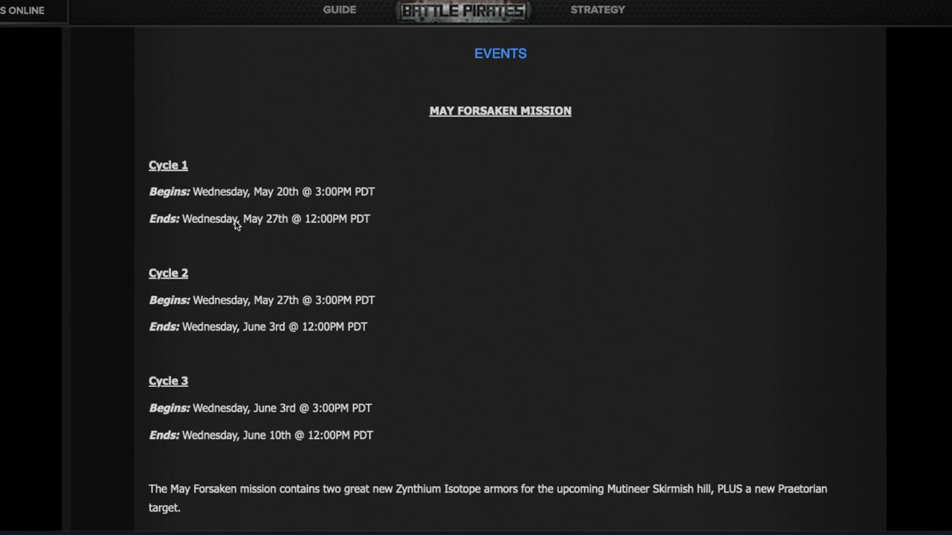
{"action": "mouse_move", "coordinate": [288, 204]}
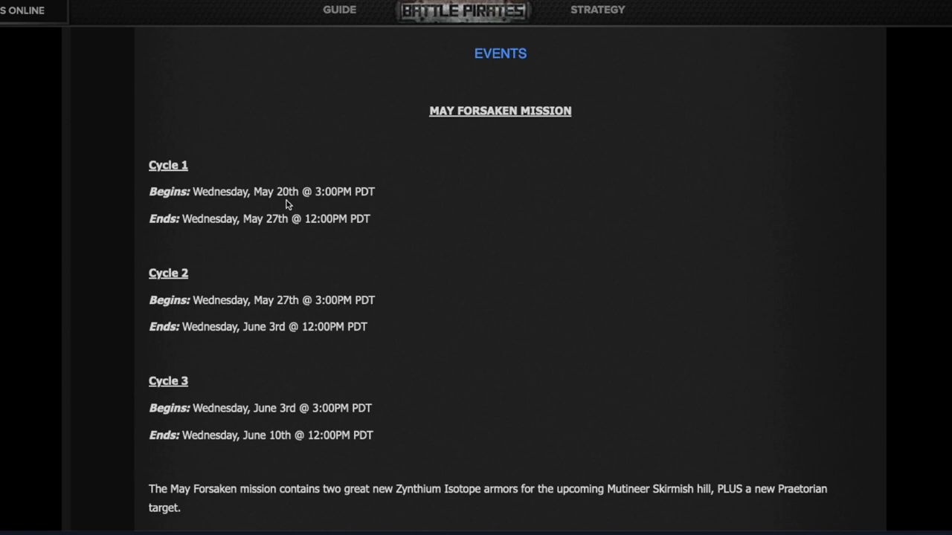
{"action": "mouse_move", "coordinate": [468, 389]}
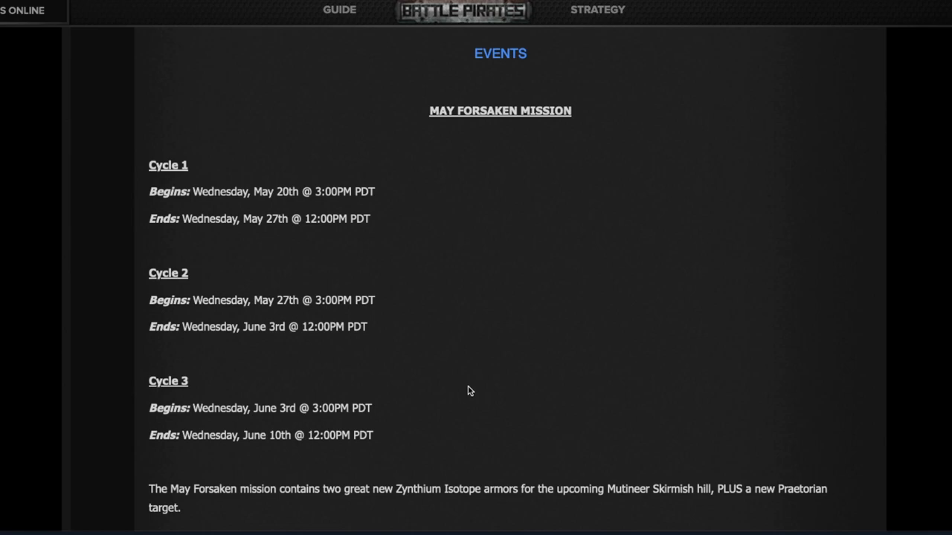
{"action": "scroll", "scroll_direction": "down", "scroll_amount": 3}
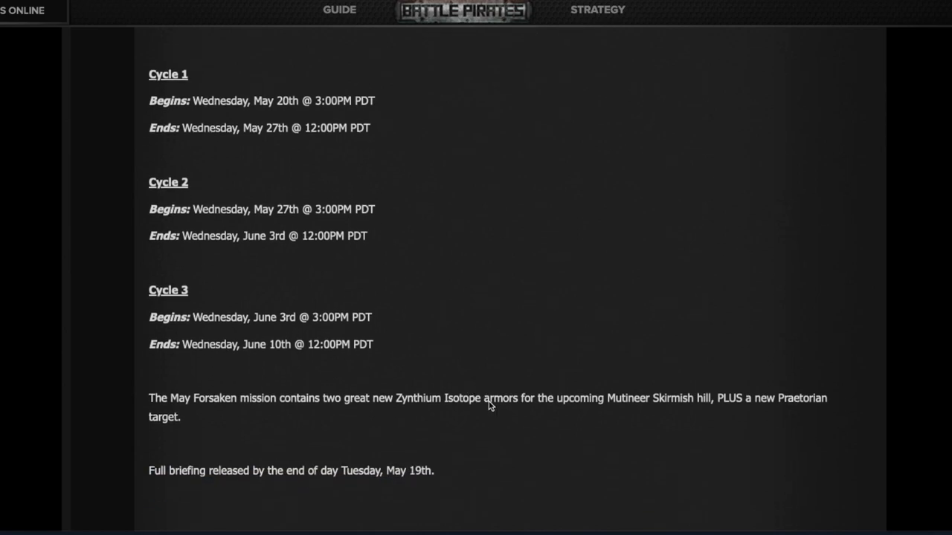
{"action": "mouse_move", "coordinate": [651, 409]}
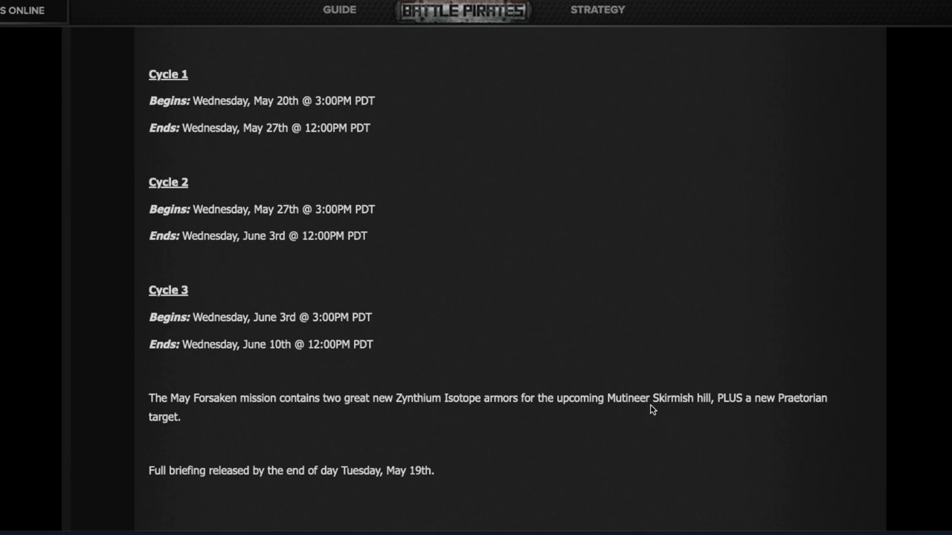
{"action": "mouse_move", "coordinate": [669, 405]}
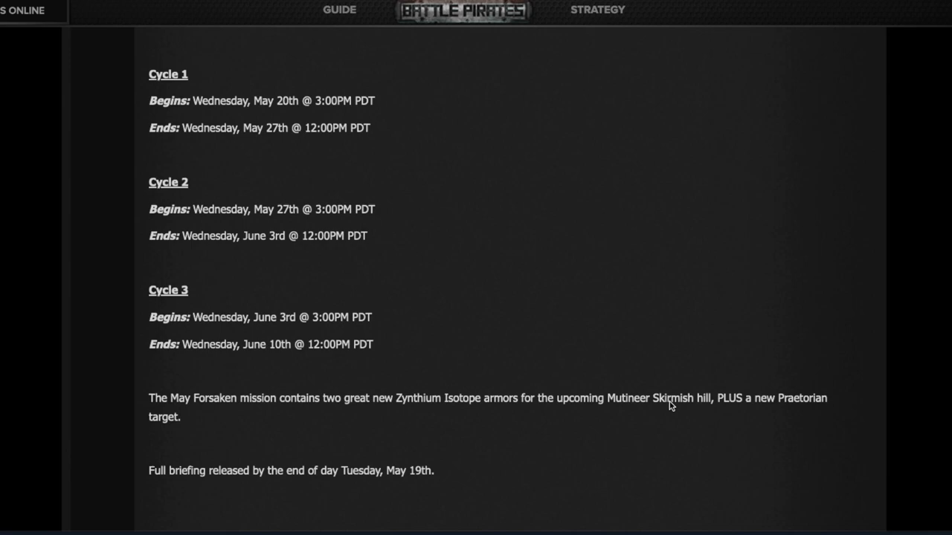
- Scroll through the Zynthium Isotope ZX-2 and ZCT-2 armor cards, then back to the notable-changes list and reminder
{"action": "scroll", "scroll_direction": "down", "scroll_amount": 3}
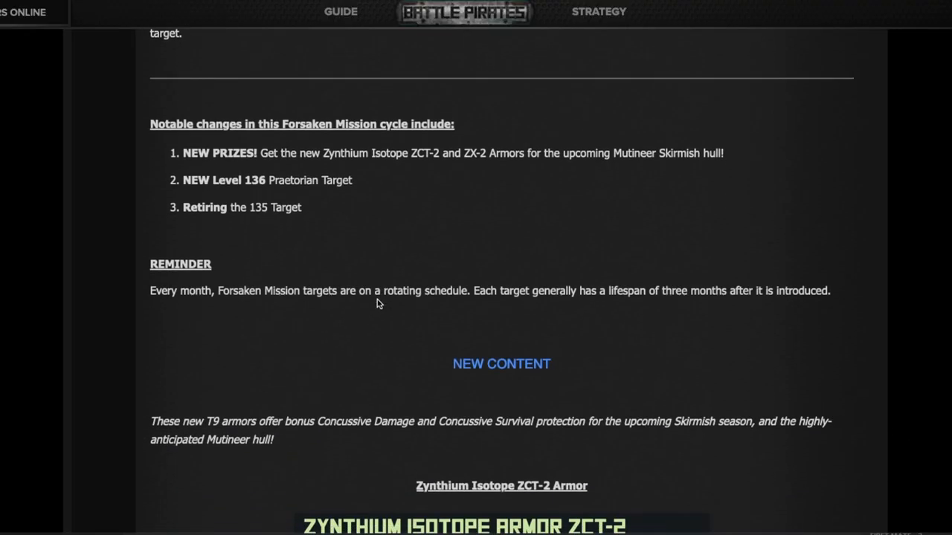
{"action": "mouse_move", "coordinate": [435, 166]}
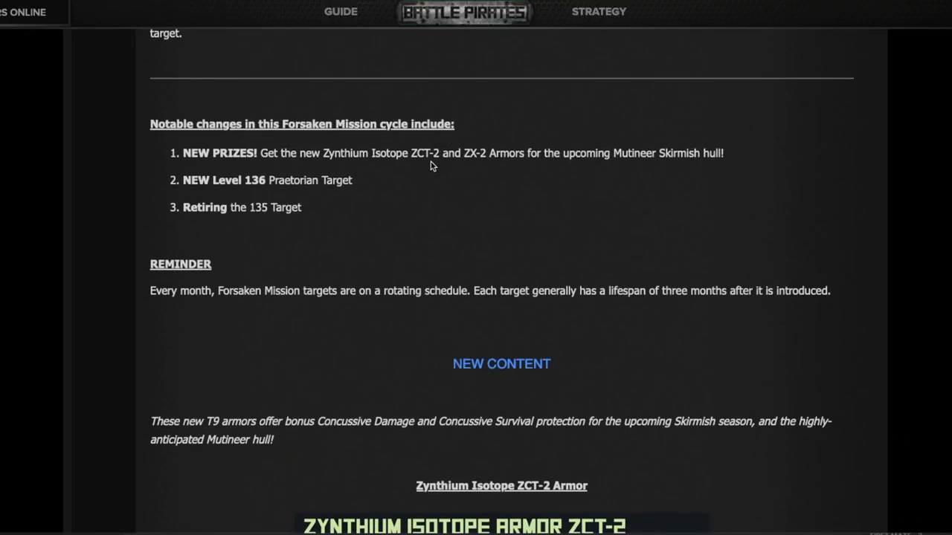
{"action": "mouse_move", "coordinate": [468, 167]}
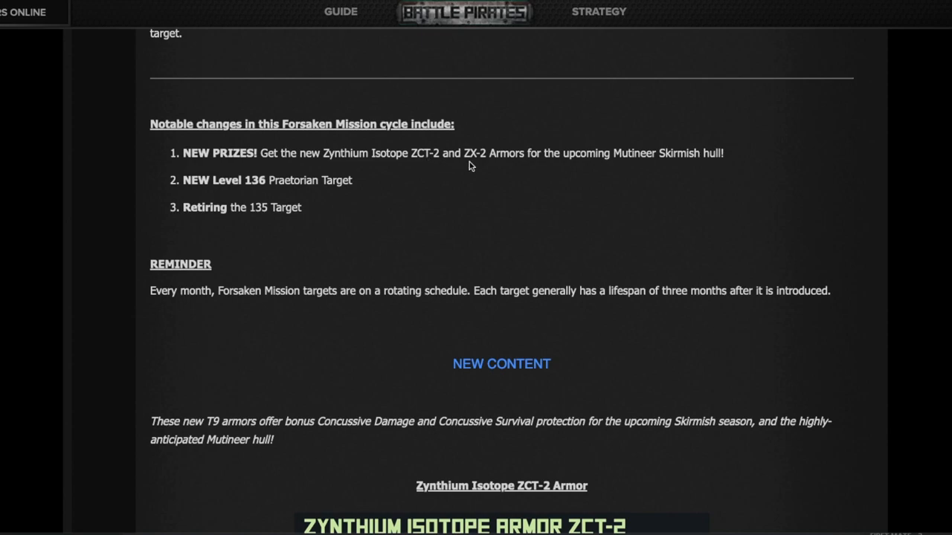
{"action": "scroll", "scroll_direction": "down", "scroll_amount": 3}
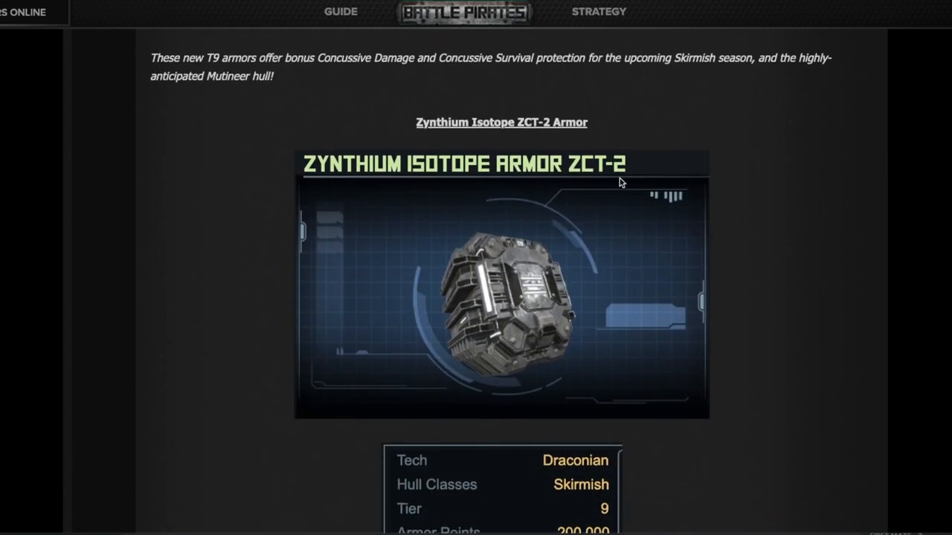
{"action": "scroll", "scroll_direction": "down", "scroll_amount": 3}
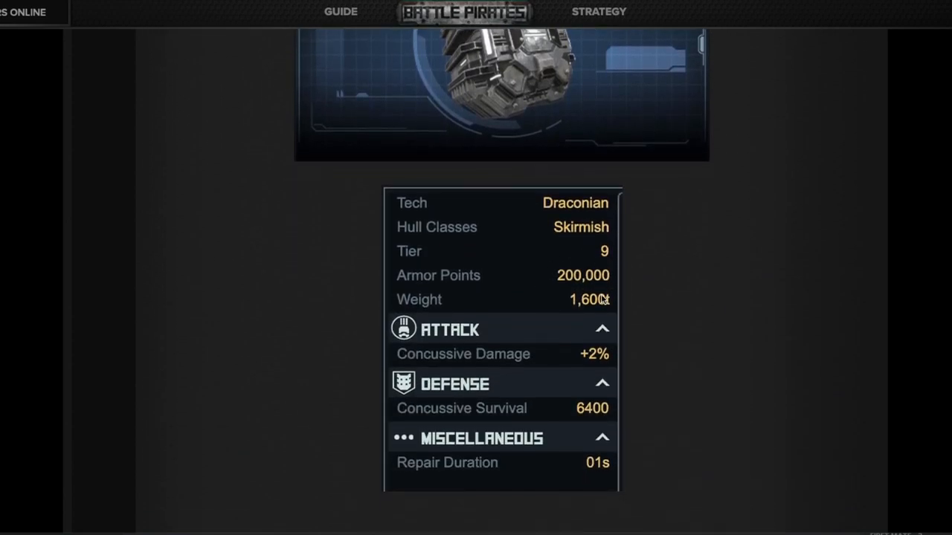
{"action": "mouse_move", "coordinate": [476, 364]}
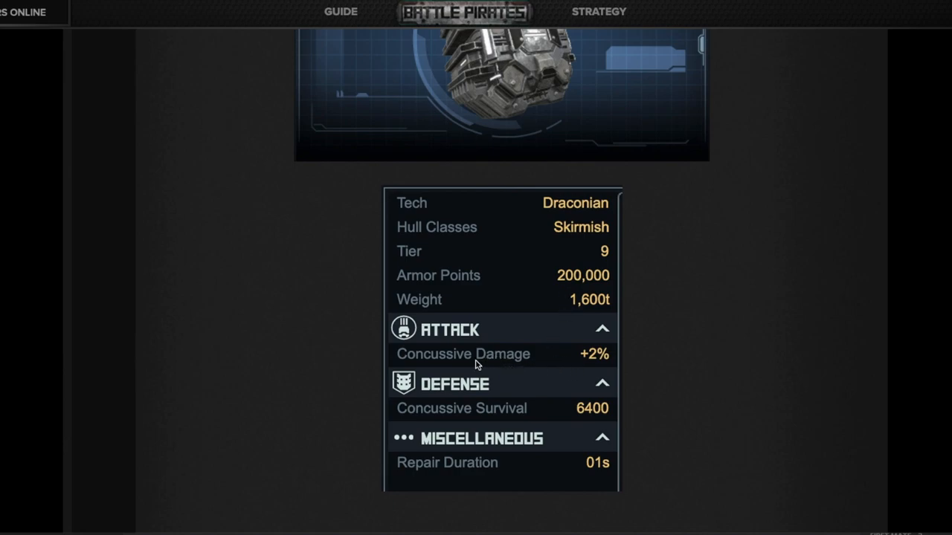
{"action": "mouse_move", "coordinate": [553, 370]}
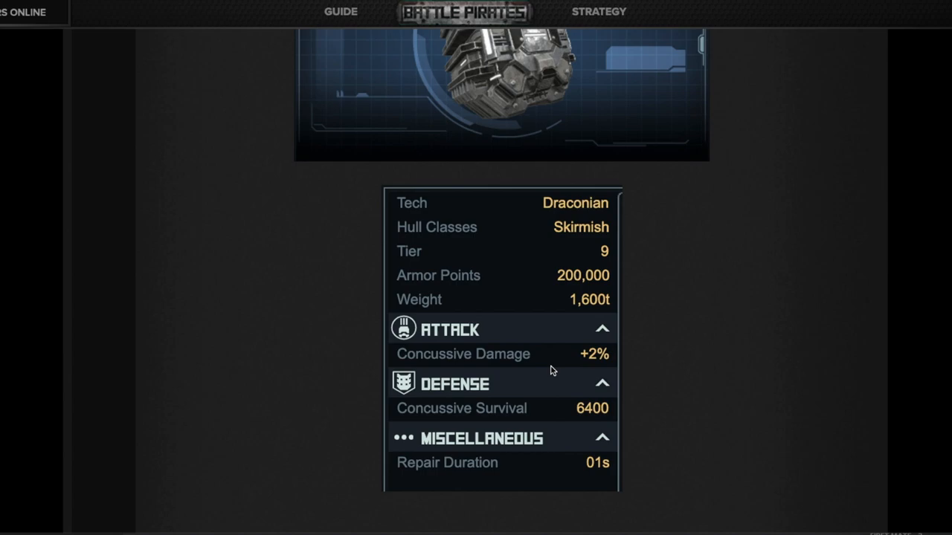
{"action": "mouse_move", "coordinate": [612, 346]}
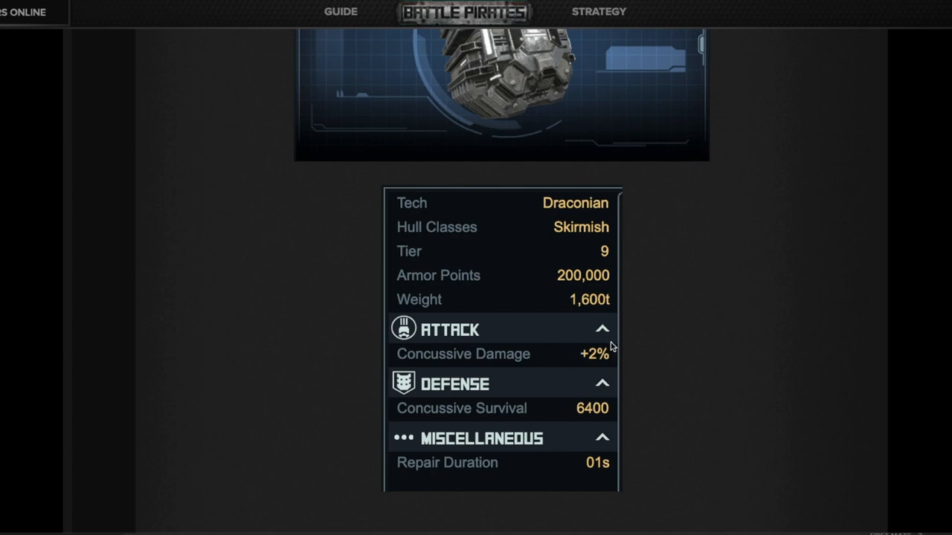
{"action": "mouse_move", "coordinate": [588, 413]}
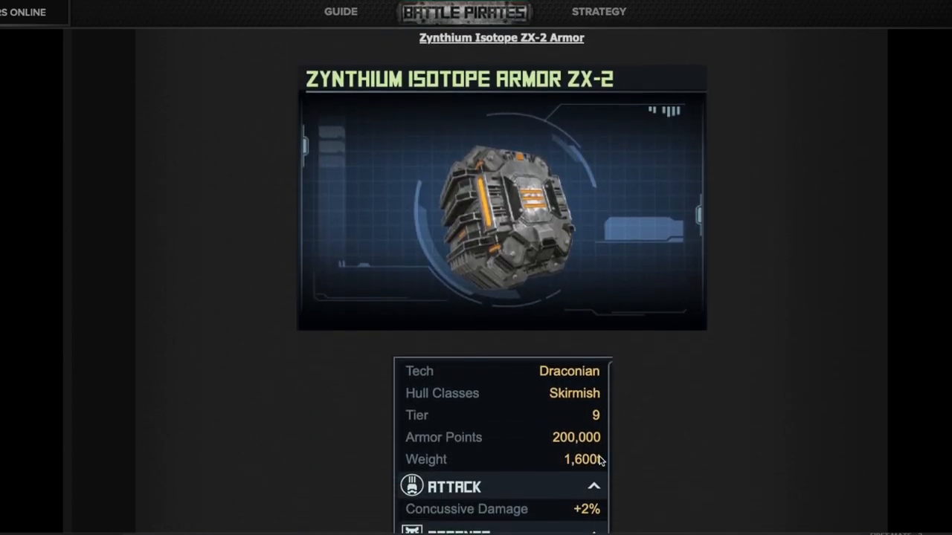
{"action": "scroll", "scroll_direction": "down", "scroll_amount": 3}
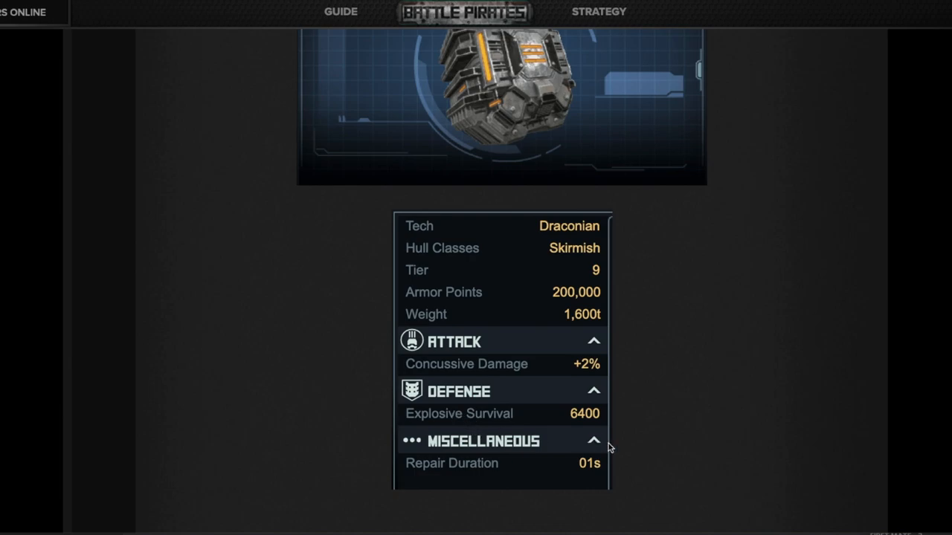
{"action": "scroll", "scroll_direction": "down", "scroll_amount": 3}
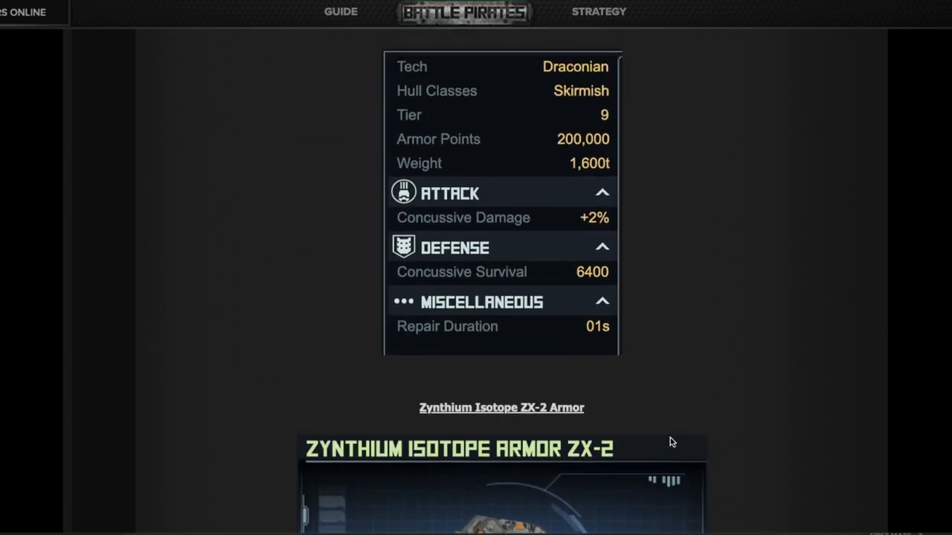
{"action": "scroll", "scroll_direction": "up", "scroll_amount": 3}
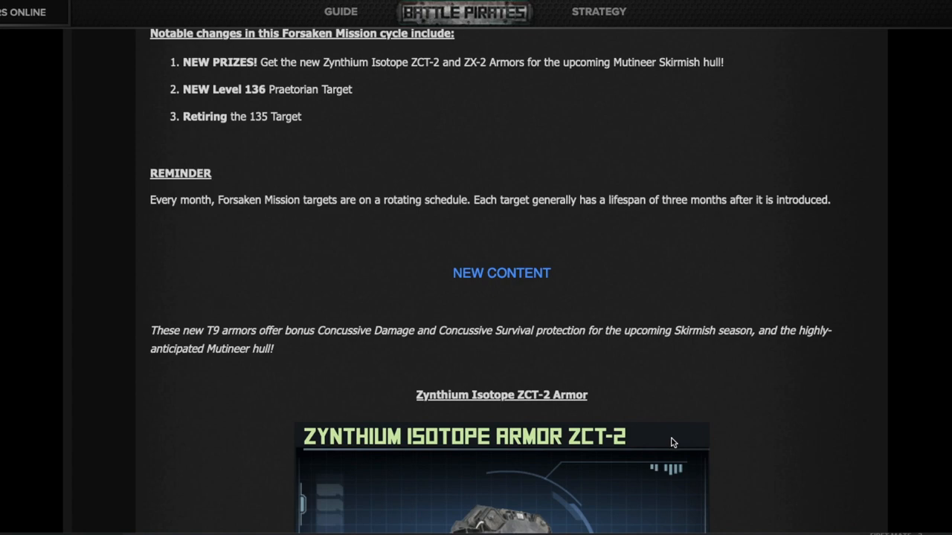
{"action": "scroll", "scroll_direction": "up", "scroll_amount": 3}
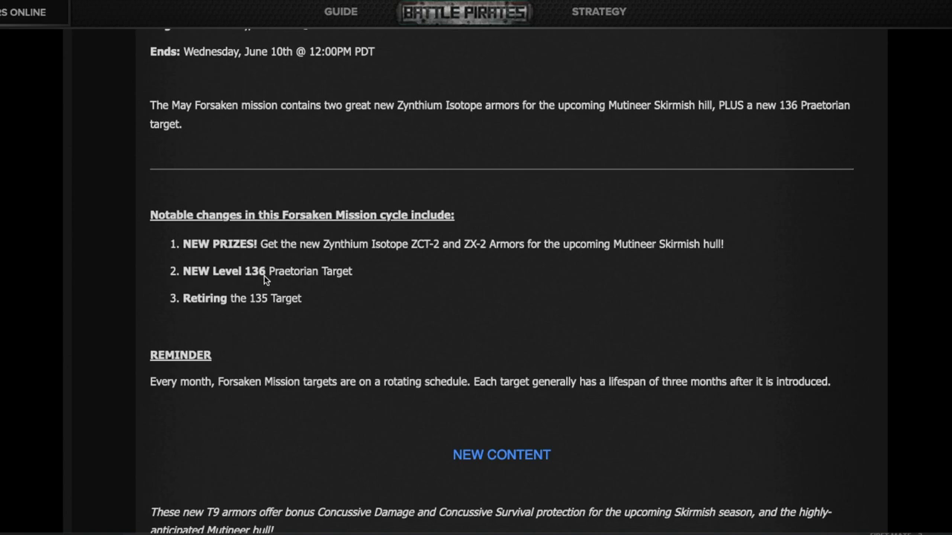
{"action": "mouse_move", "coordinate": [254, 306]}
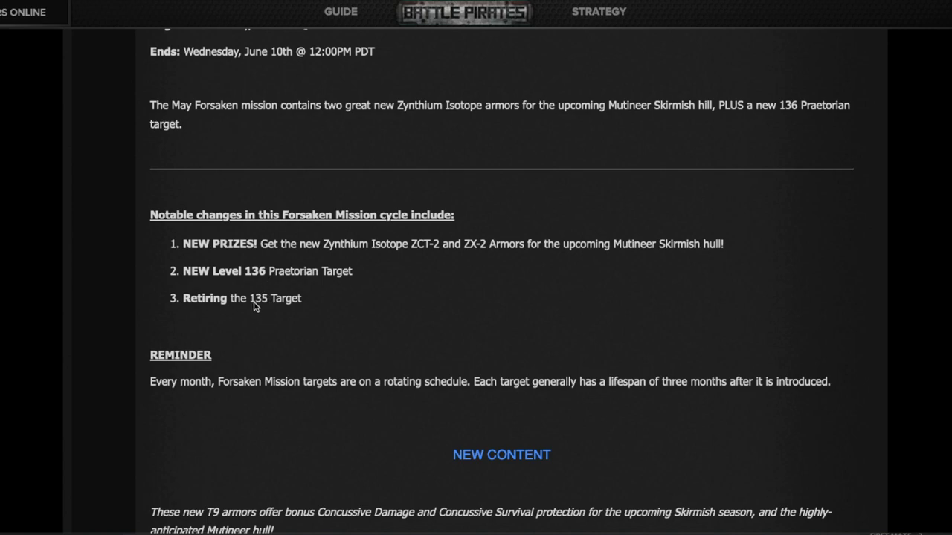
- Scroll through the Forsaken Mission targets and T9 prize table to the Tides of March prize packs
{"action": "scroll", "scroll_direction": "down", "scroll_amount": 3}
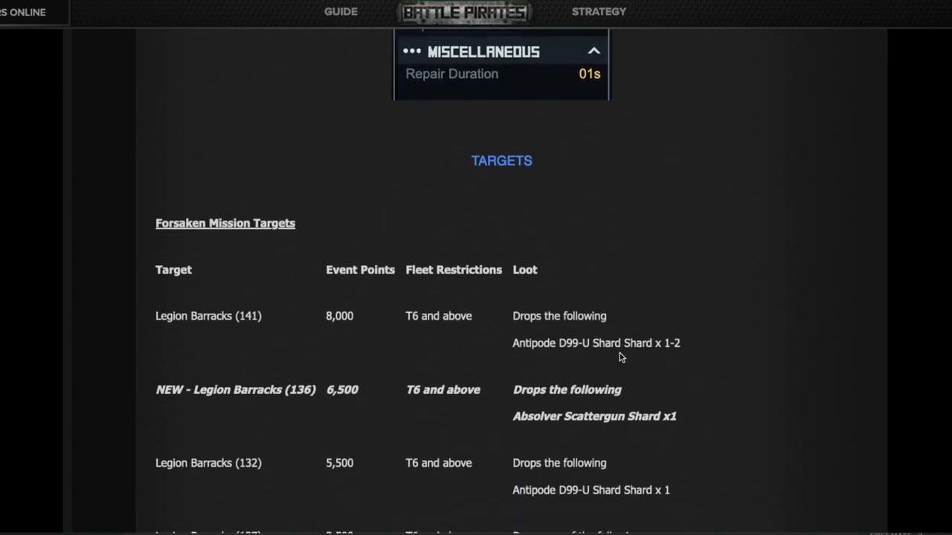
{"action": "scroll", "scroll_direction": "down", "scroll_amount": 3}
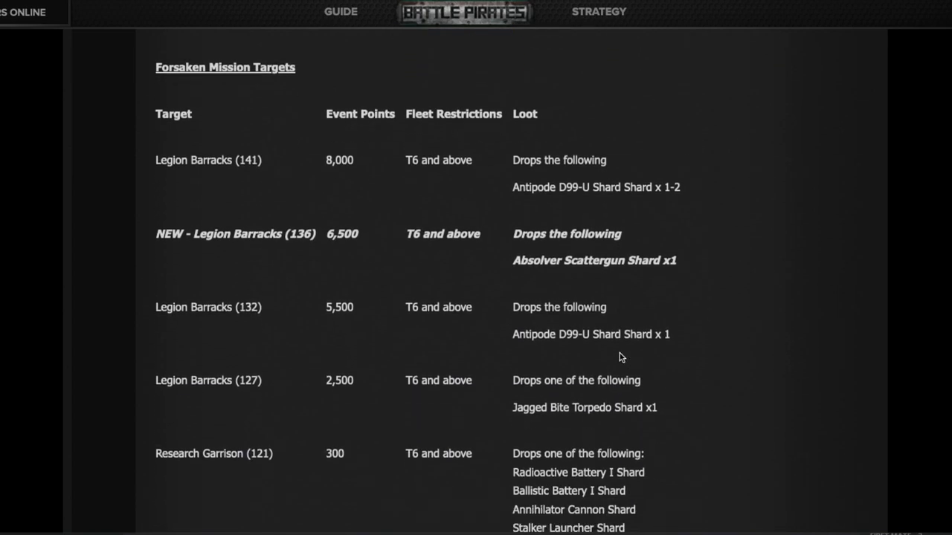
{"action": "mouse_move", "coordinate": [246, 181]}
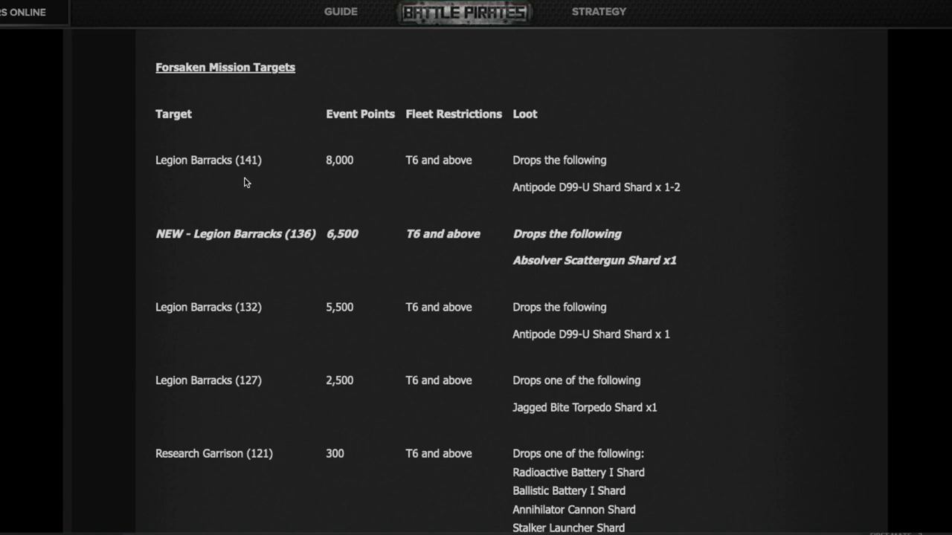
{"action": "mouse_move", "coordinate": [293, 227]}
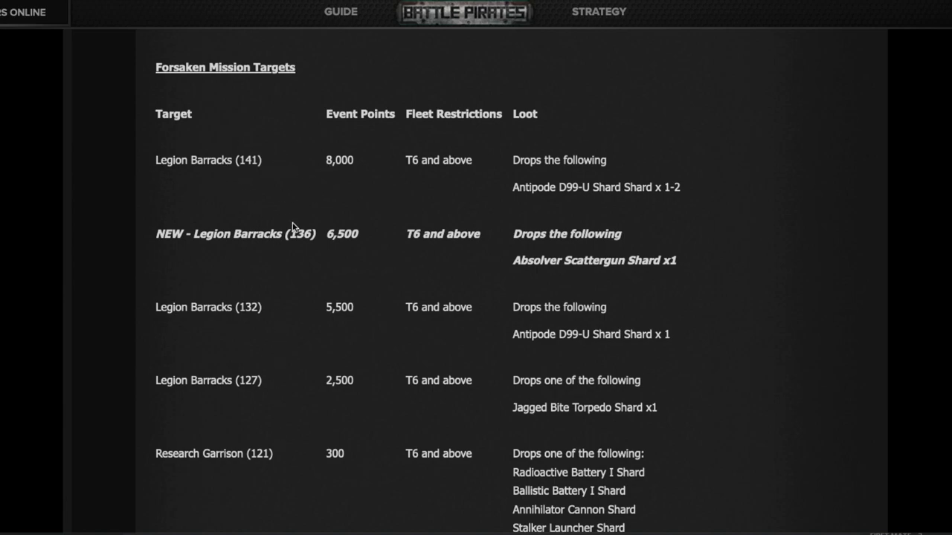
{"action": "mouse_move", "coordinate": [354, 339]}
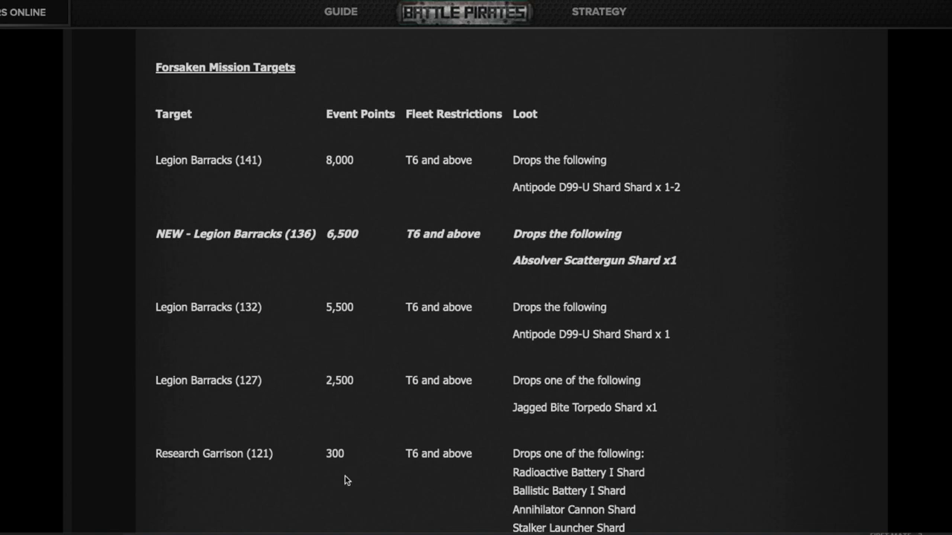
{"action": "scroll", "scroll_direction": "up", "scroll_amount": 3}
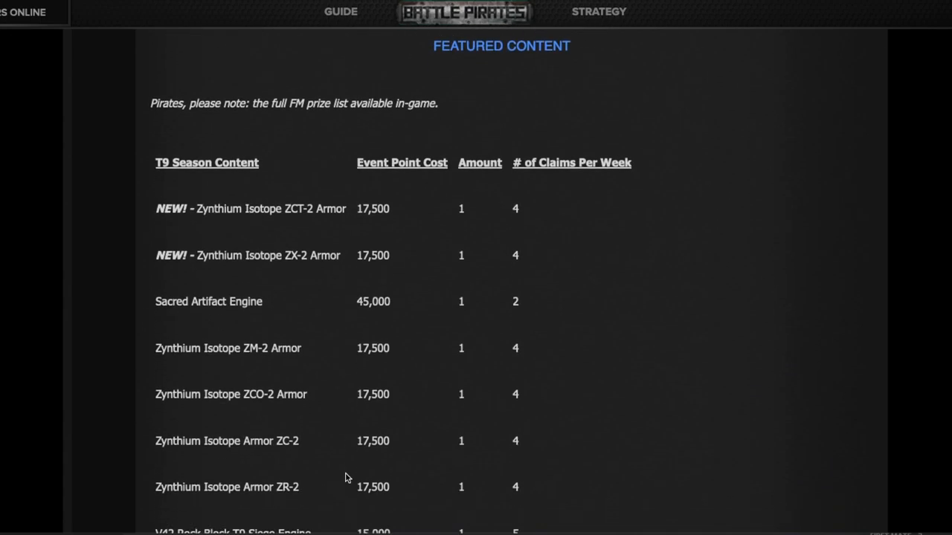
{"action": "scroll", "scroll_direction": "down", "scroll_amount": 3}
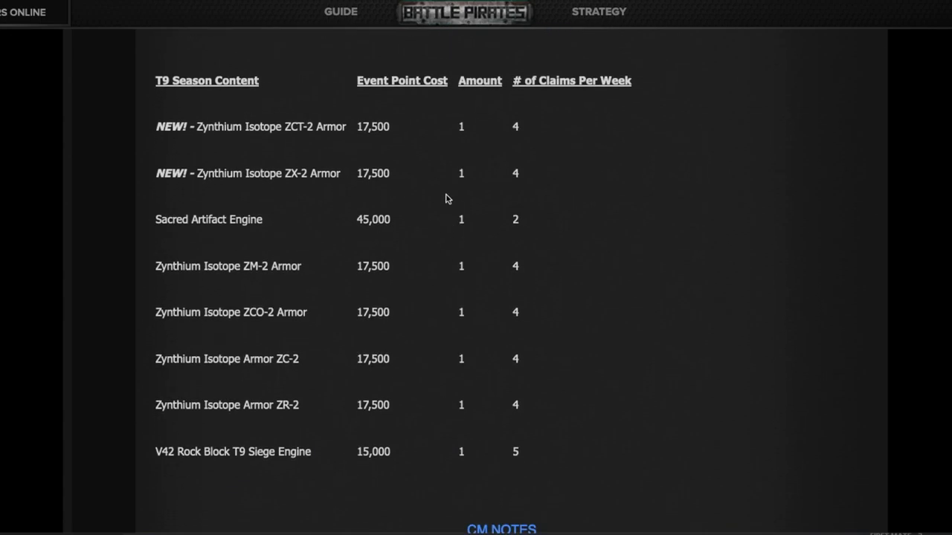
{"action": "mouse_move", "coordinate": [379, 126]}
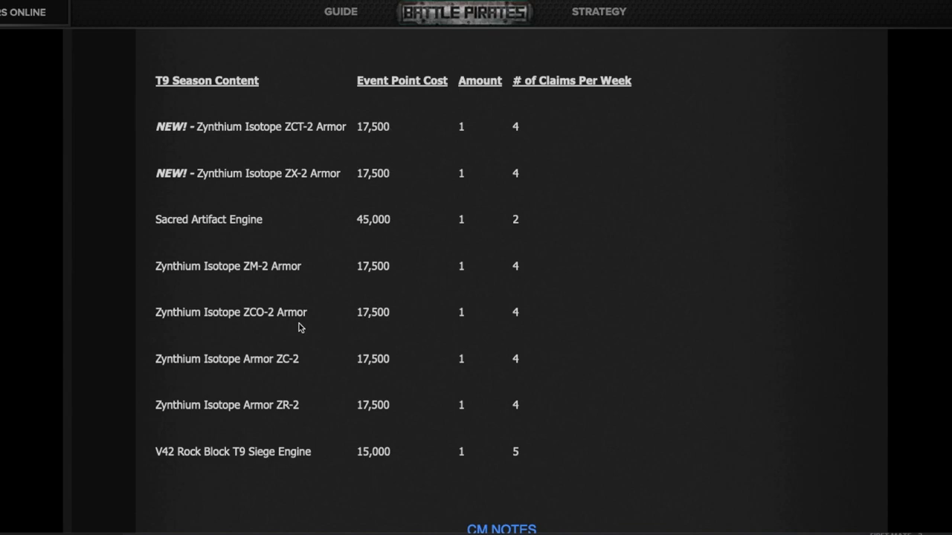
{"action": "mouse_move", "coordinate": [256, 324]}
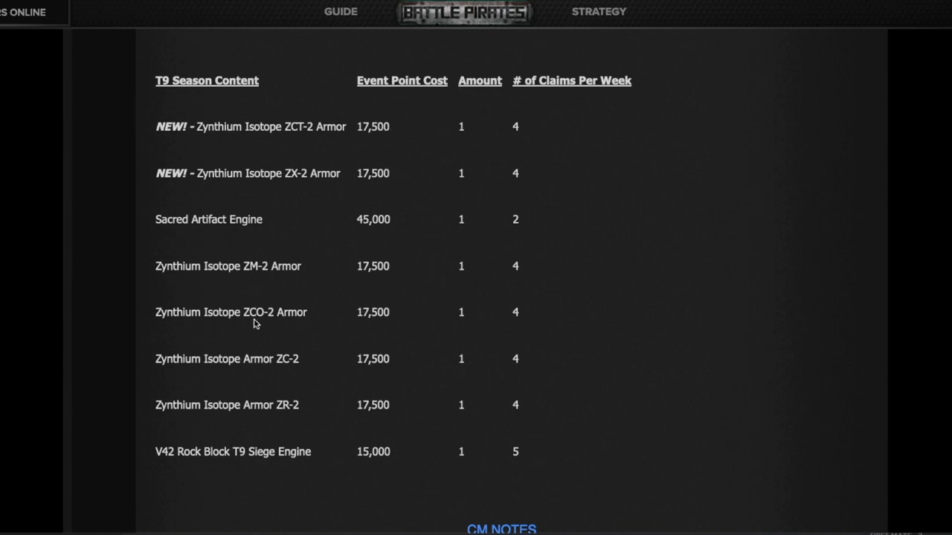
{"action": "mouse_move", "coordinate": [360, 321]}
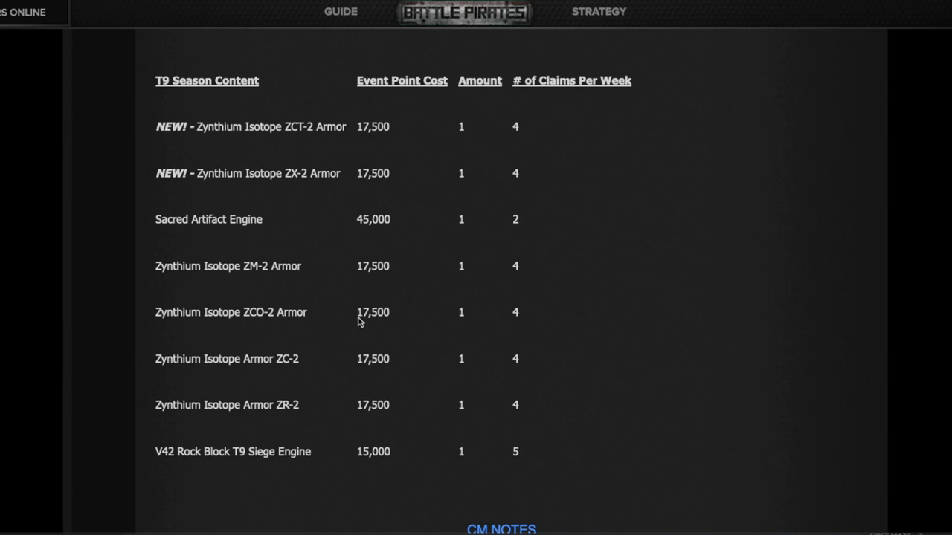
{"action": "mouse_move", "coordinate": [381, 184]}
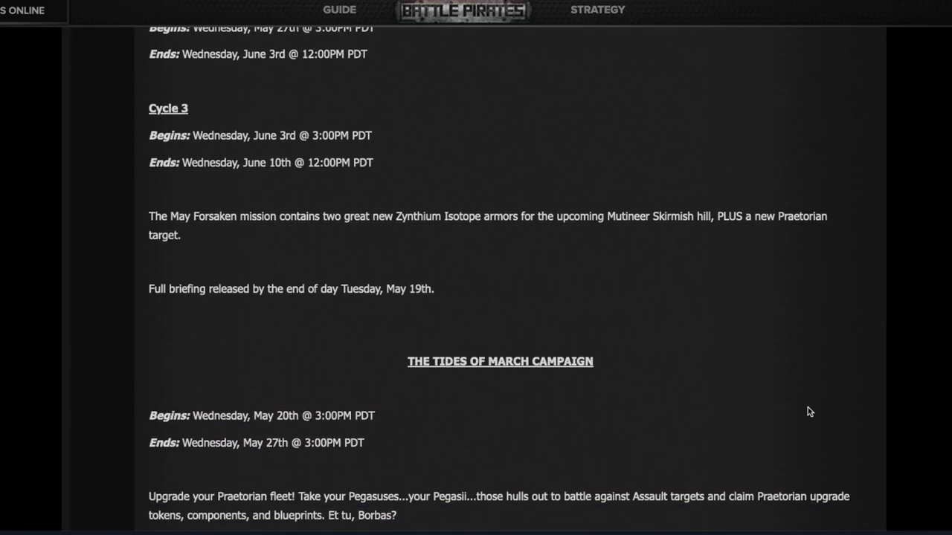
{"action": "scroll", "scroll_direction": "down", "scroll_amount": 3}
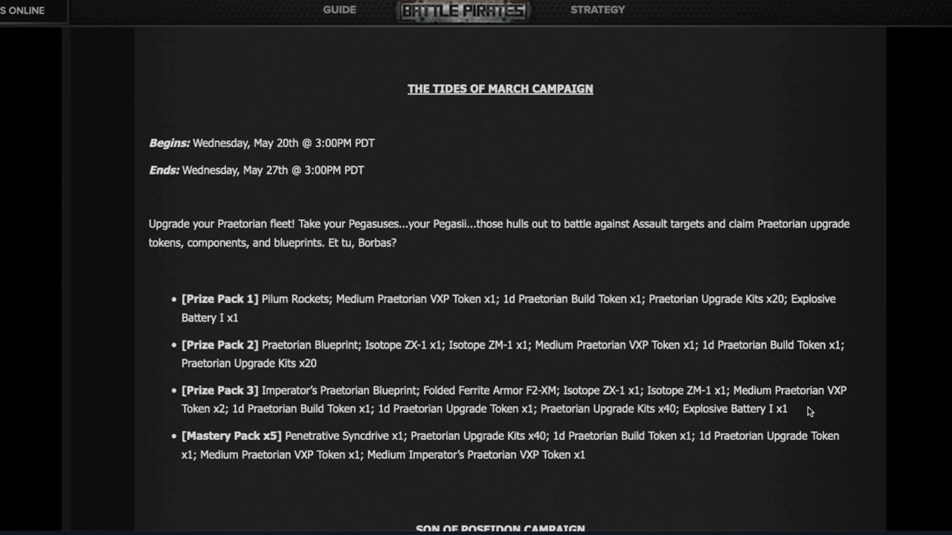
{"action": "mouse_move", "coordinate": [487, 56]}
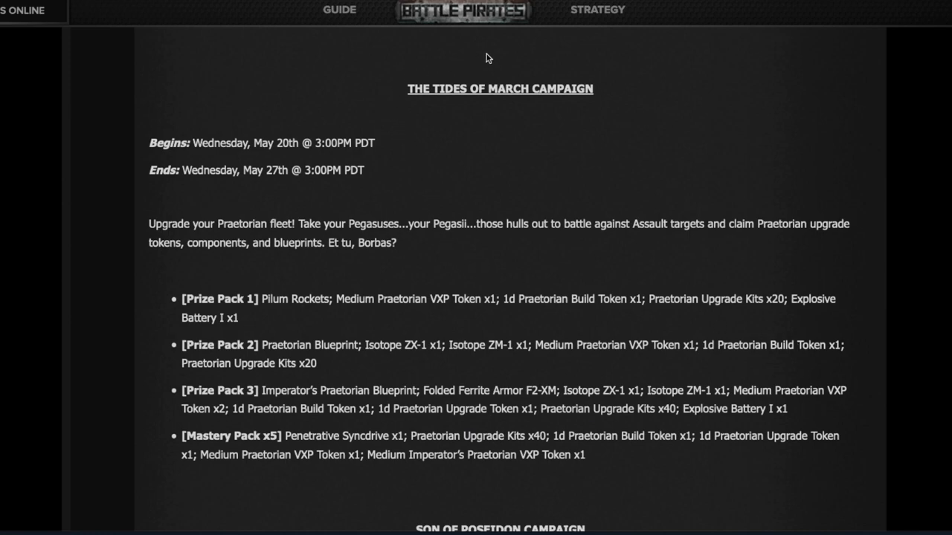
{"action": "mouse_move", "coordinate": [476, 178]}
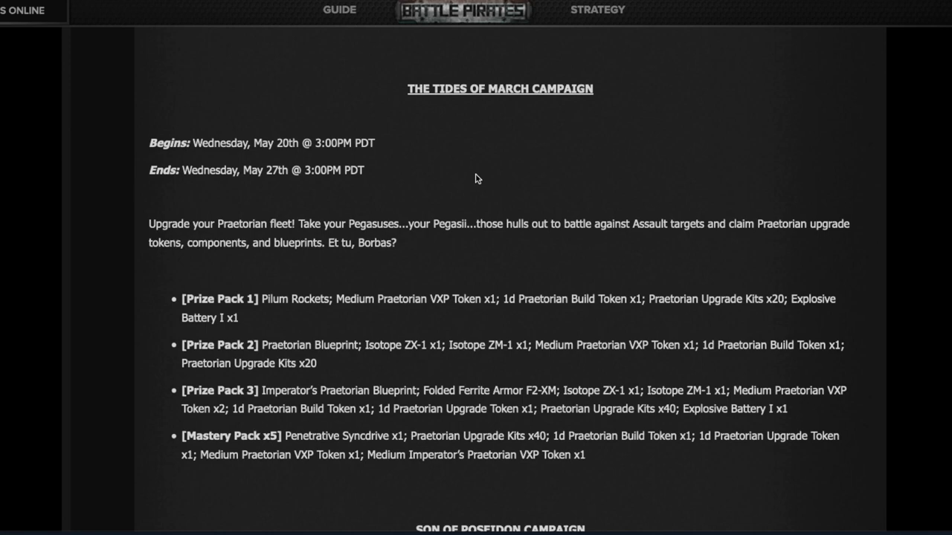
{"action": "mouse_move", "coordinate": [372, 236]}
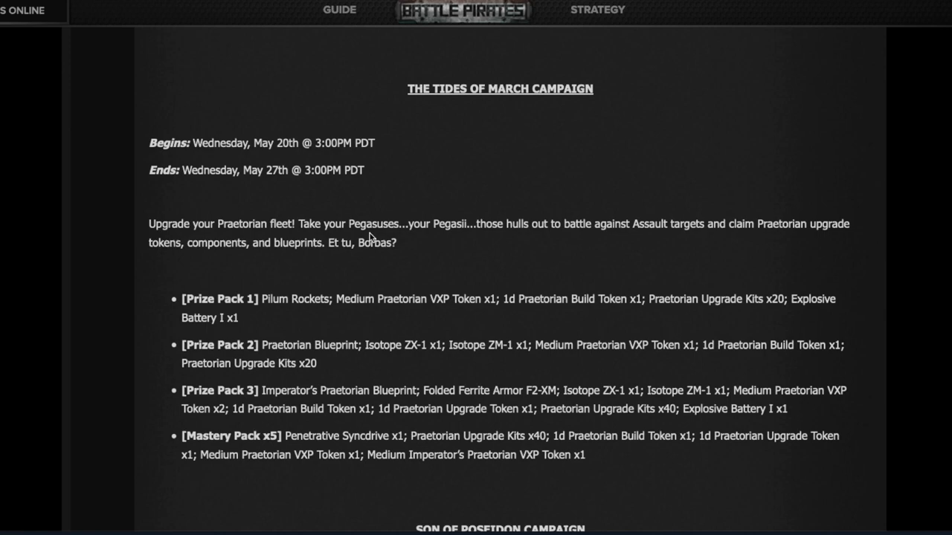
{"action": "mouse_move", "coordinate": [375, 269]}
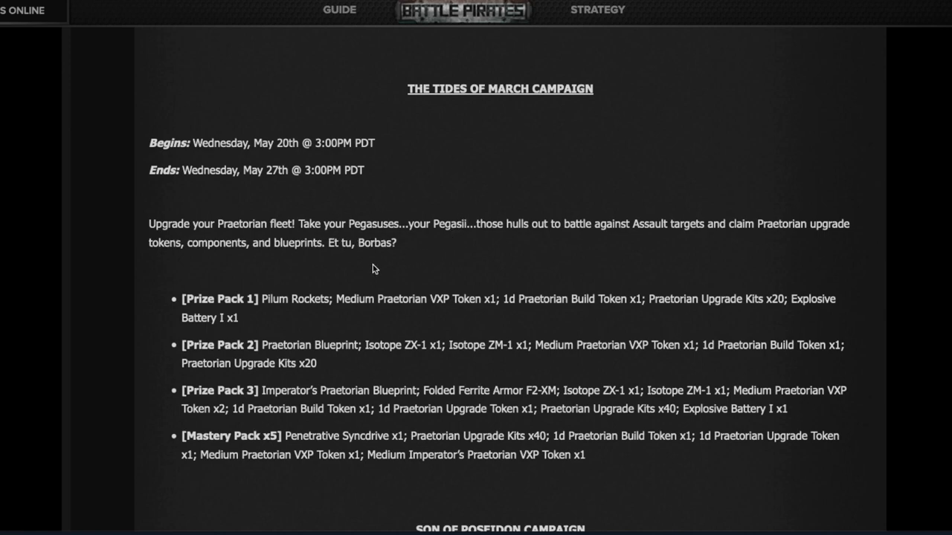
{"action": "mouse_move", "coordinate": [460, 274]}
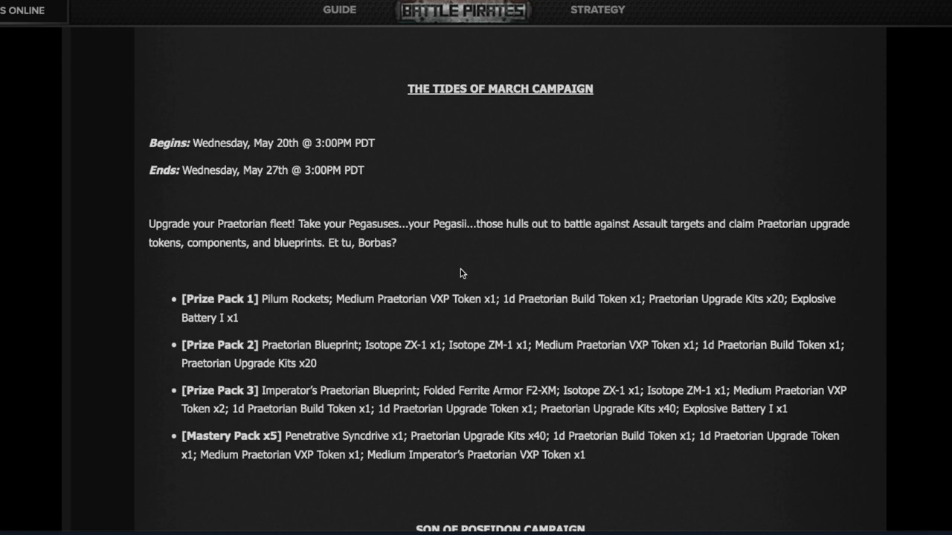
{"action": "mouse_move", "coordinate": [437, 419]}
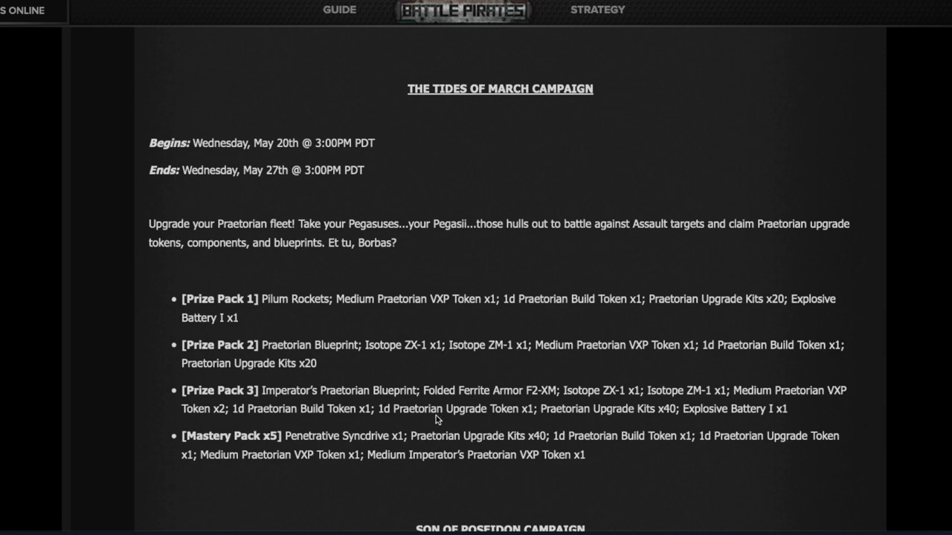
{"action": "mouse_move", "coordinate": [651, 389]}
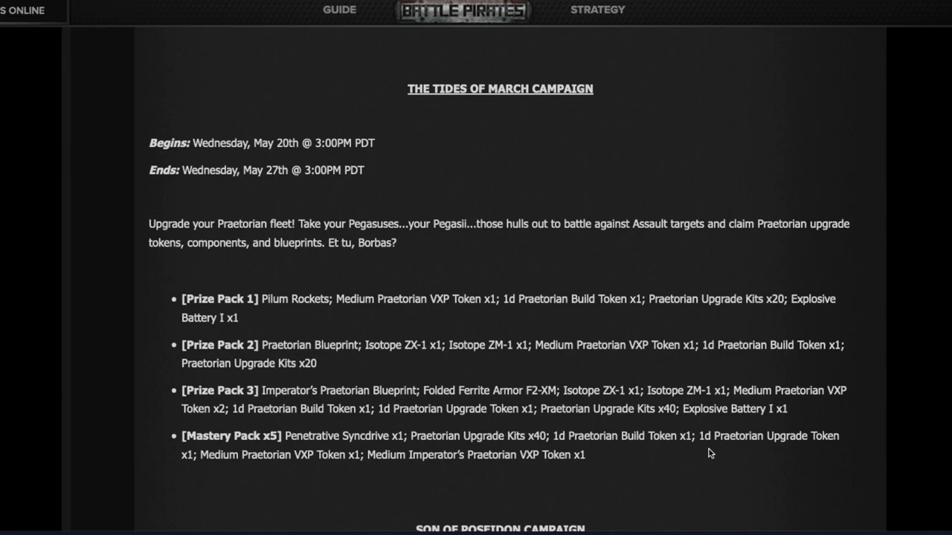
- Scroll to the Son of Poseidon campaign dates and Pegasus prize packs
{"action": "scroll", "scroll_direction": "down", "scroll_amount": 3}
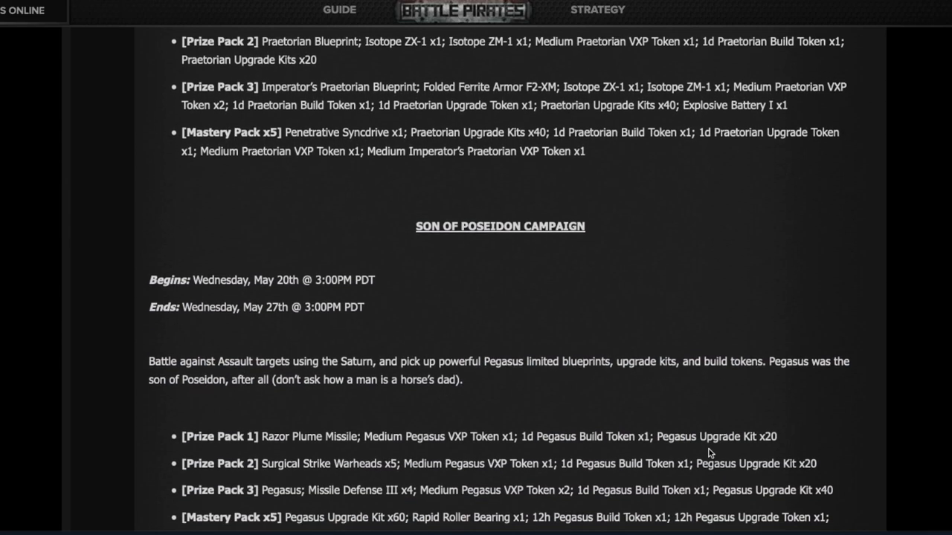
{"action": "scroll", "scroll_direction": "down", "scroll_amount": 3}
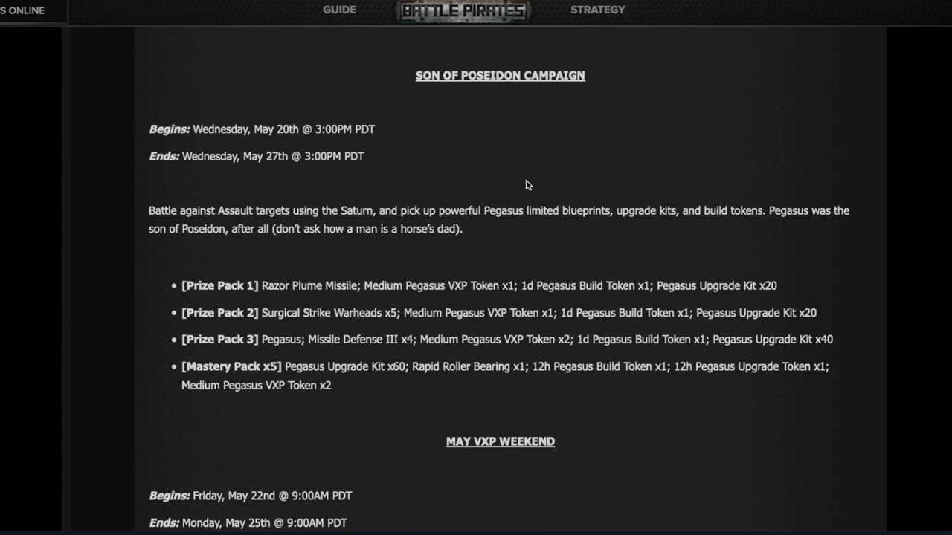
{"action": "mouse_move", "coordinate": [520, 110]}
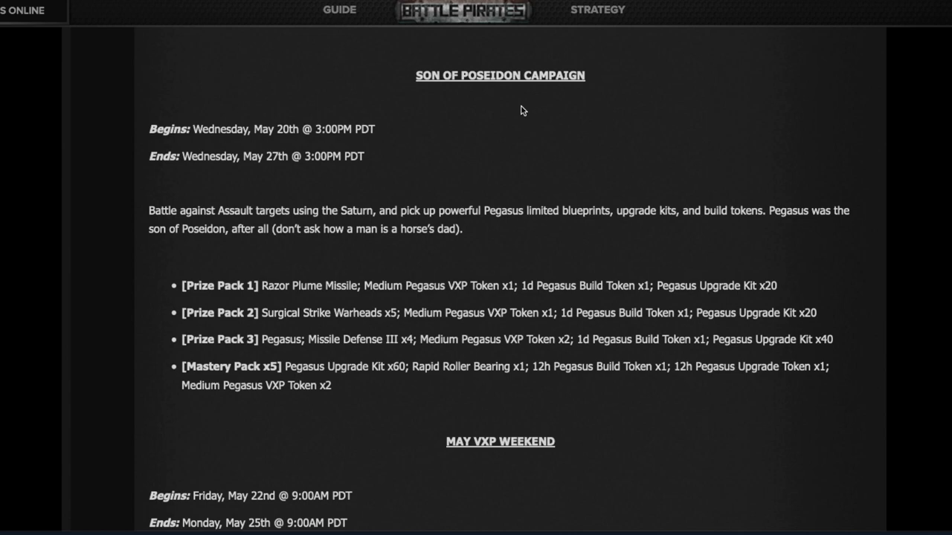
{"action": "mouse_move", "coordinate": [672, 213]}
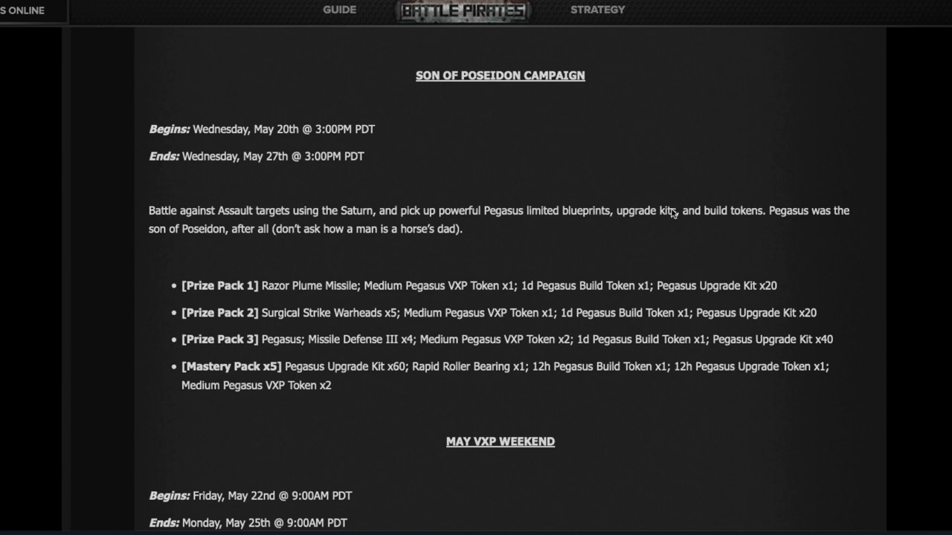
{"action": "mouse_move", "coordinate": [654, 379]}
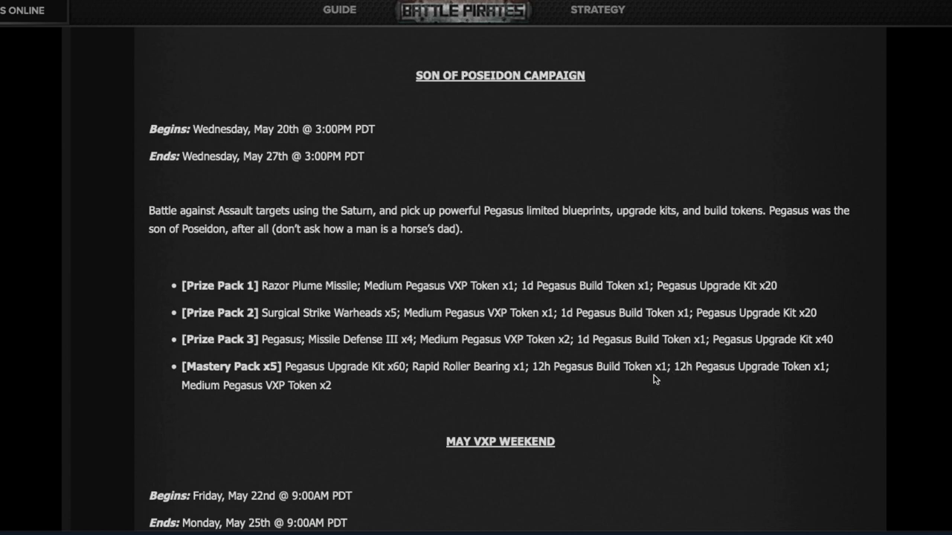
{"action": "mouse_move", "coordinate": [687, 381]}
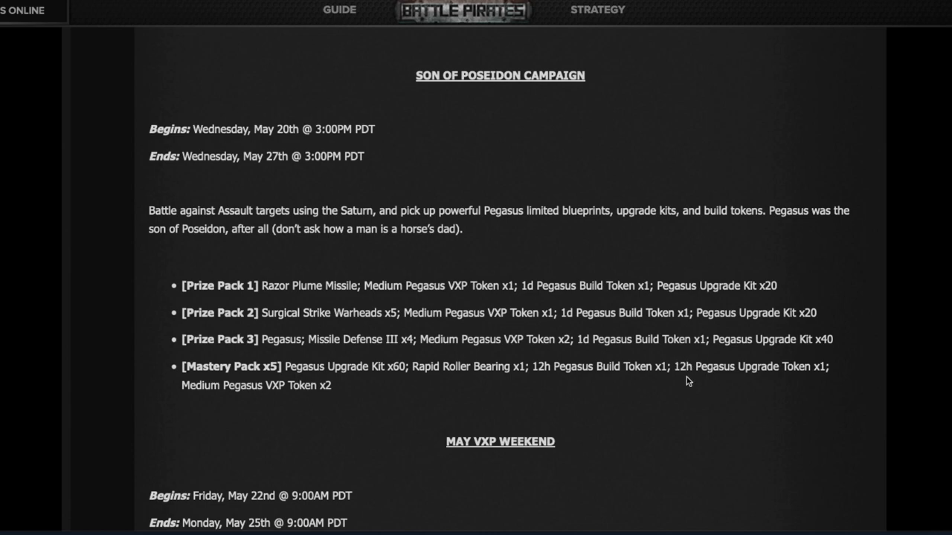
{"action": "scroll", "scroll_direction": "down", "scroll_amount": 3}
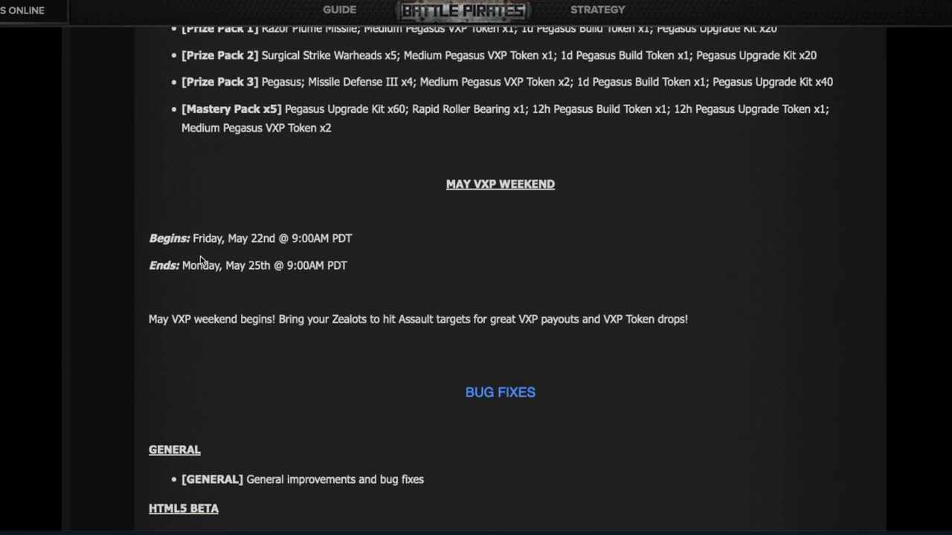
{"action": "mouse_move", "coordinate": [528, 214]}
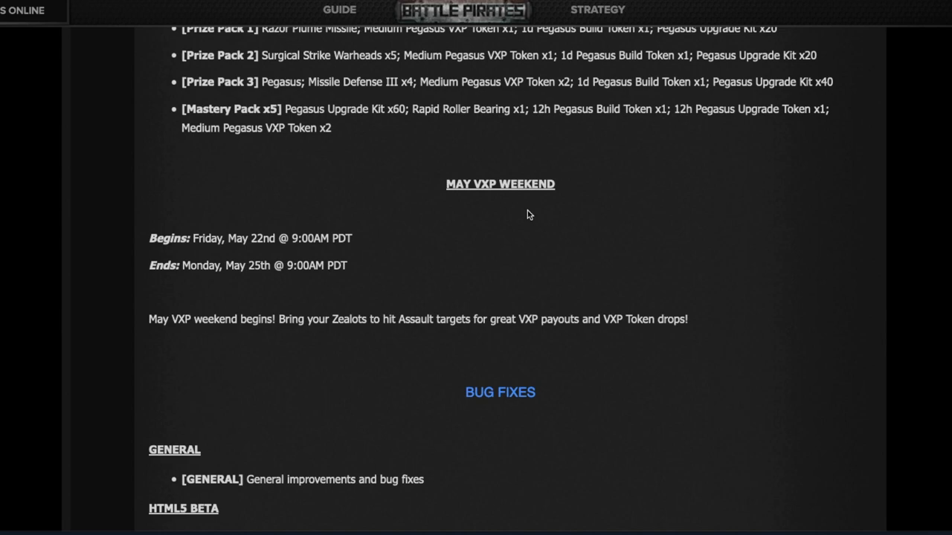
{"action": "mouse_move", "coordinate": [312, 354]}
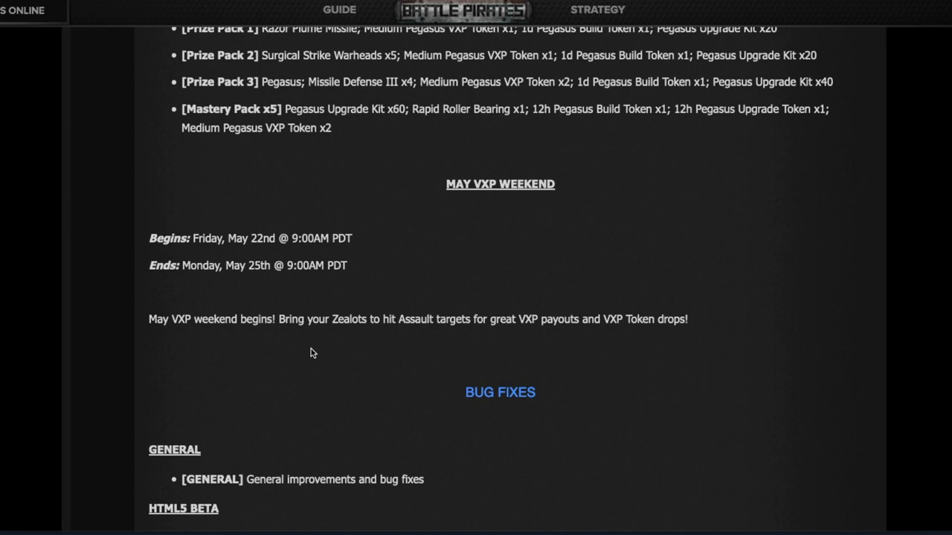
{"action": "mouse_move", "coordinate": [612, 324]}
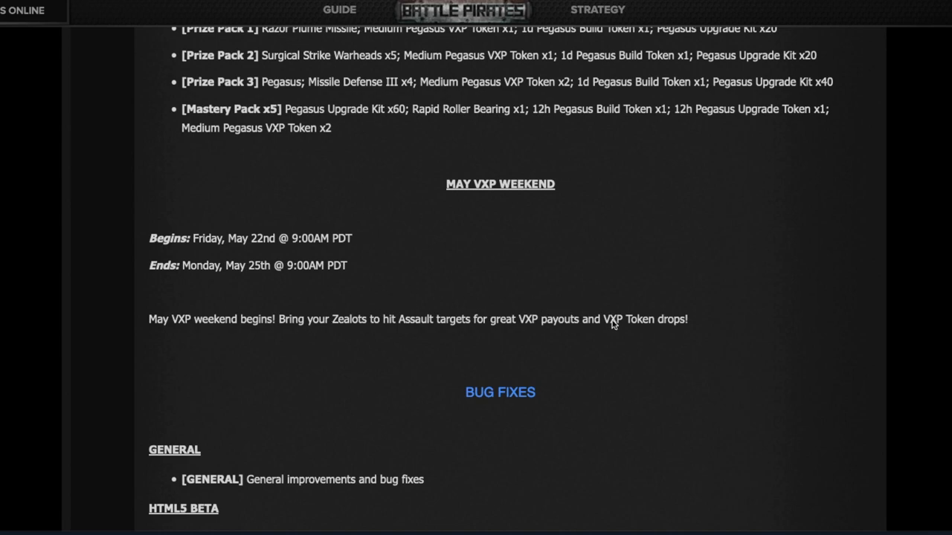
{"action": "mouse_move", "coordinate": [558, 314]}
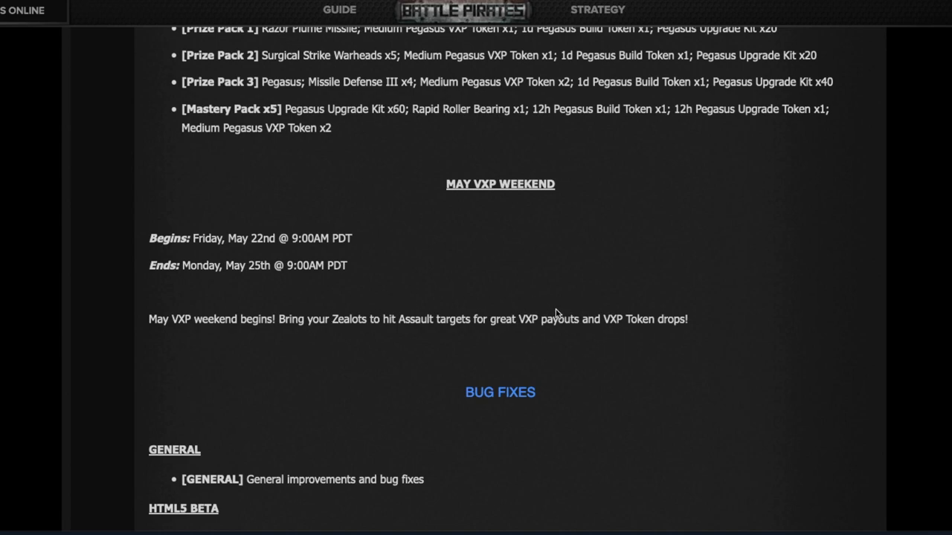
{"action": "mouse_move", "coordinate": [556, 312]}
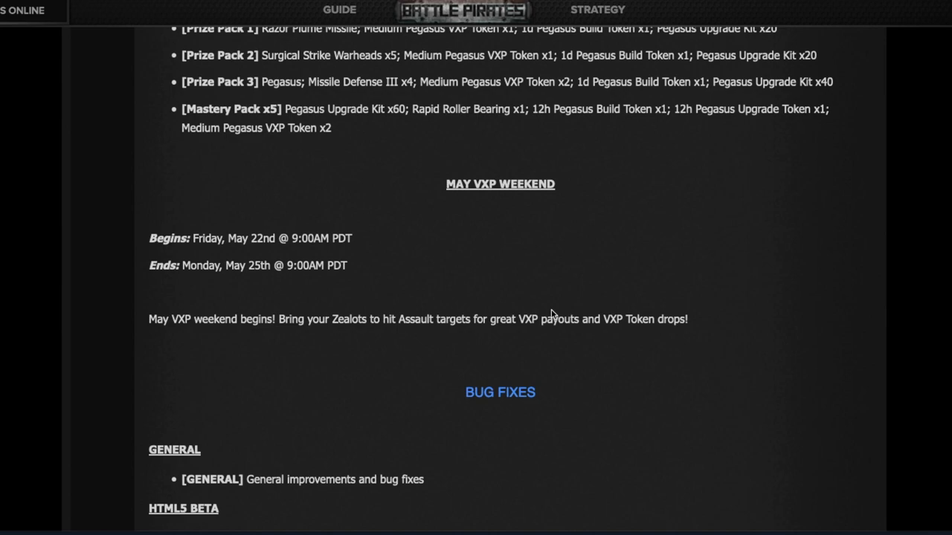
{"action": "mouse_move", "coordinate": [544, 312]}
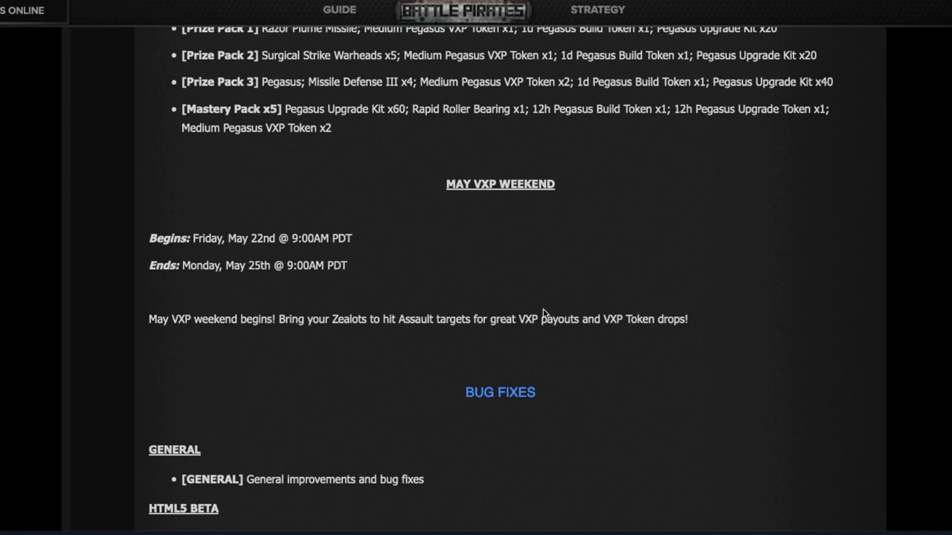
{"action": "mouse_move", "coordinate": [586, 323]}
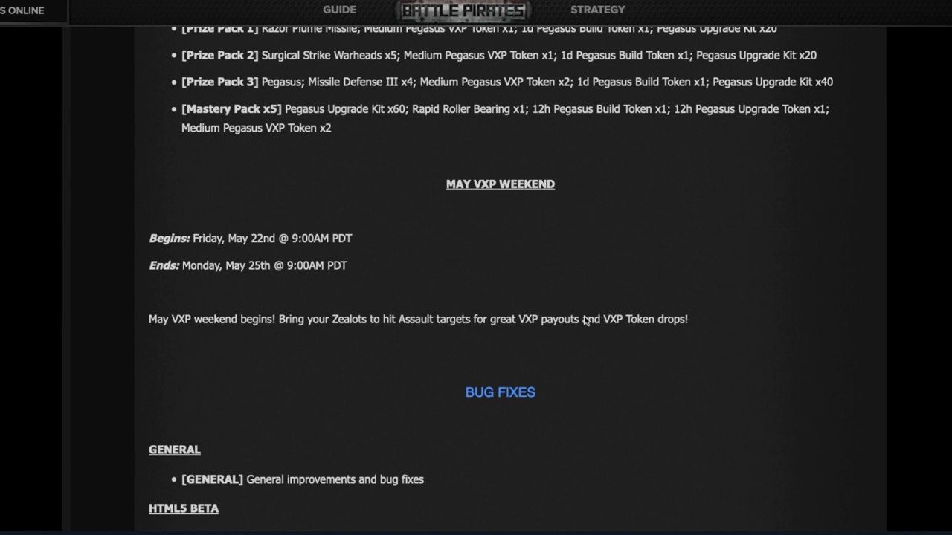
- Scroll to the Bug Fixes list with the HTML5 Beta Punisher skin fix and closing link
{"action": "scroll", "scroll_direction": "down", "scroll_amount": 3}
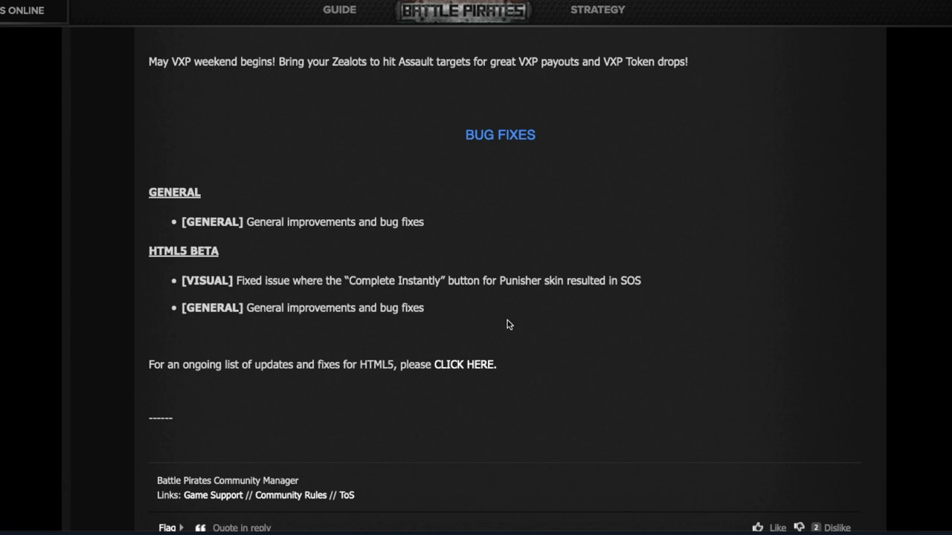
{"action": "mouse_move", "coordinate": [132, 287]}
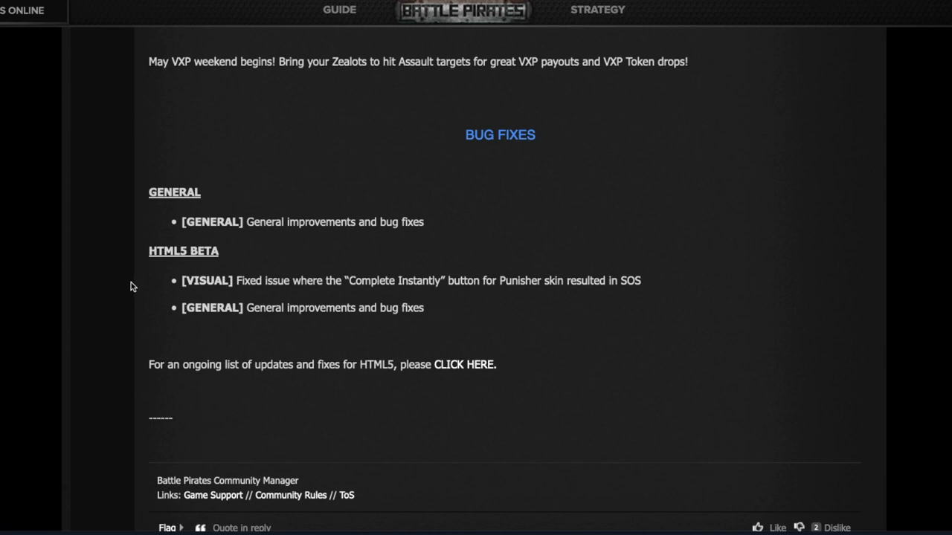
{"action": "mouse_move", "coordinate": [533, 321]}
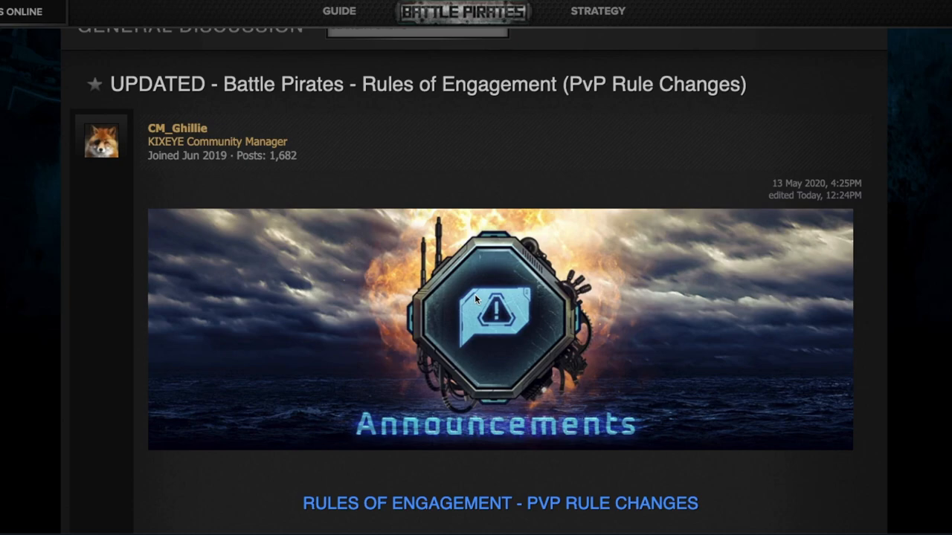
{"action": "mouse_move", "coordinate": [332, 354]}
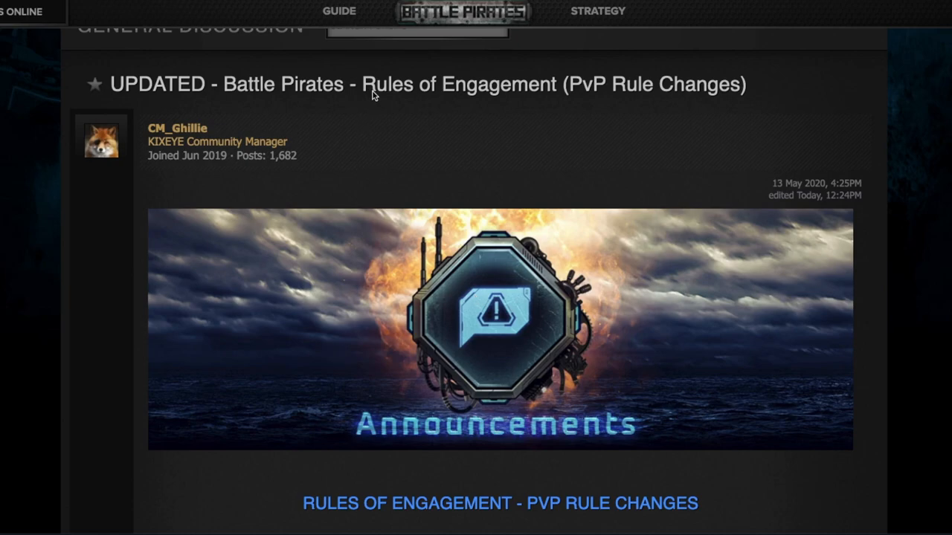
{"action": "mouse_move", "coordinate": [492, 107]}
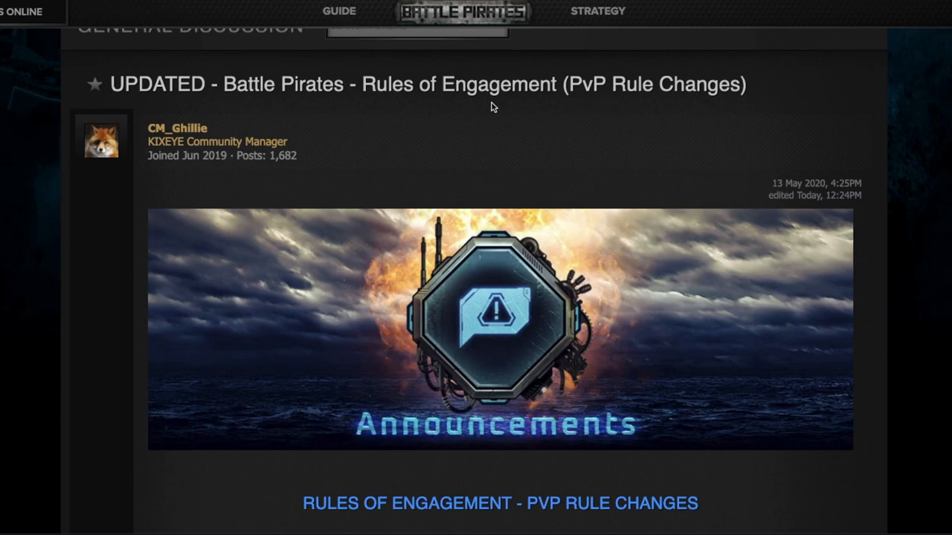
- Scroll past the Announcements banner to the Rules of Engagement intro
{"action": "scroll", "scroll_direction": "down", "scroll_amount": 3}
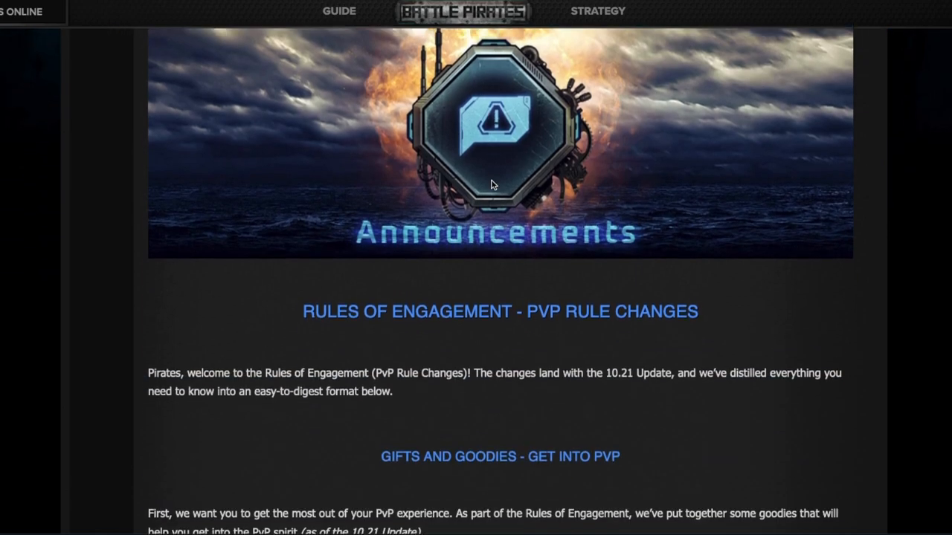
- Scroll to the free base-defense gifts list and the Base Parts and Titanium access offer
{"action": "scroll", "scroll_direction": "down", "scroll_amount": 3}
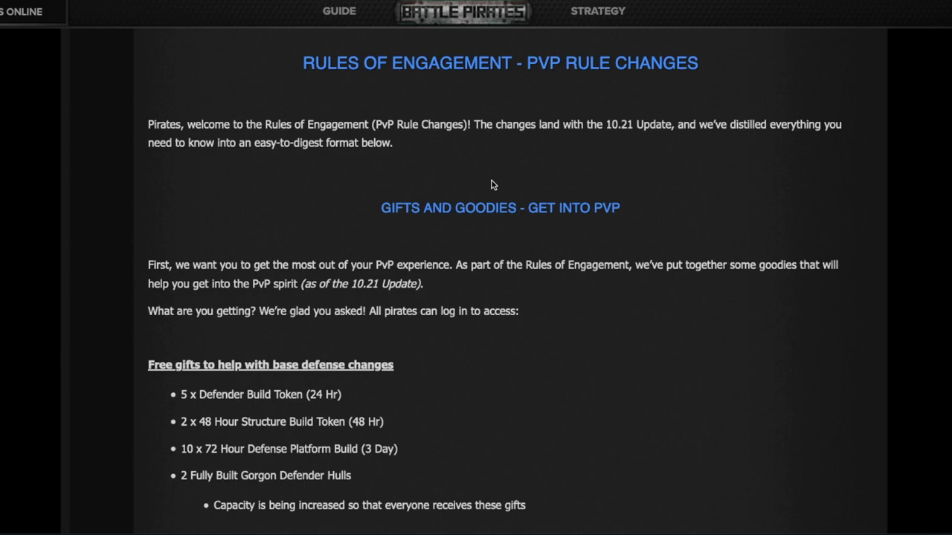
{"action": "scroll", "scroll_direction": "down", "scroll_amount": 3}
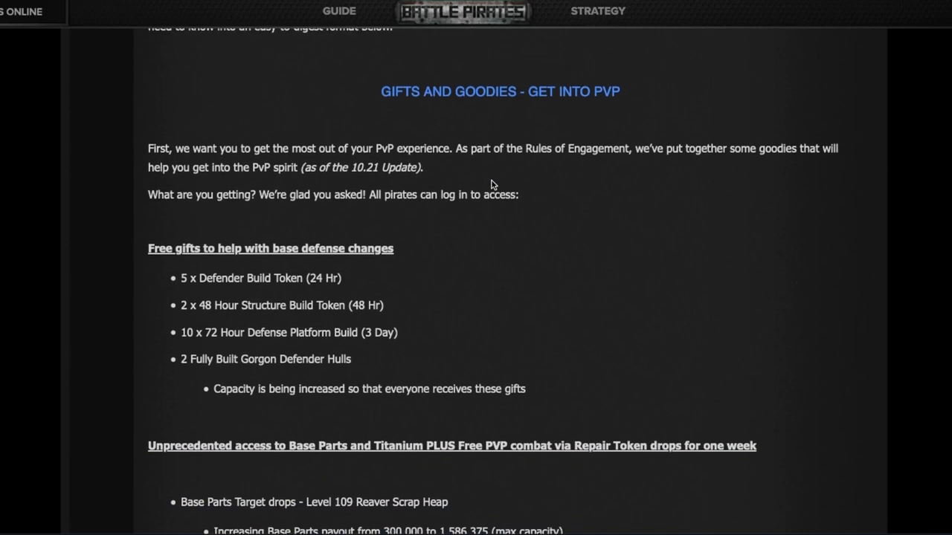
{"action": "scroll", "scroll_direction": "down", "scroll_amount": 3}
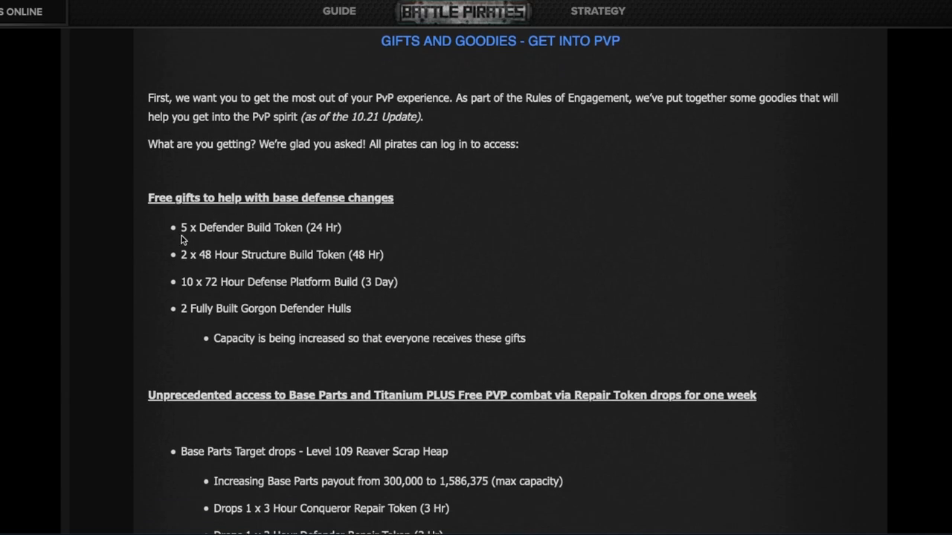
{"action": "mouse_move", "coordinate": [268, 232]}
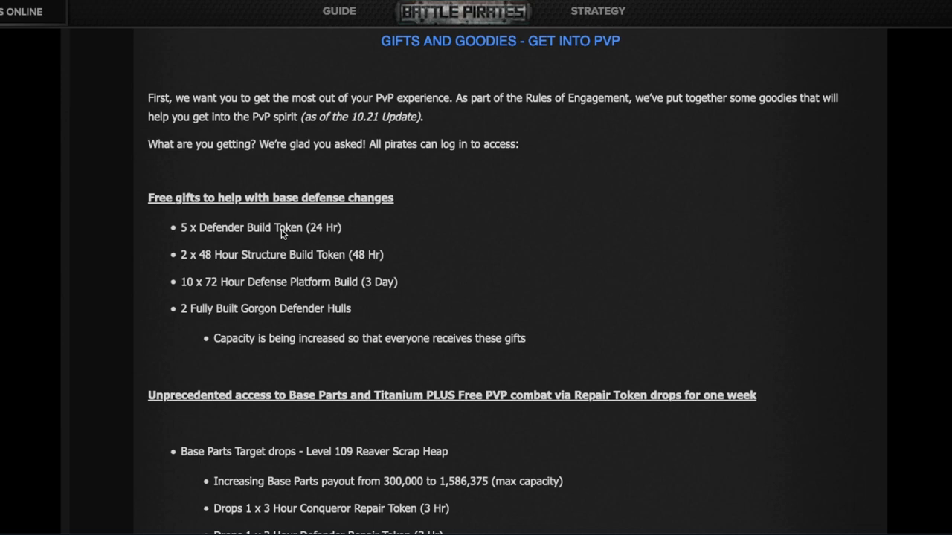
{"action": "mouse_move", "coordinate": [190, 262]}
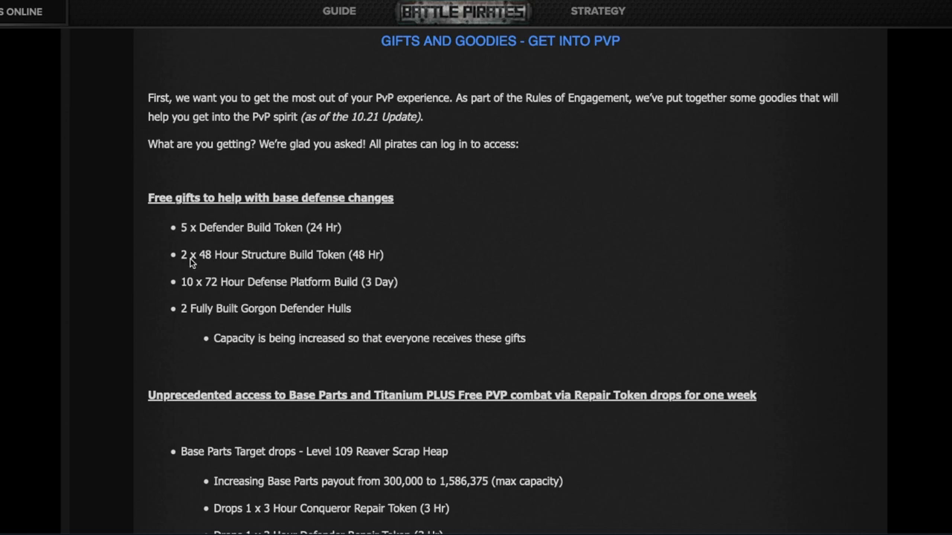
{"action": "mouse_move", "coordinate": [244, 265]}
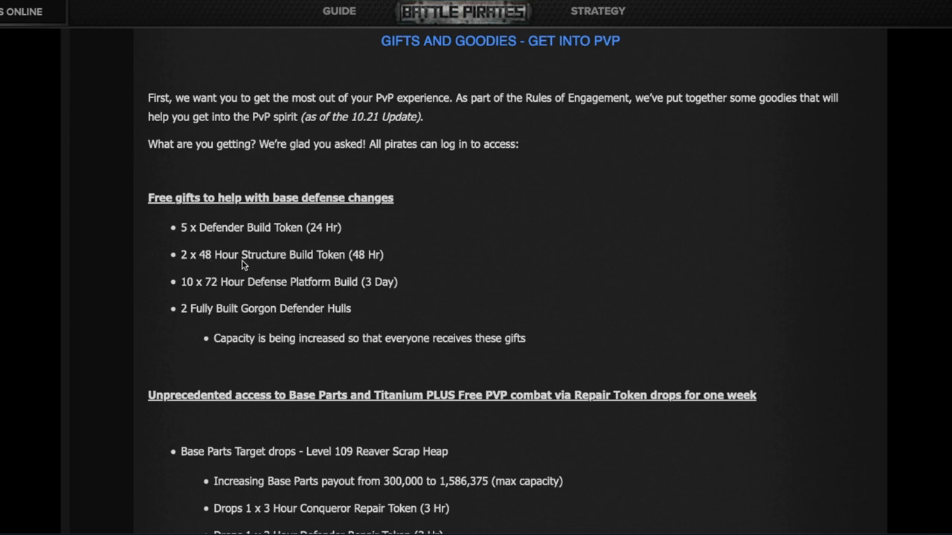
{"action": "mouse_move", "coordinate": [271, 261]}
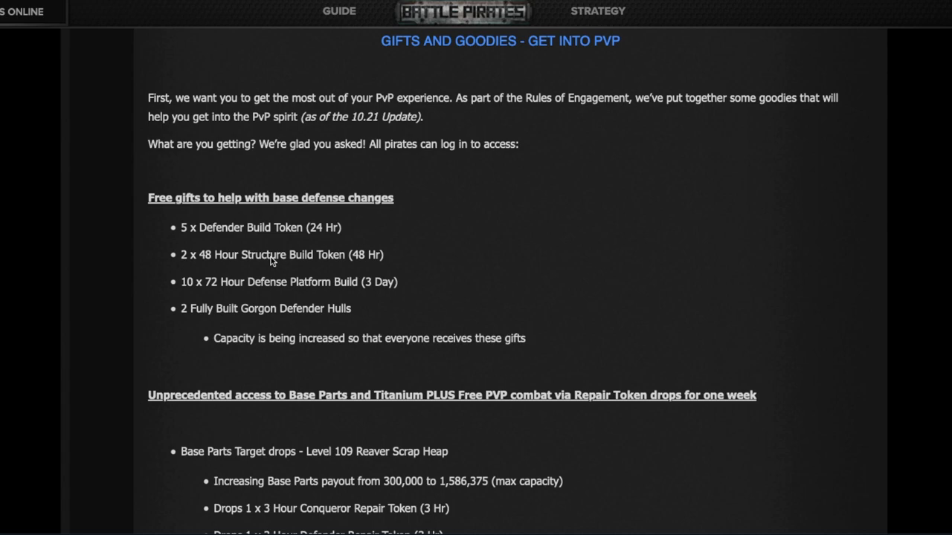
{"action": "mouse_move", "coordinate": [212, 291]}
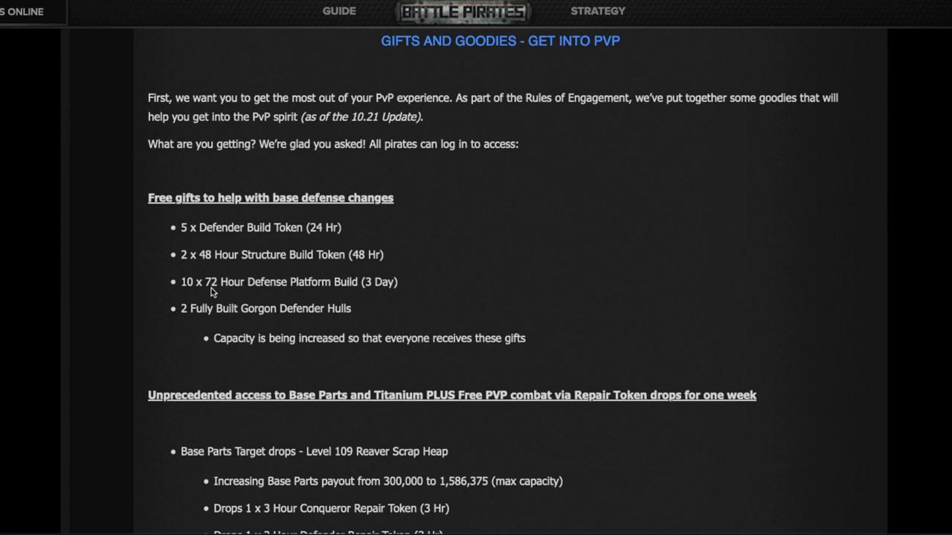
{"action": "mouse_move", "coordinate": [191, 289]}
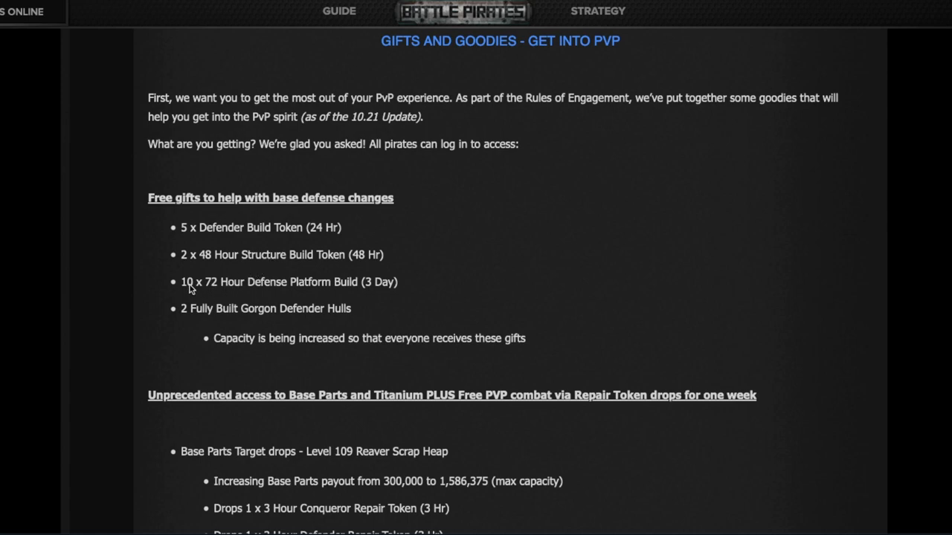
{"action": "mouse_move", "coordinate": [364, 292]}
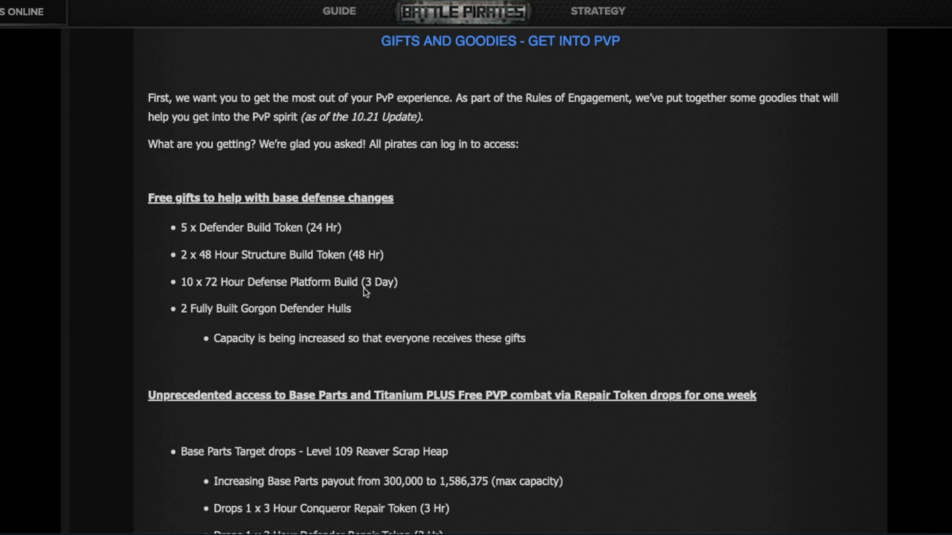
{"action": "mouse_move", "coordinate": [372, 295]}
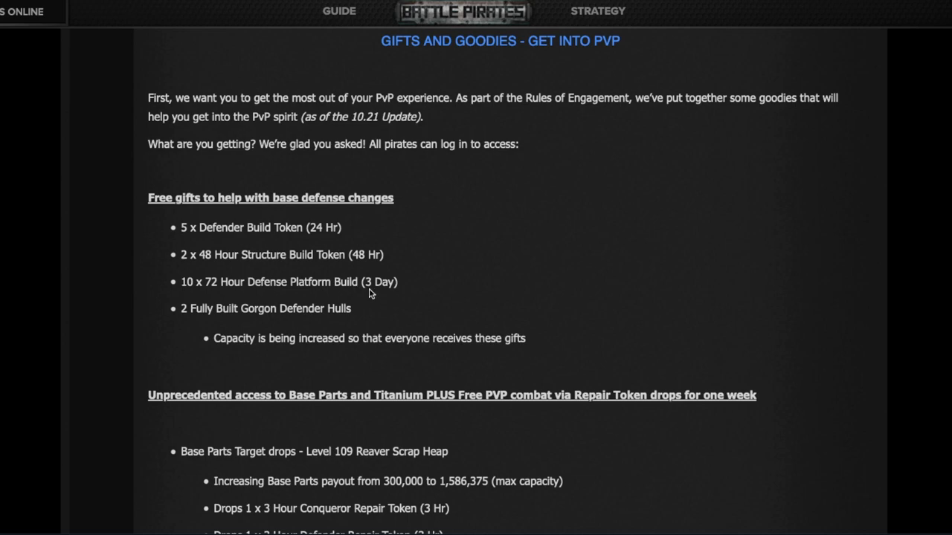
{"action": "mouse_move", "coordinate": [256, 292]}
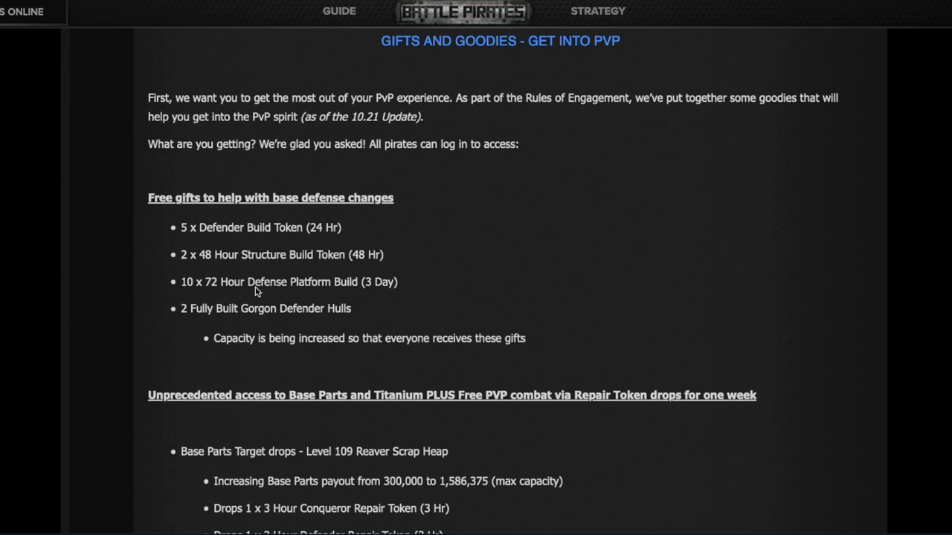
{"action": "mouse_move", "coordinate": [271, 291]}
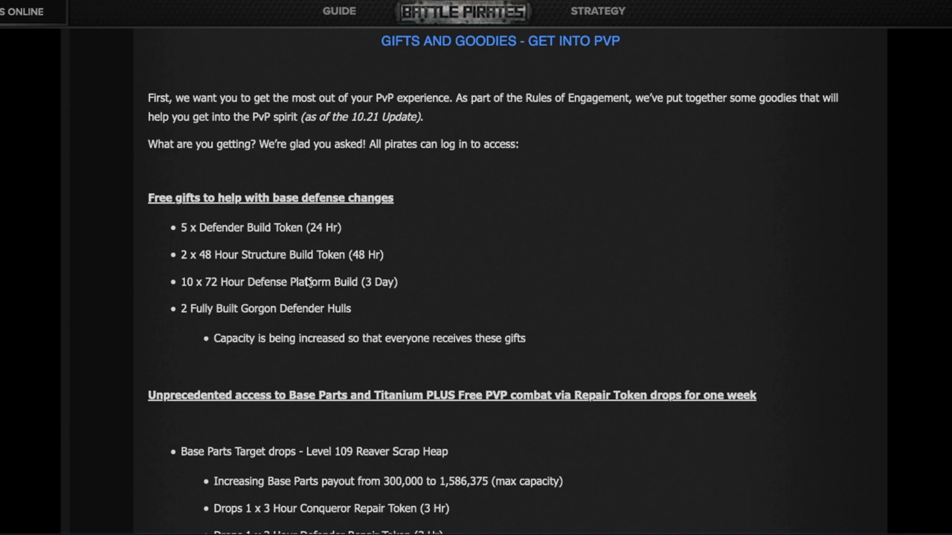
{"action": "mouse_move", "coordinate": [201, 312]}
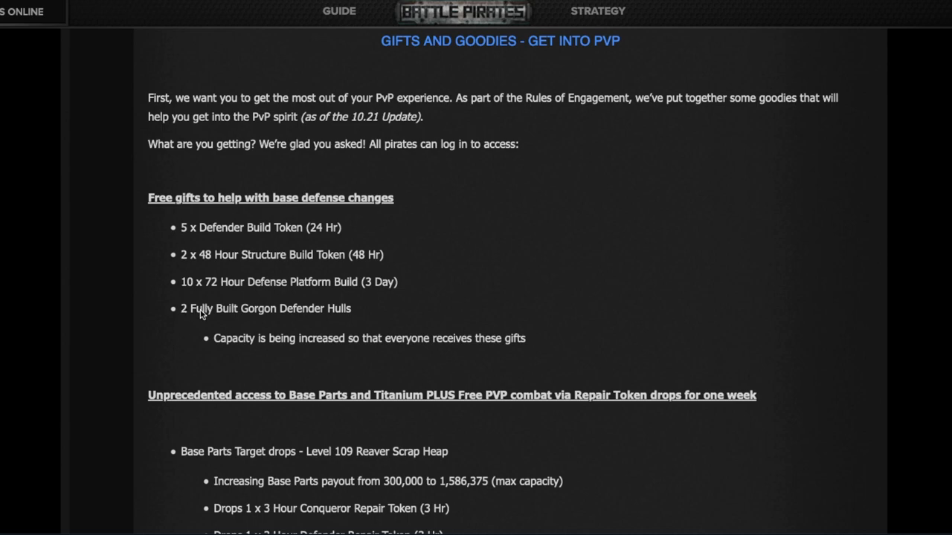
{"action": "mouse_move", "coordinate": [255, 324]}
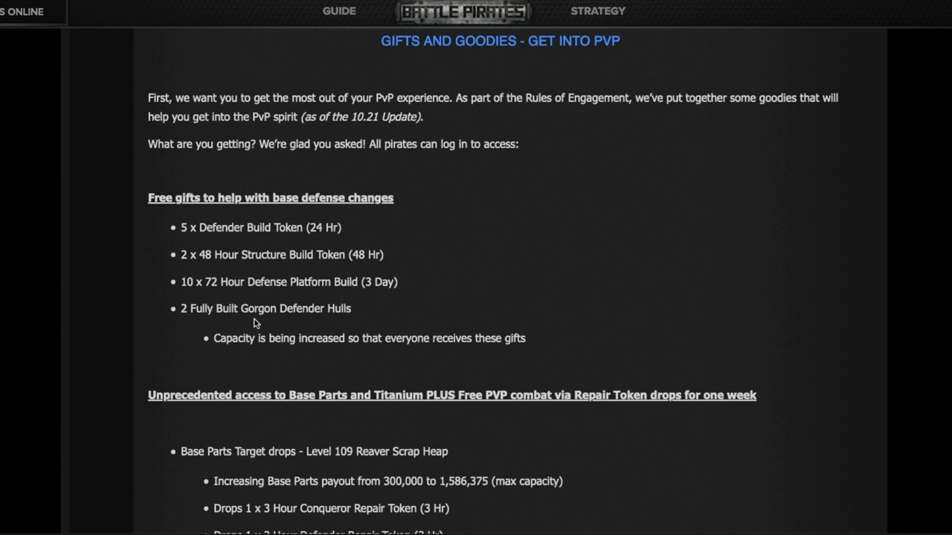
{"action": "mouse_move", "coordinate": [258, 321]}
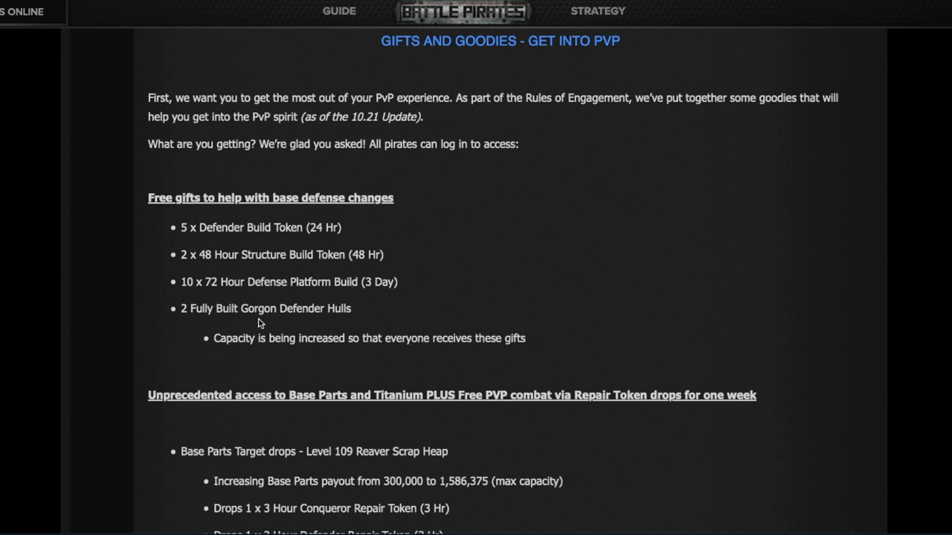
{"action": "mouse_move", "coordinate": [250, 325]}
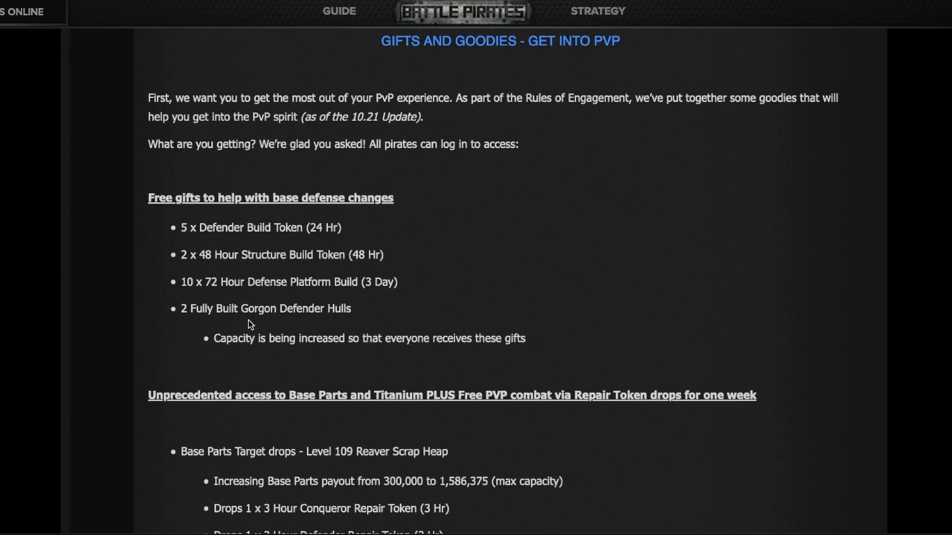
{"action": "mouse_move", "coordinate": [334, 342]}
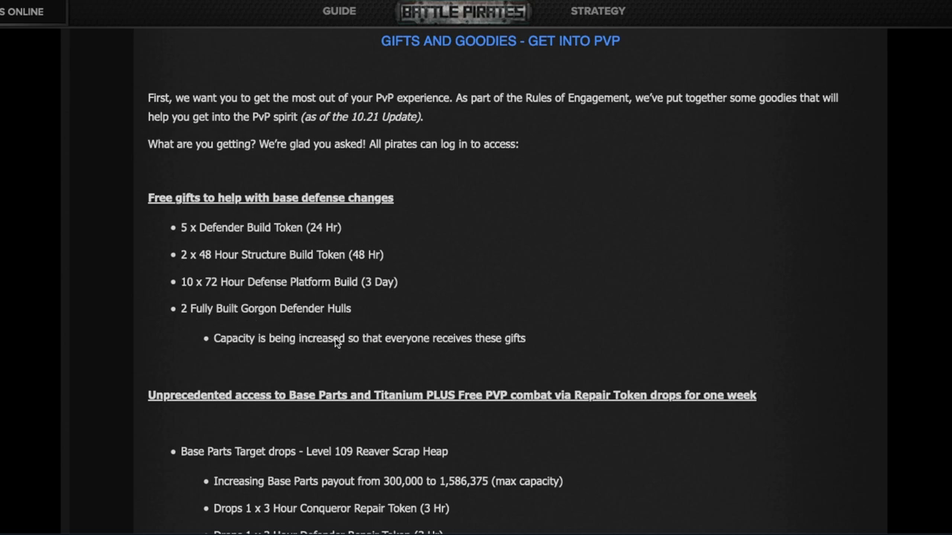
- Scroll to the Titanium drops from the Level 95 Draconian Mega Convoy and Repair Token notes
{"action": "scroll", "scroll_direction": "down", "scroll_amount": 3}
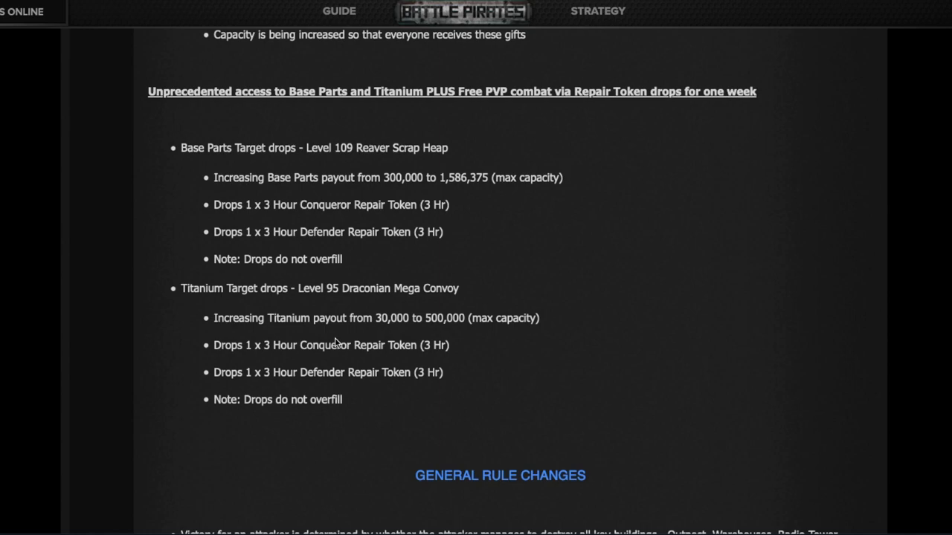
{"action": "mouse_move", "coordinate": [177, 171]}
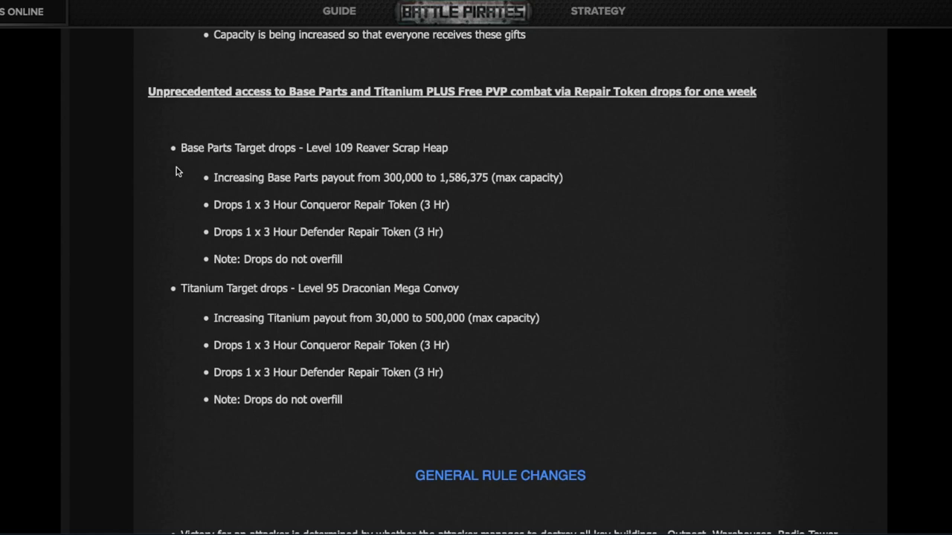
{"action": "mouse_move", "coordinate": [190, 165]}
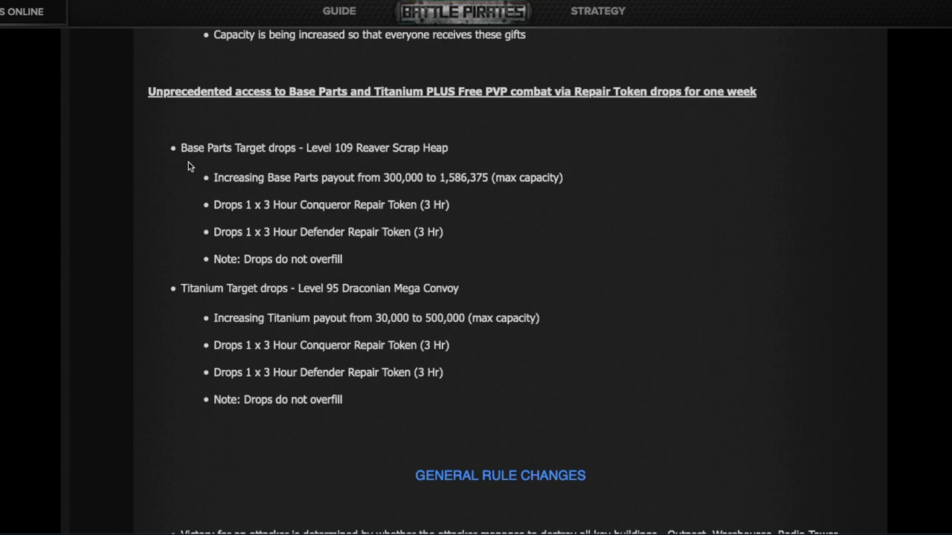
{"action": "mouse_move", "coordinate": [330, 153]}
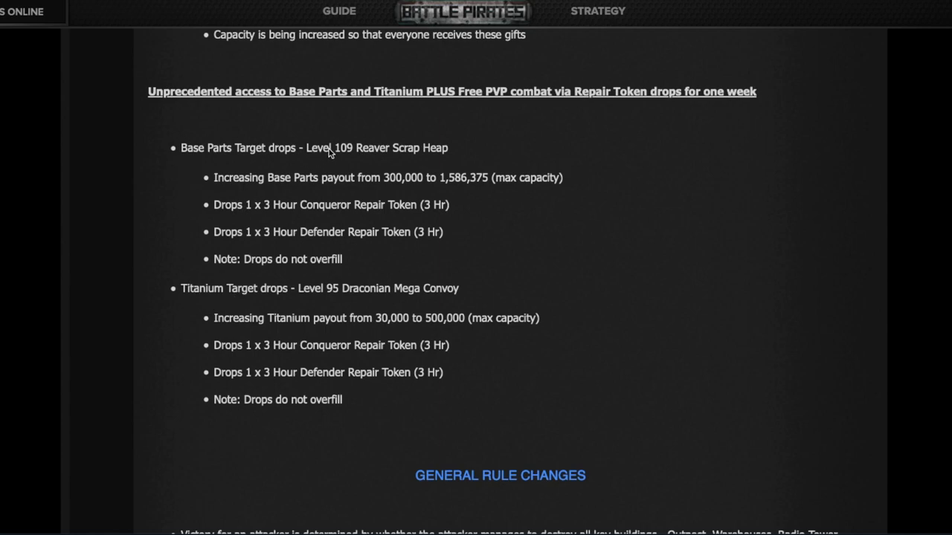
{"action": "mouse_move", "coordinate": [348, 157]}
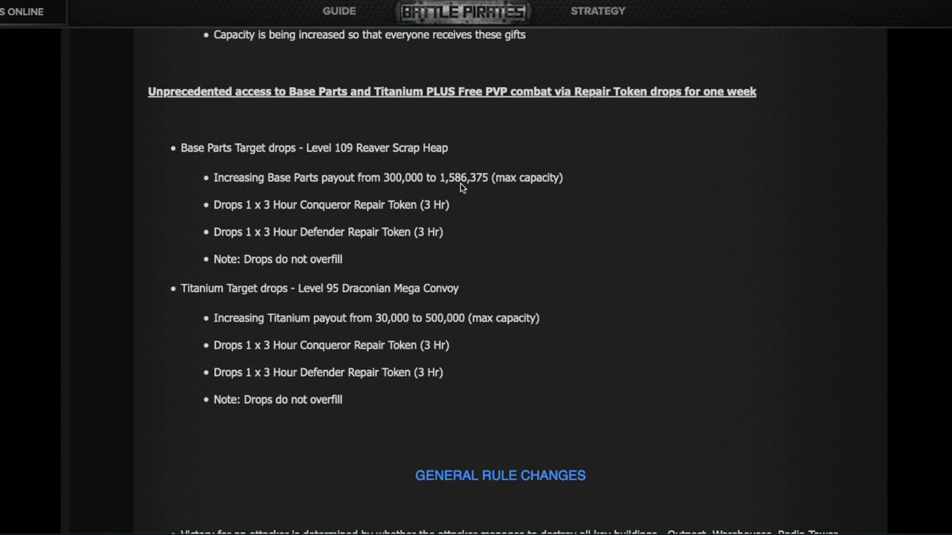
{"action": "mouse_move", "coordinate": [307, 223]}
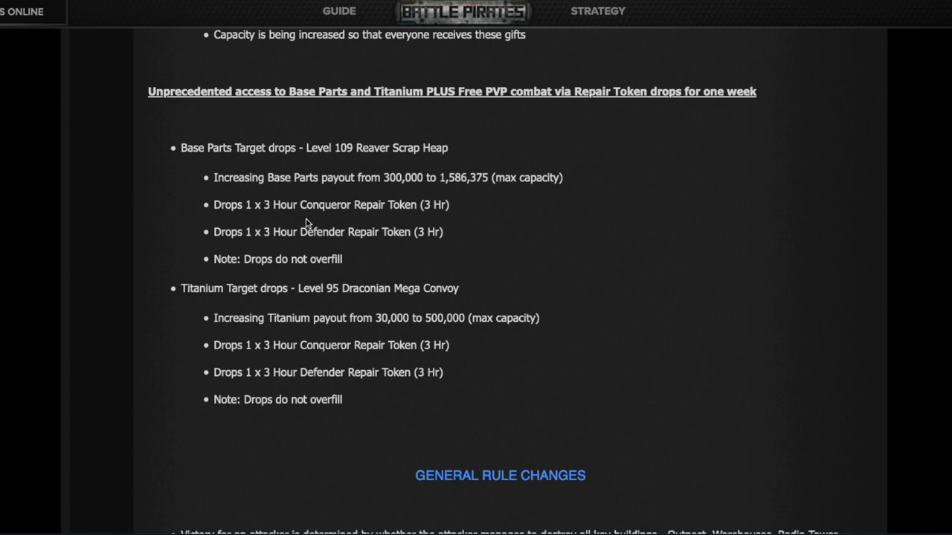
{"action": "mouse_move", "coordinate": [272, 212]}
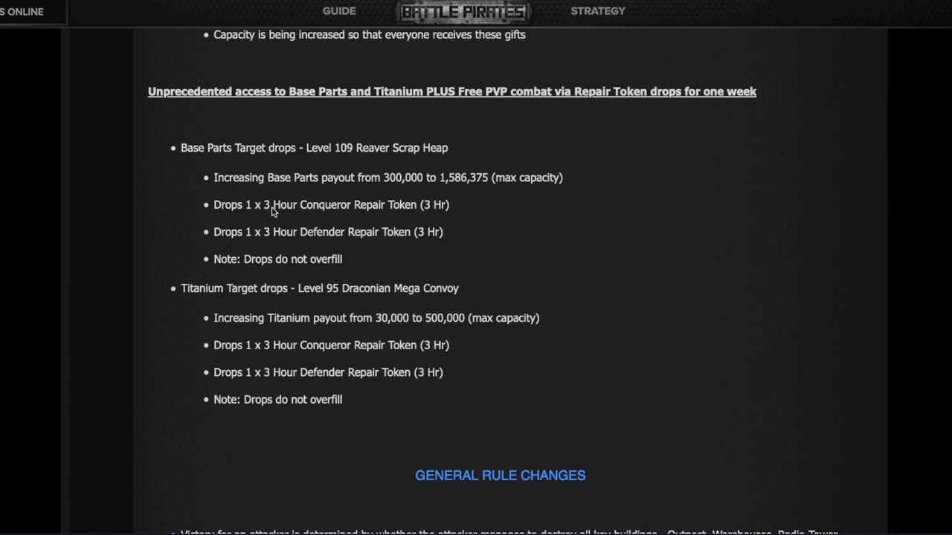
{"action": "mouse_move", "coordinate": [431, 205]}
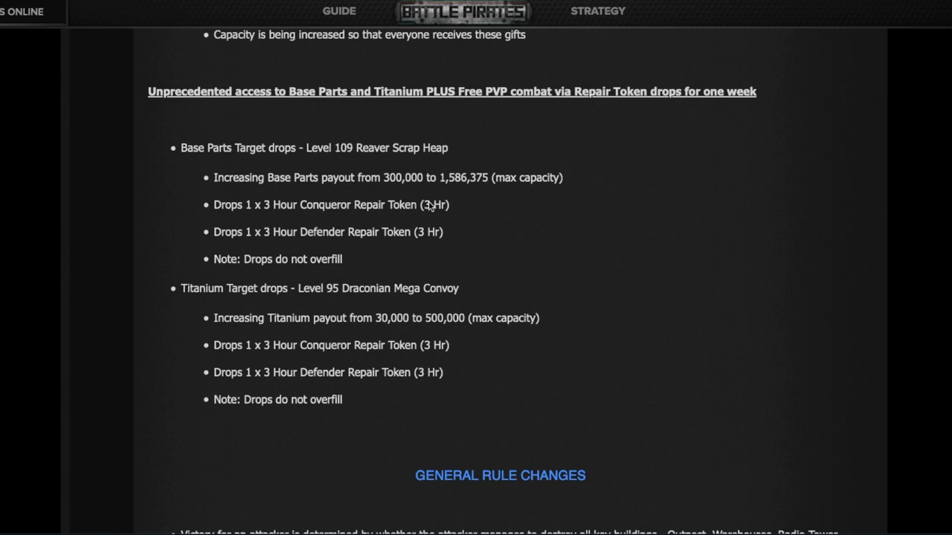
{"action": "mouse_move", "coordinate": [315, 240]}
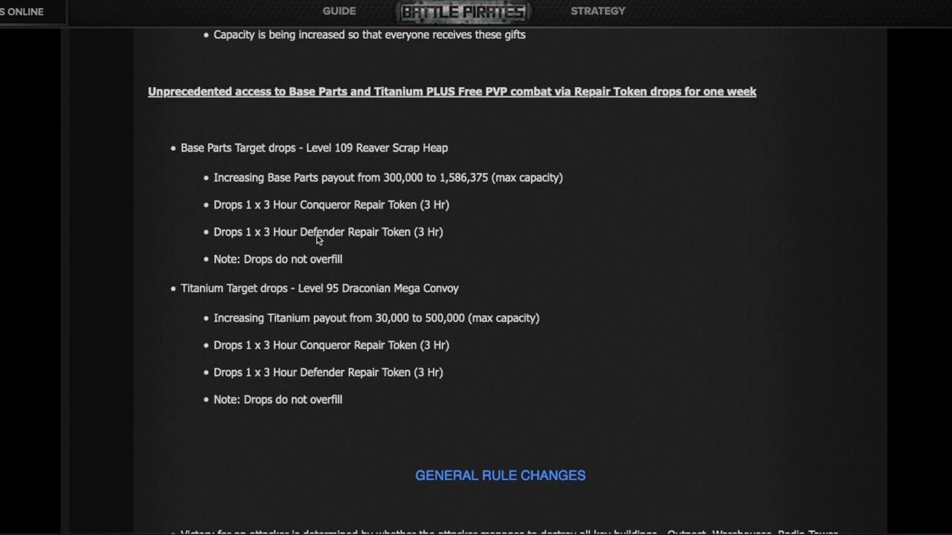
{"action": "mouse_move", "coordinate": [416, 251]}
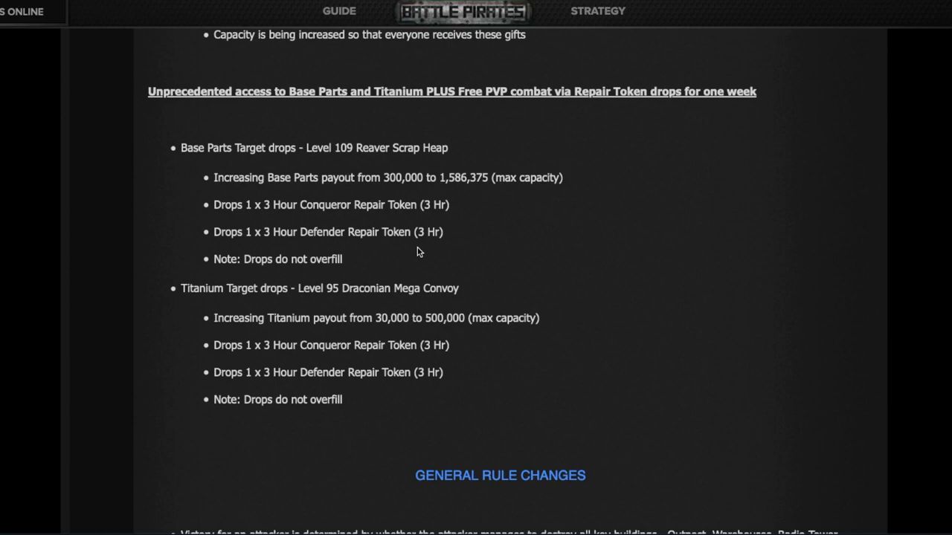
{"action": "mouse_move", "coordinate": [285, 249]}
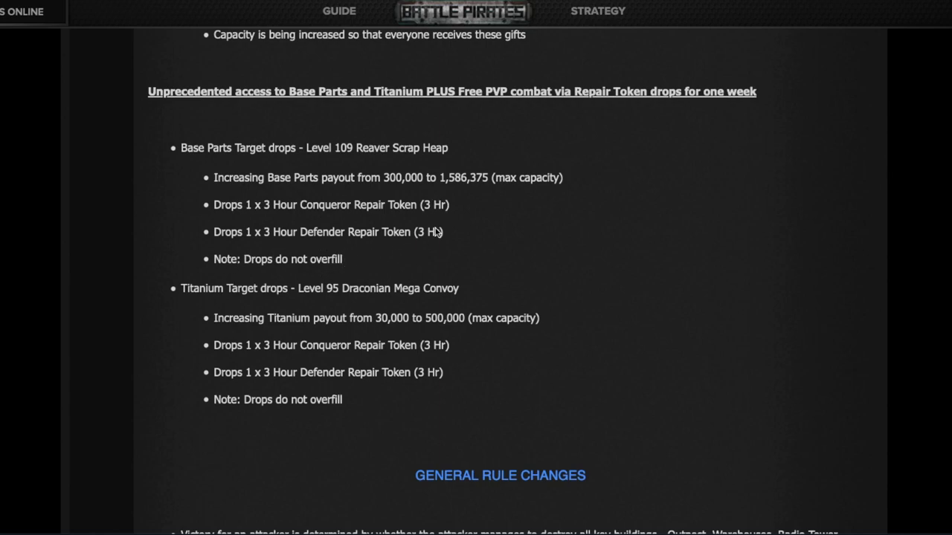
{"action": "mouse_move", "coordinate": [449, 229]}
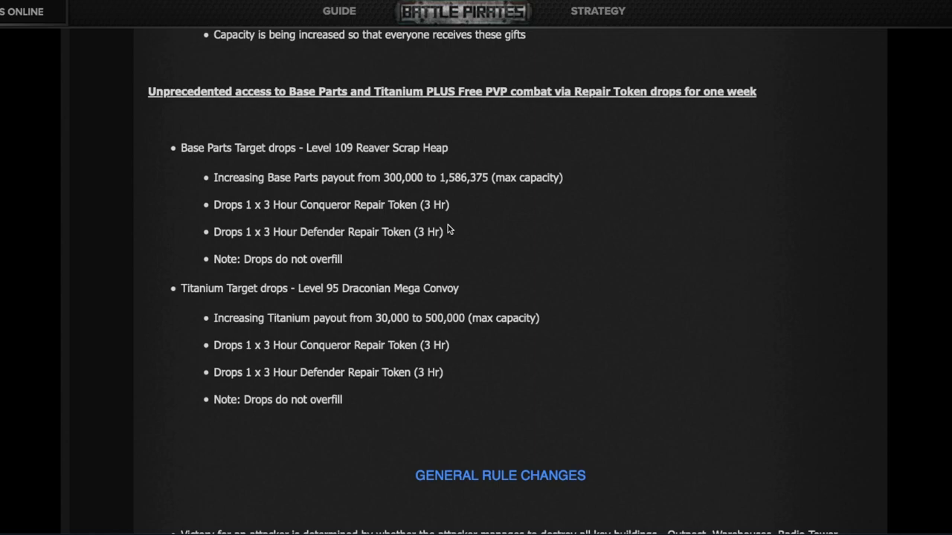
{"action": "mouse_move", "coordinate": [449, 237]}
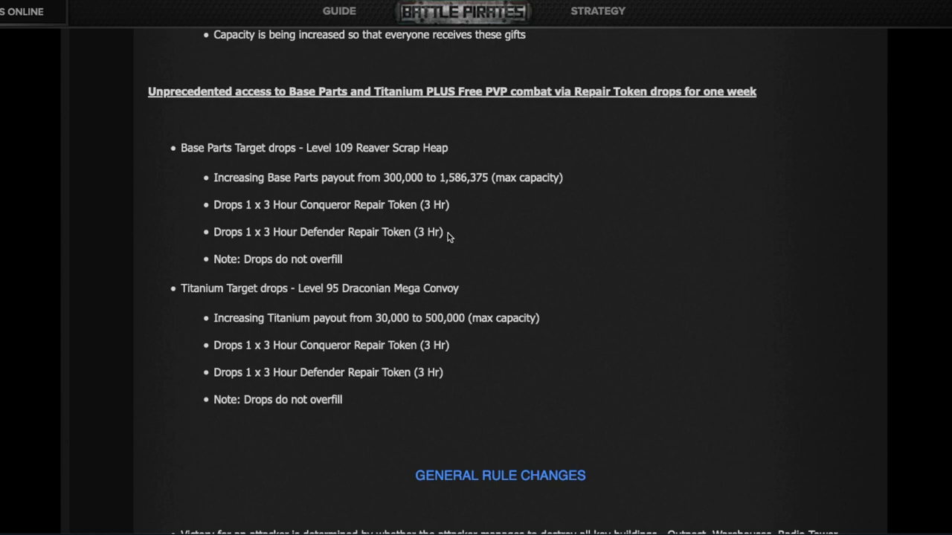
{"action": "mouse_move", "coordinate": [309, 226]}
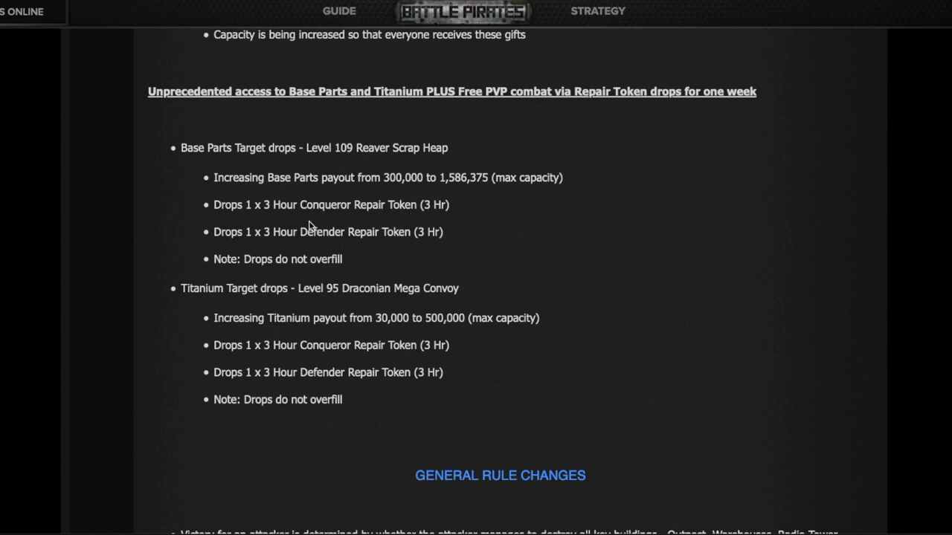
{"action": "mouse_move", "coordinate": [333, 290]}
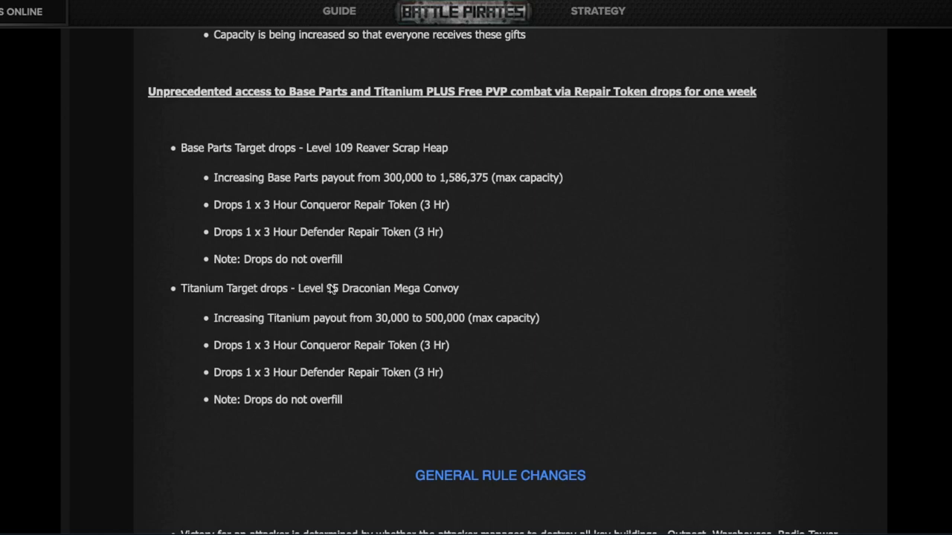
{"action": "mouse_move", "coordinate": [365, 318]}
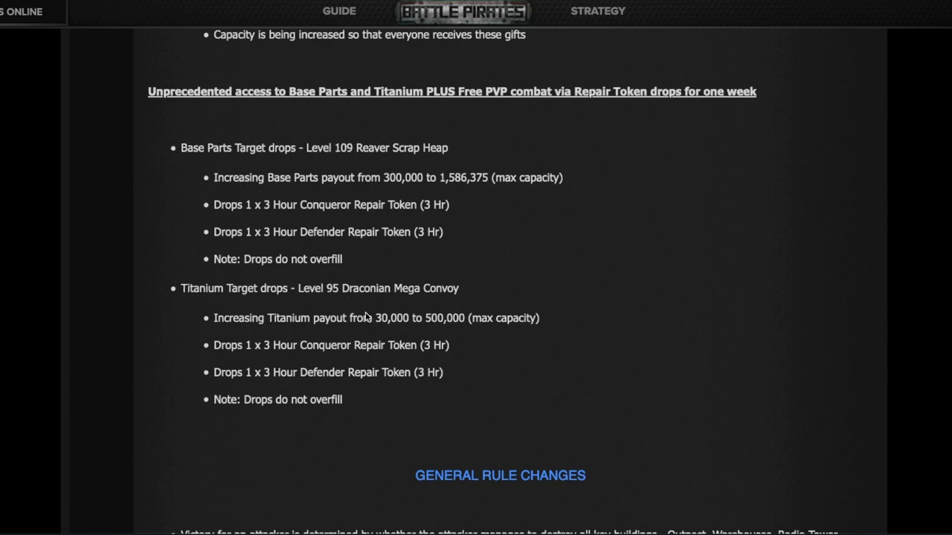
{"action": "mouse_move", "coordinate": [431, 318]}
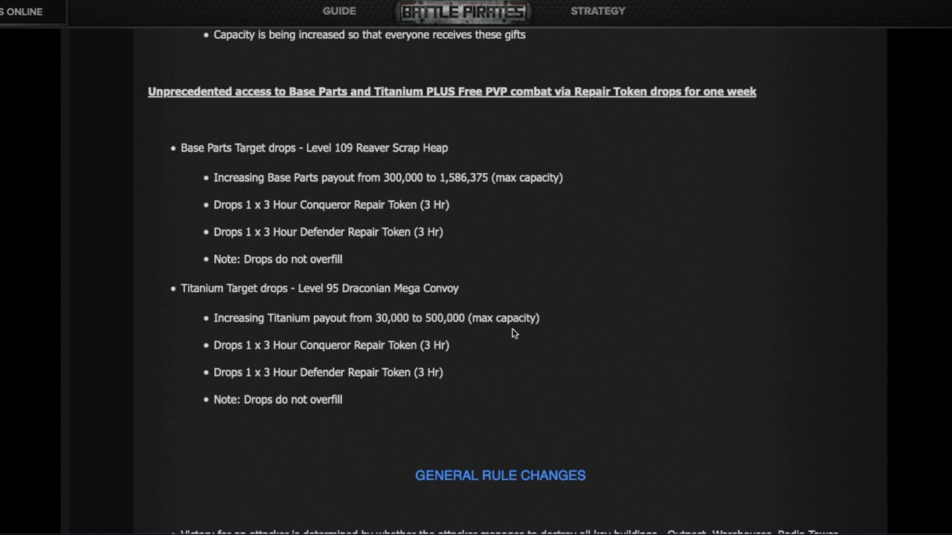
{"action": "mouse_move", "coordinate": [491, 361]}
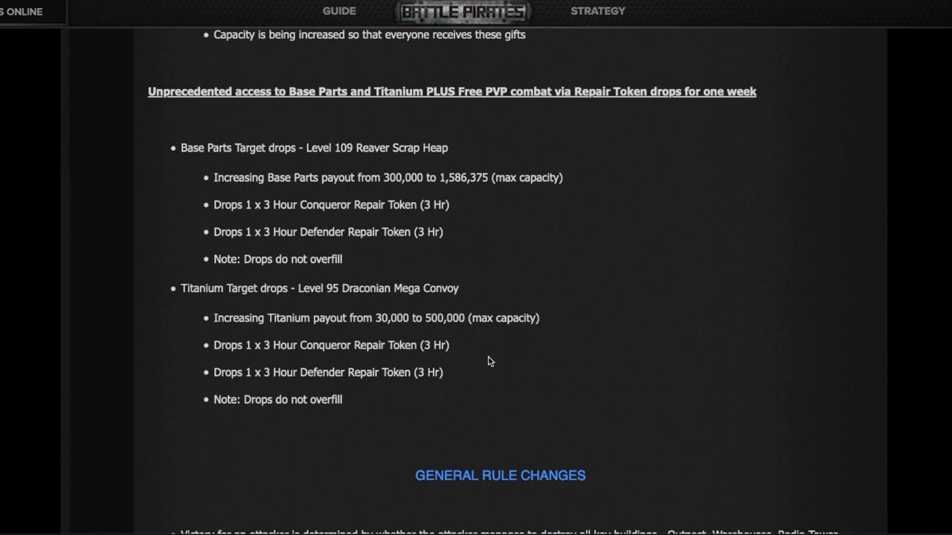
{"action": "mouse_move", "coordinate": [321, 372]}
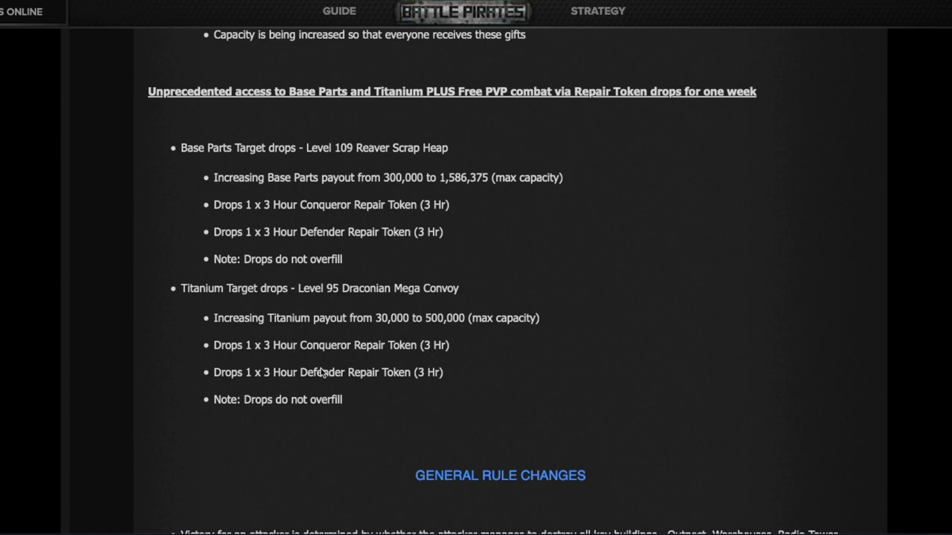
{"action": "mouse_move", "coordinate": [400, 404]}
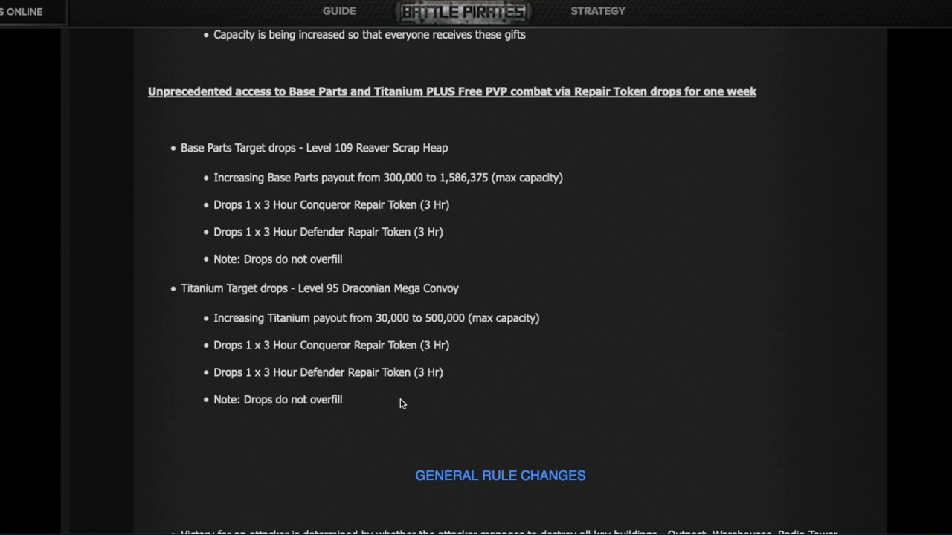
- Read the General Rule Changes, highlighting the 550 medals threshold and 28-day bubble condition, down to Tuning Changes
{"action": "scroll", "scroll_direction": "down", "scroll_amount": 3}
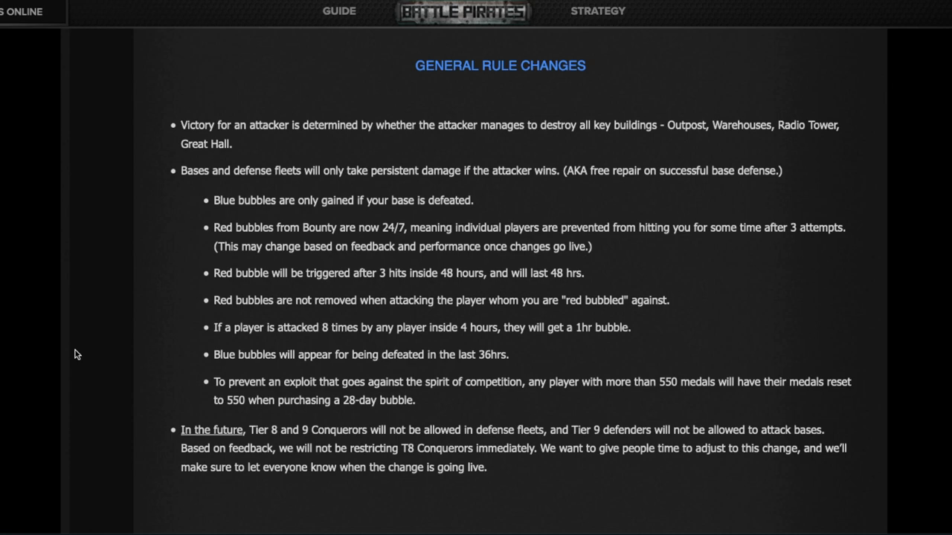
{"action": "mouse_move", "coordinate": [187, 188]}
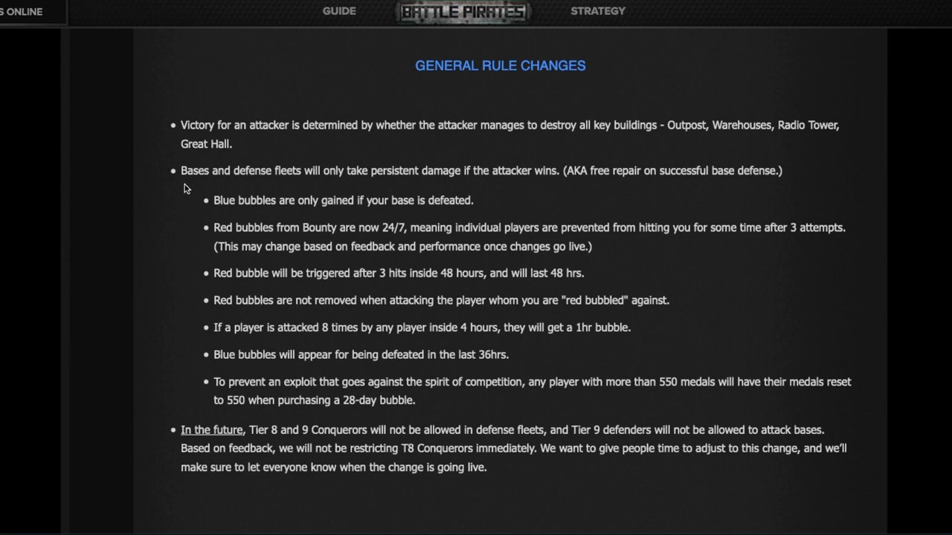
{"action": "mouse_move", "coordinate": [247, 169]}
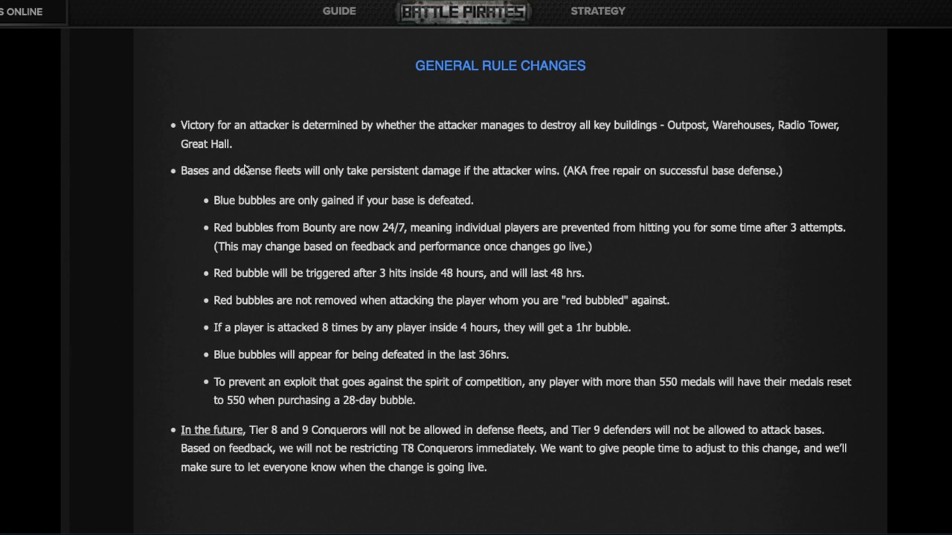
{"action": "mouse_move", "coordinate": [345, 158]}
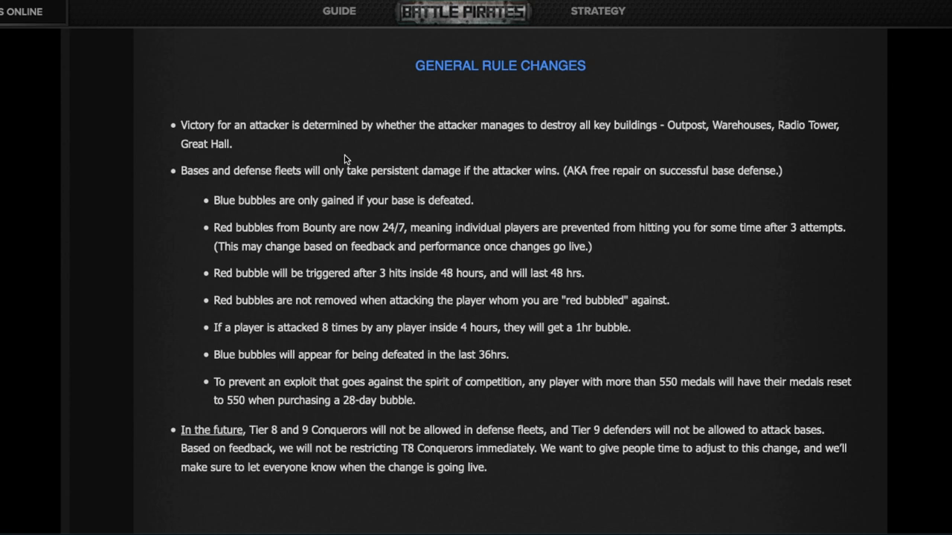
{"action": "mouse_move", "coordinate": [498, 173]}
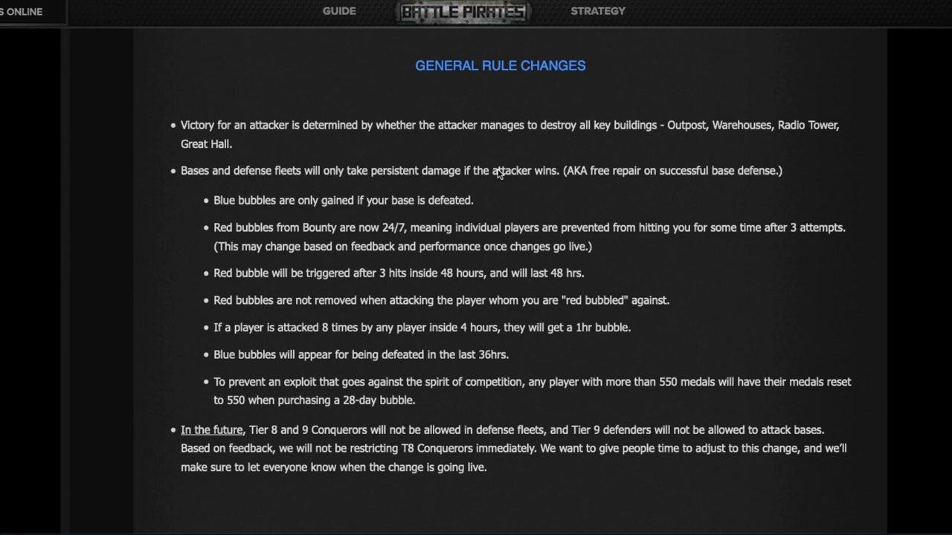
{"action": "mouse_move", "coordinate": [500, 174]}
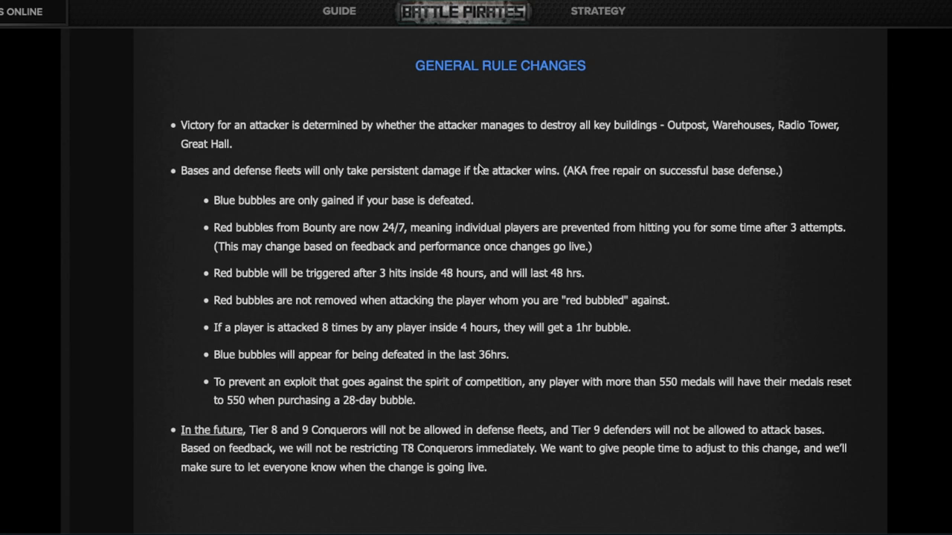
{"action": "mouse_move", "coordinate": [244, 348]}
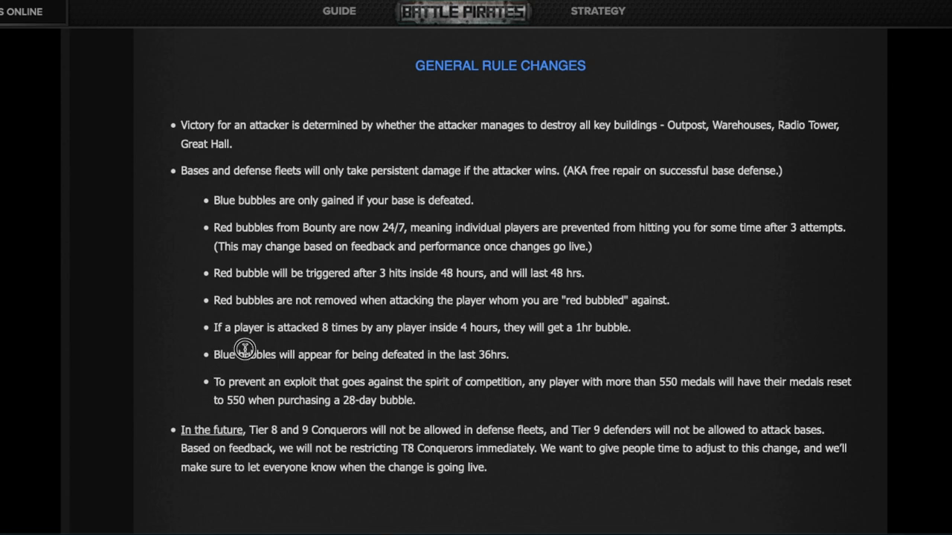
{"action": "mouse_move", "coordinate": [508, 354]}
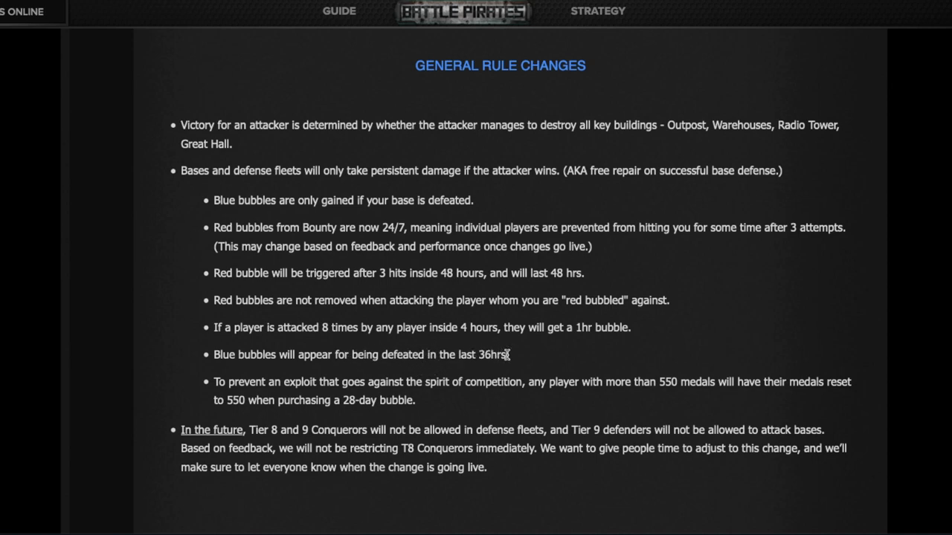
{"action": "mouse_move", "coordinate": [419, 244]}
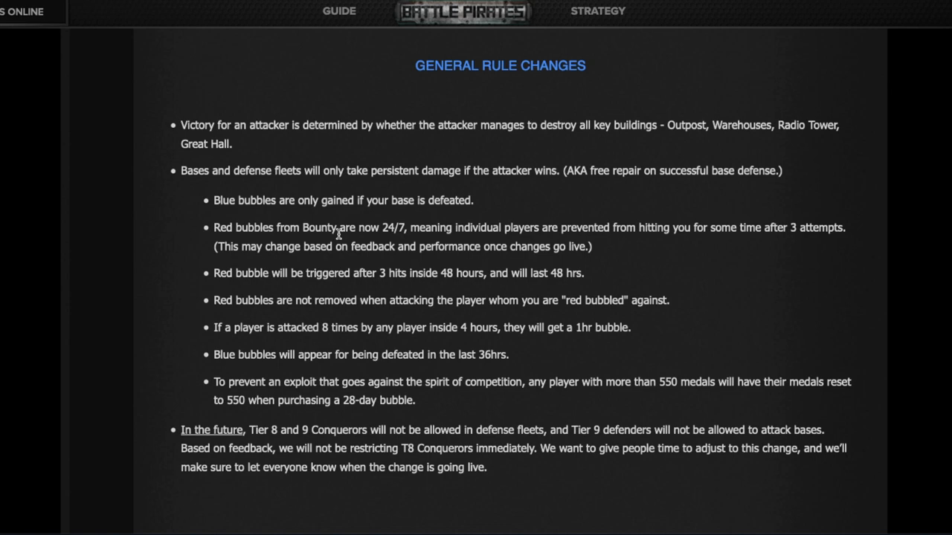
{"action": "mouse_move", "coordinate": [229, 323]}
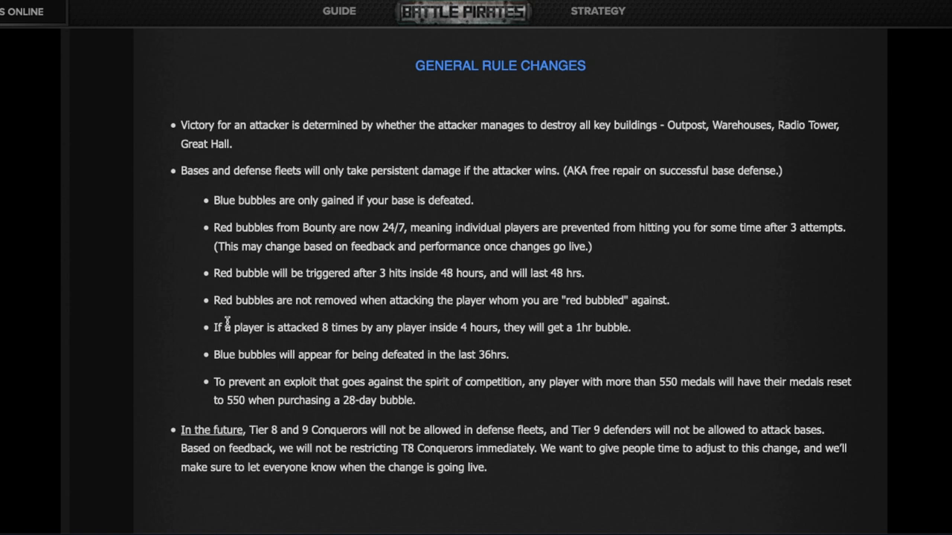
{"action": "mouse_move", "coordinate": [336, 330]}
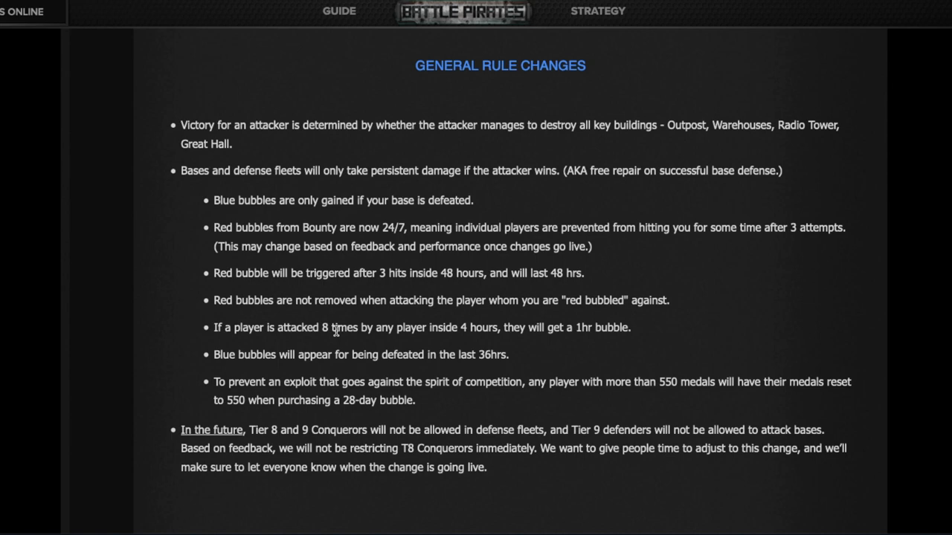
{"action": "mouse_move", "coordinate": [482, 324]}
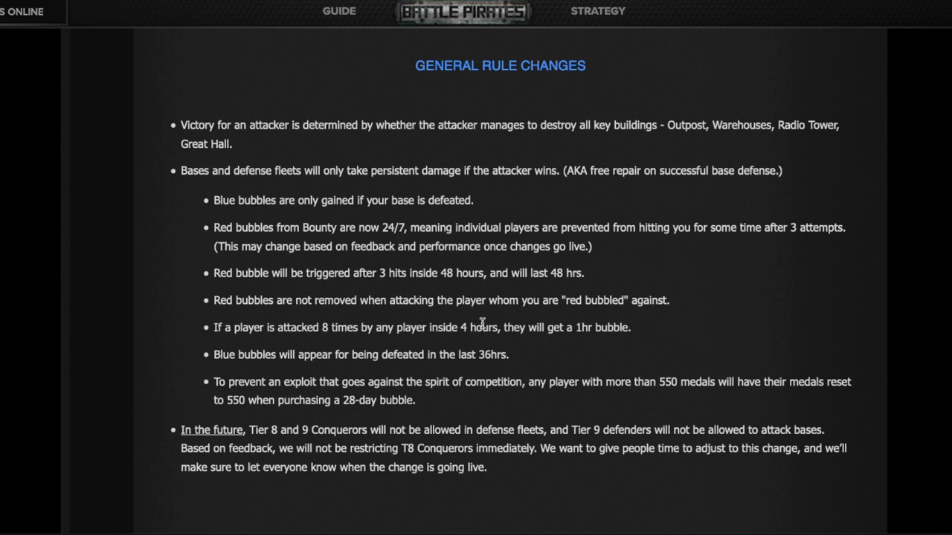
{"action": "mouse_move", "coordinate": [623, 333]}
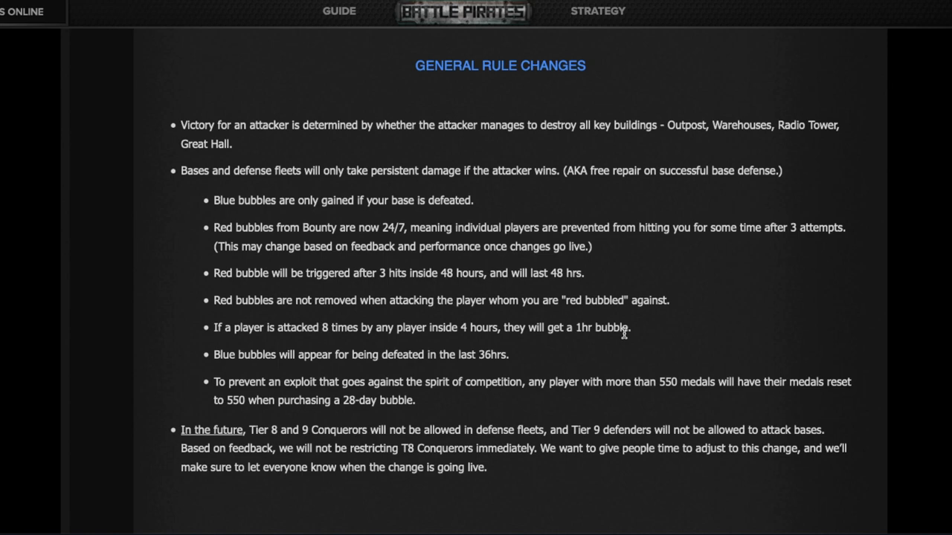
{"action": "mouse_move", "coordinate": [666, 393]}
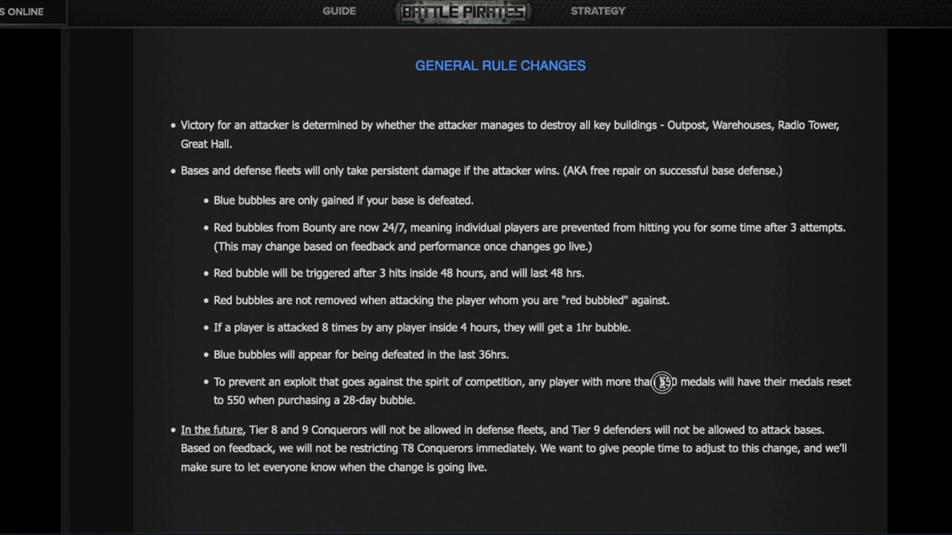
{"action": "double_click", "coordinate": [669, 381]}
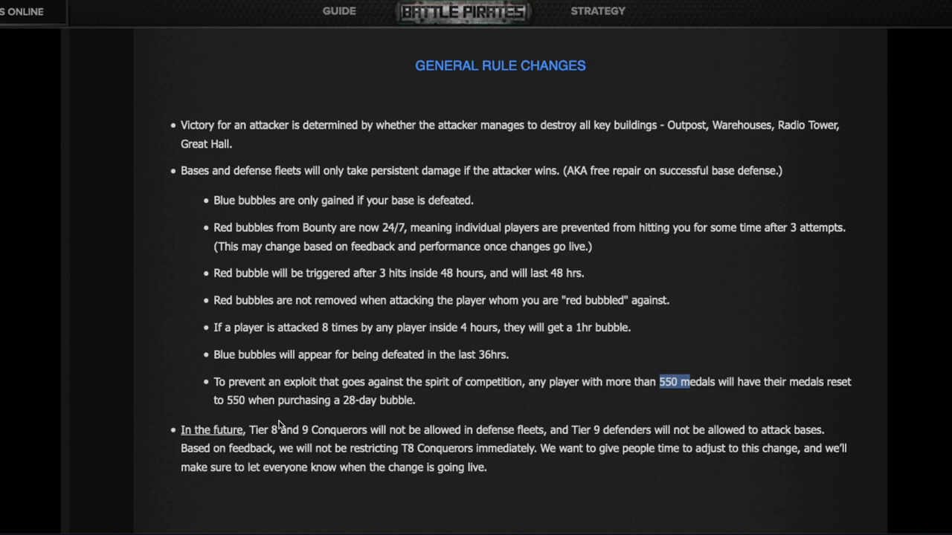
{"action": "double_click", "coordinate": [369, 400]}
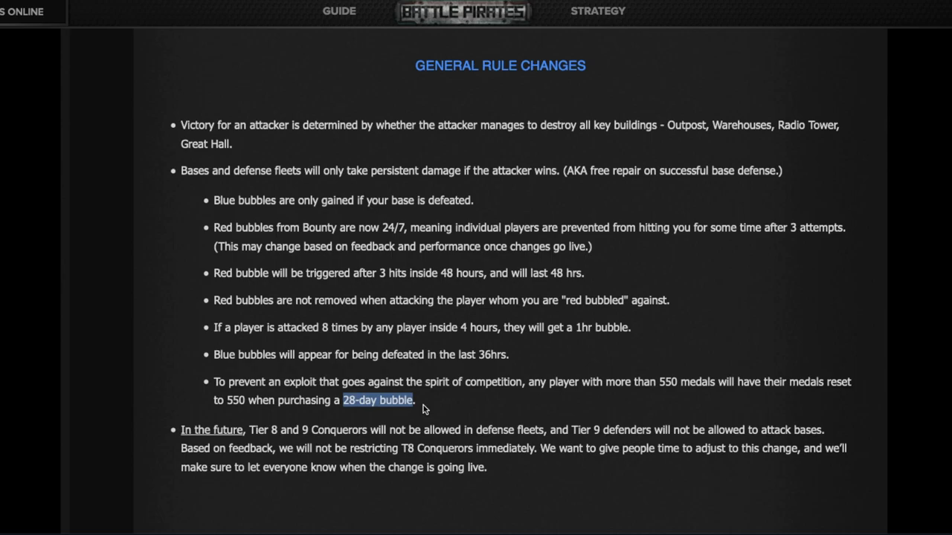
{"action": "scroll", "scroll_direction": "down", "scroll_amount": 3}
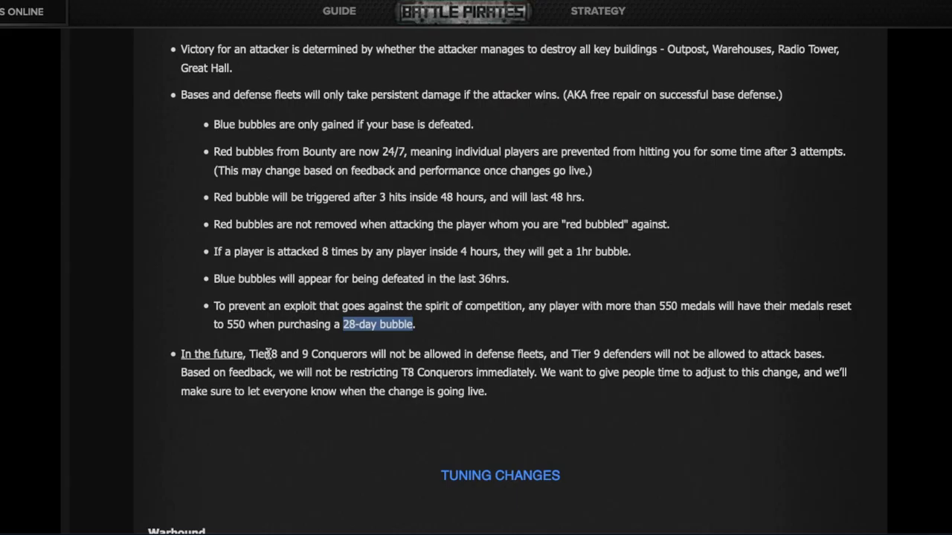
{"action": "mouse_move", "coordinate": [595, 364]}
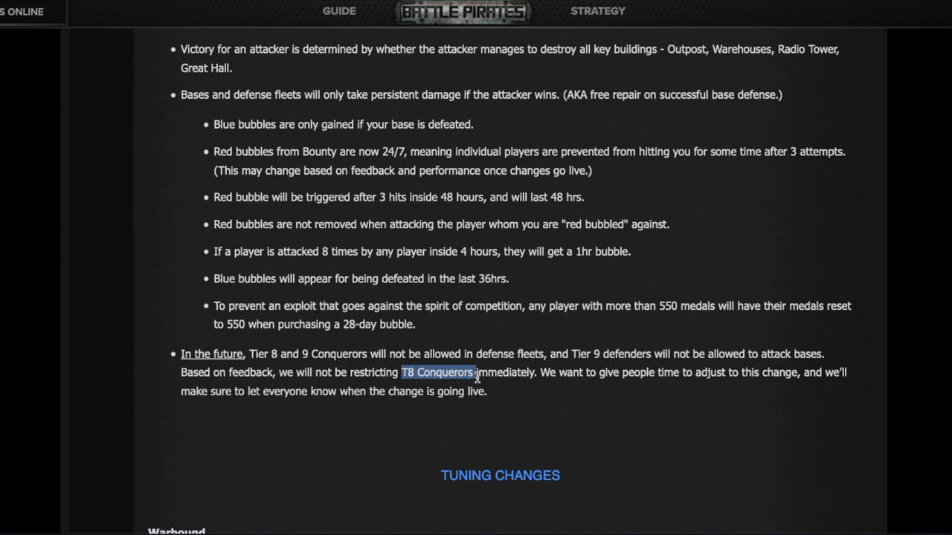
{"action": "scroll", "scroll_direction": "down", "scroll_amount": 3}
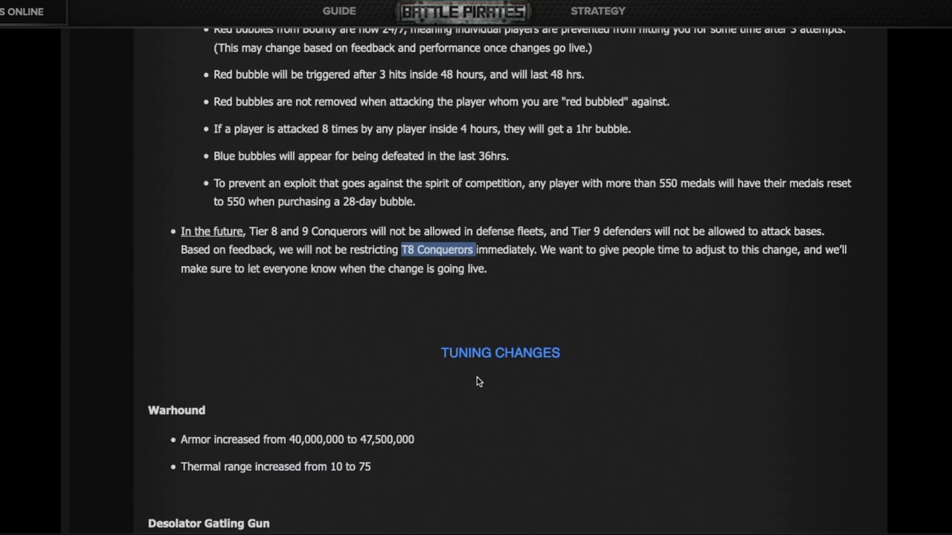
- Scroll so the Tuning Changes heading sits near the top with Warhound, Desolator Gatling Gun and Trencher below
{"action": "scroll", "scroll_direction": "down", "scroll_amount": 3}
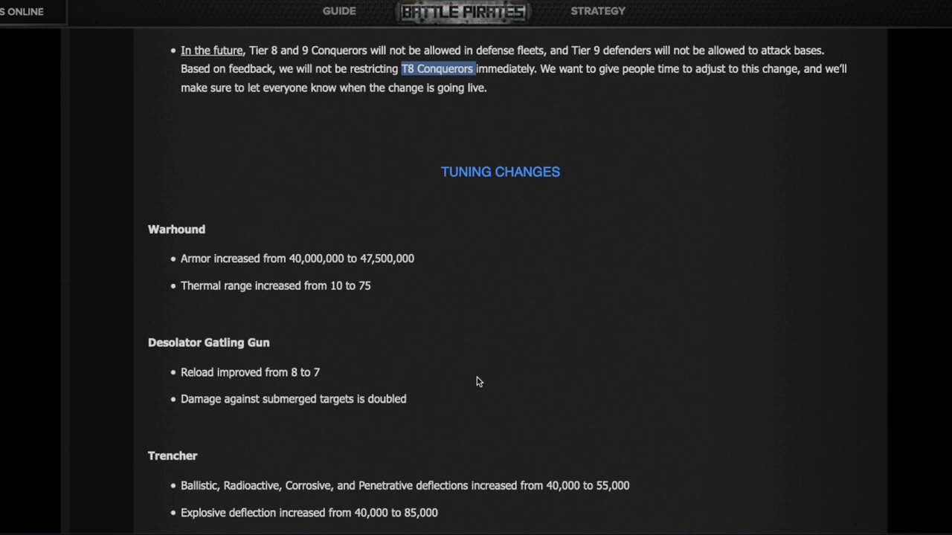
{"action": "scroll", "scroll_direction": "down", "scroll_amount": 3}
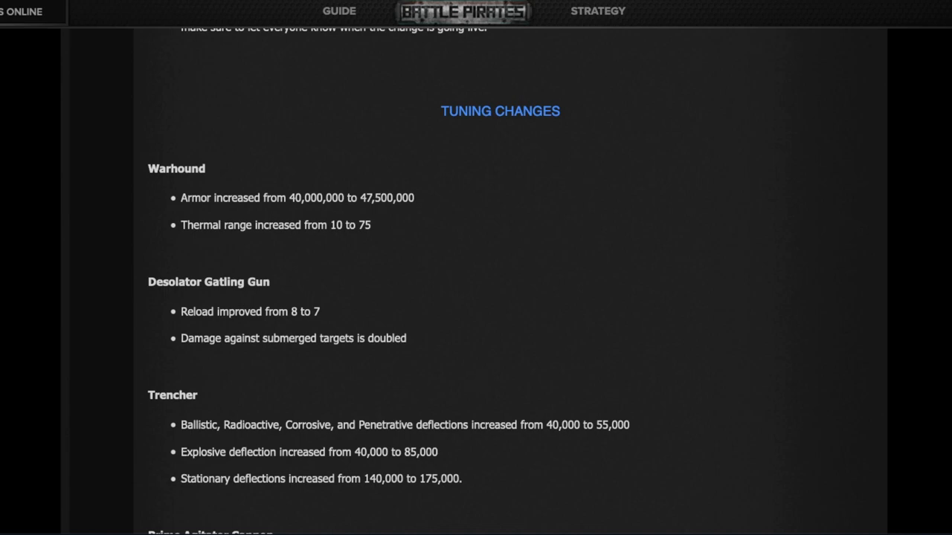
{"action": "mouse_move", "coordinate": [256, 190]}
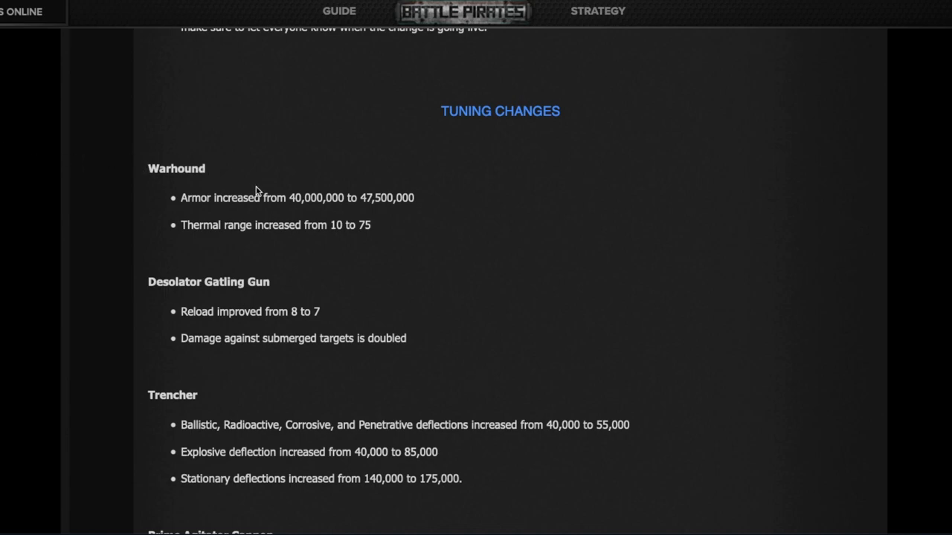
{"action": "mouse_move", "coordinate": [392, 211]}
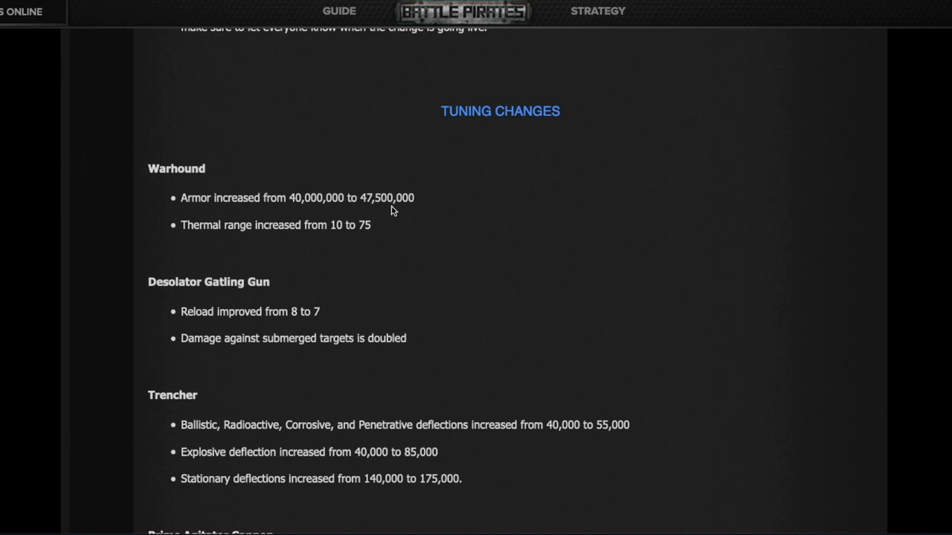
{"action": "mouse_move", "coordinate": [349, 229]}
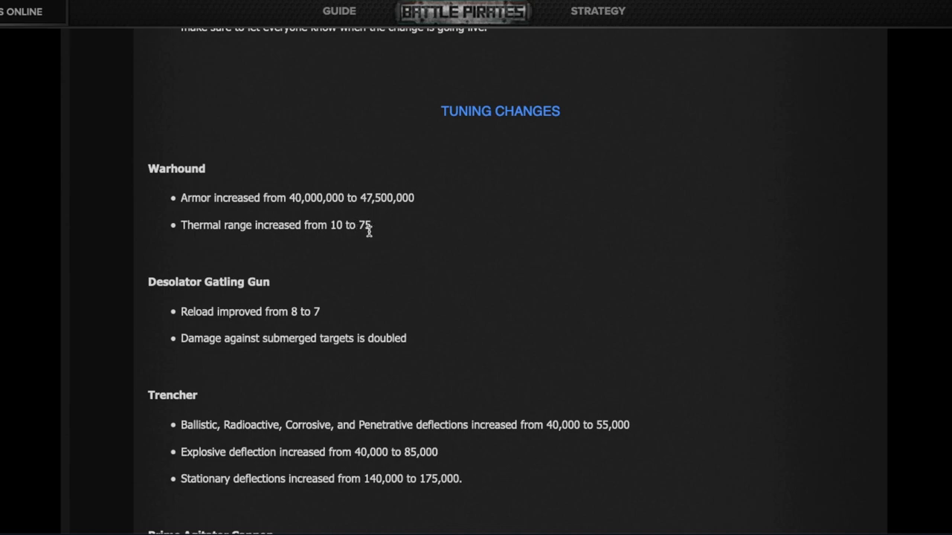
{"action": "mouse_move", "coordinate": [374, 244]}
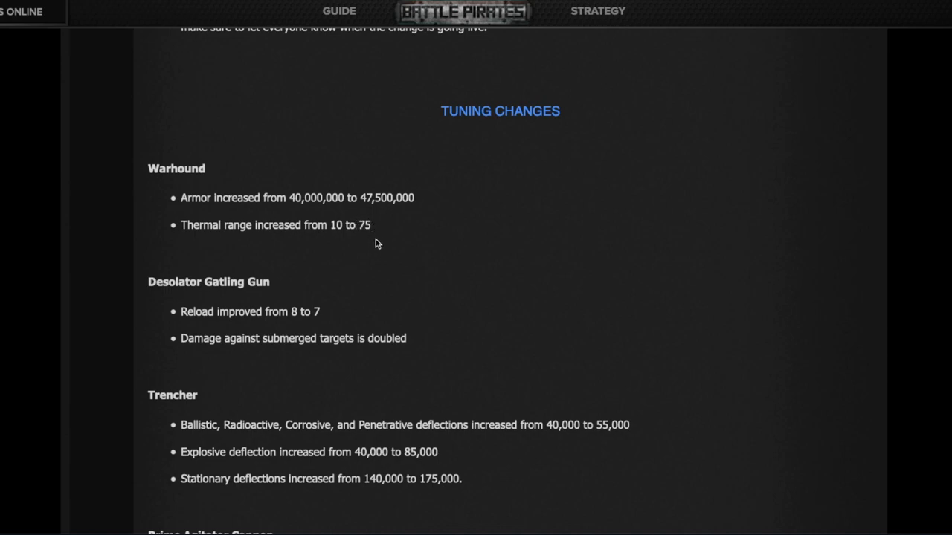
{"action": "mouse_move", "coordinate": [208, 287]}
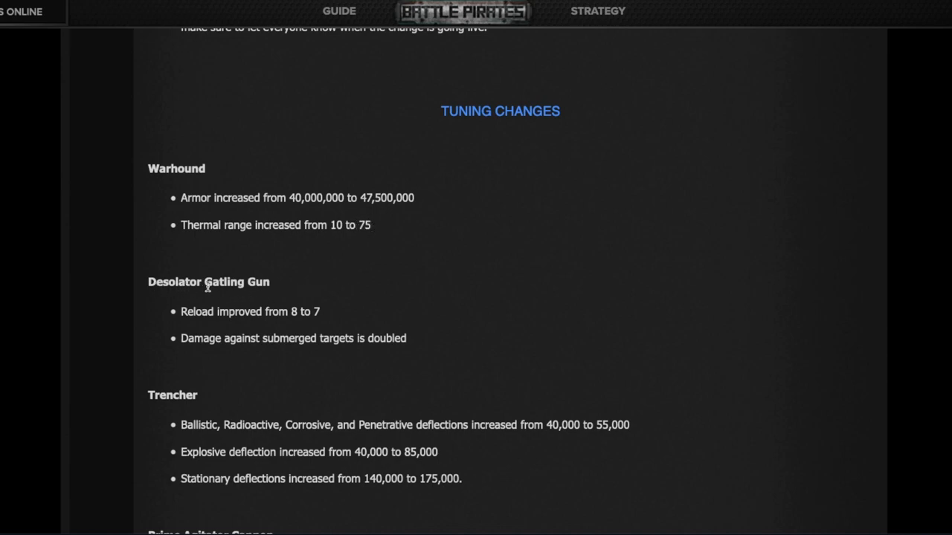
{"action": "mouse_move", "coordinate": [313, 312]}
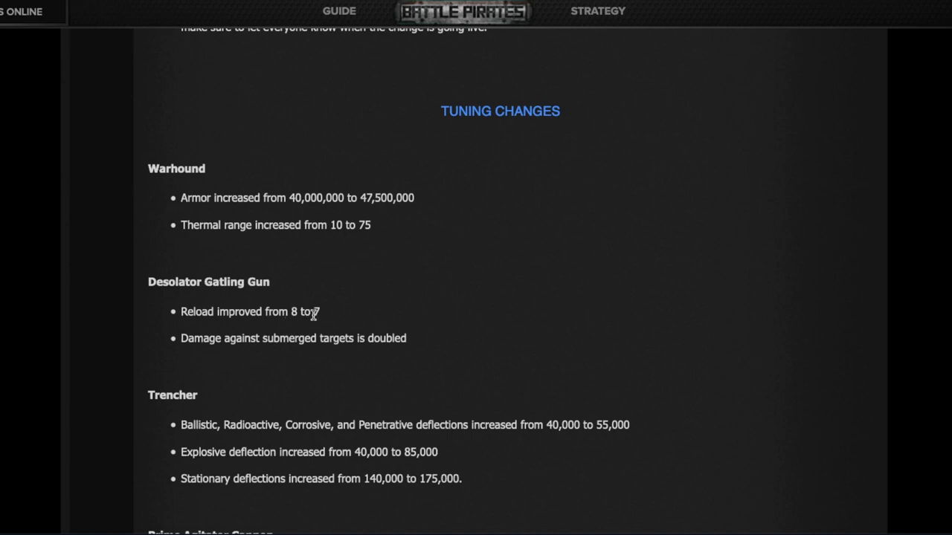
{"action": "mouse_move", "coordinate": [335, 335]}
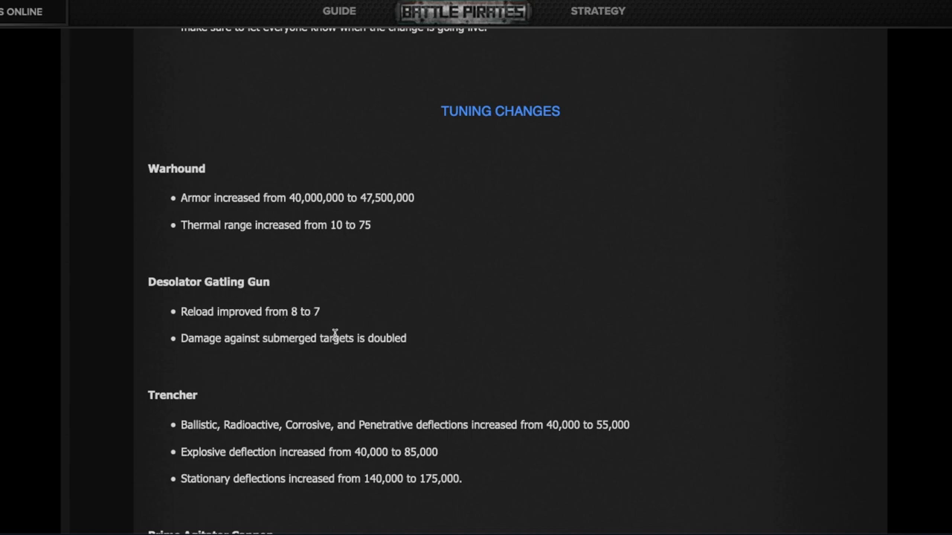
{"action": "mouse_move", "coordinate": [407, 348]}
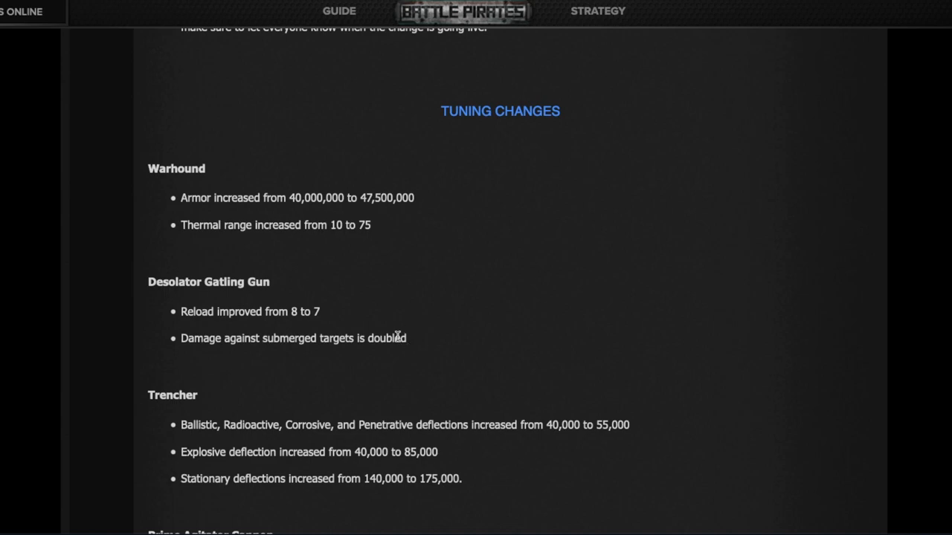
{"action": "mouse_move", "coordinate": [280, 310]}
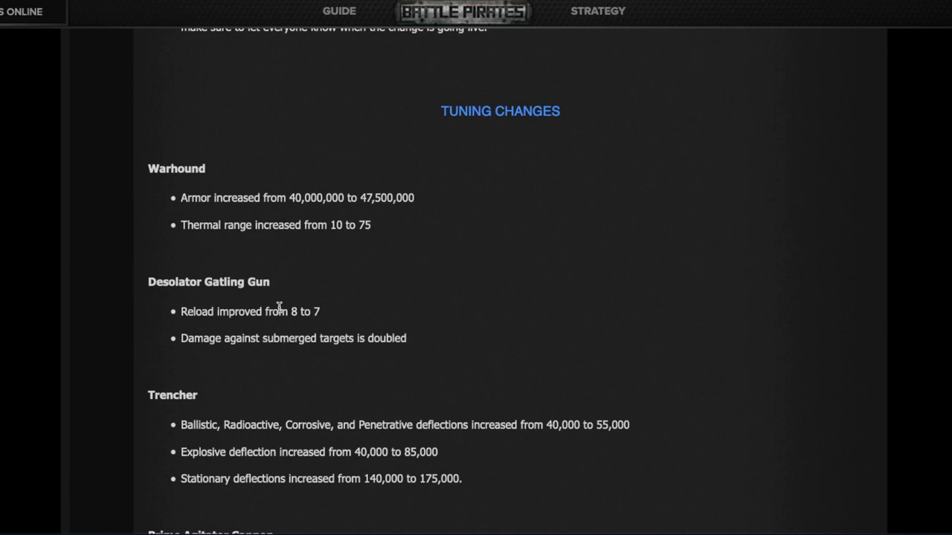
- Scroll past Trencher and Prime Agitator Cannon to the Gatekeeper Repair Aura changes and Basilisk entry
{"action": "scroll", "scroll_direction": "down", "scroll_amount": 3}
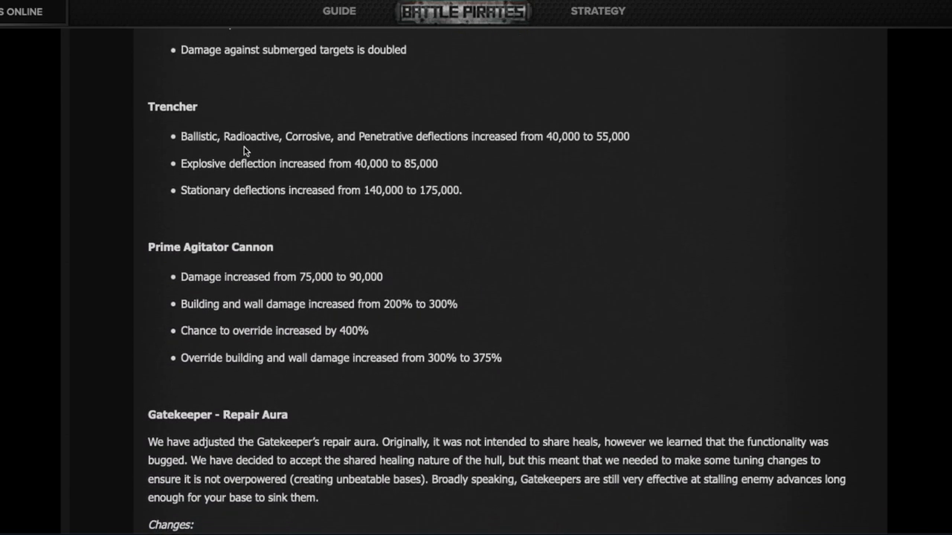
{"action": "mouse_move", "coordinate": [517, 188]}
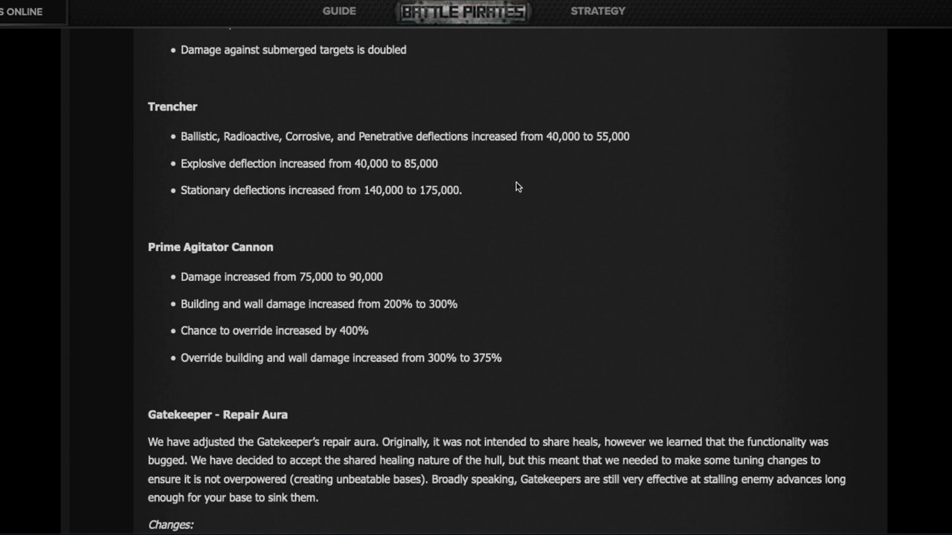
{"action": "mouse_move", "coordinate": [419, 163]}
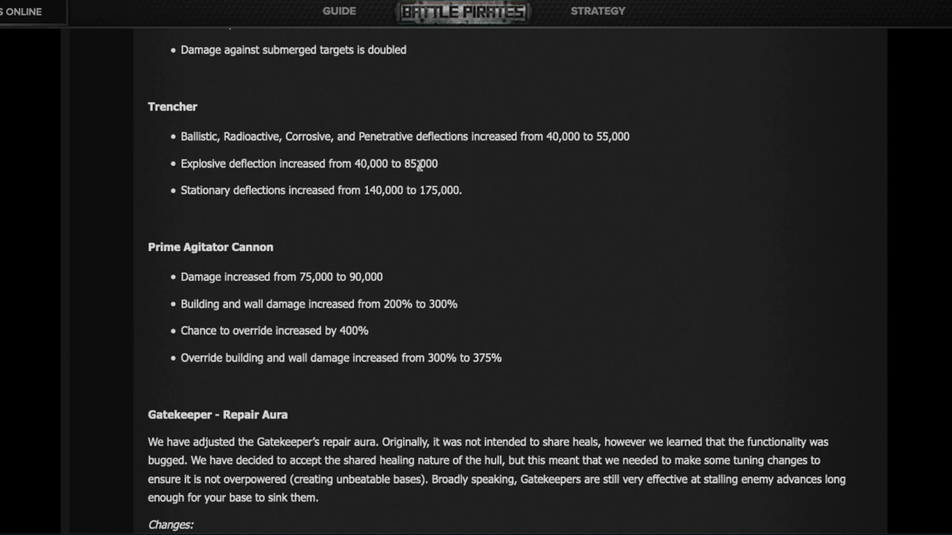
{"action": "mouse_move", "coordinate": [285, 330]}
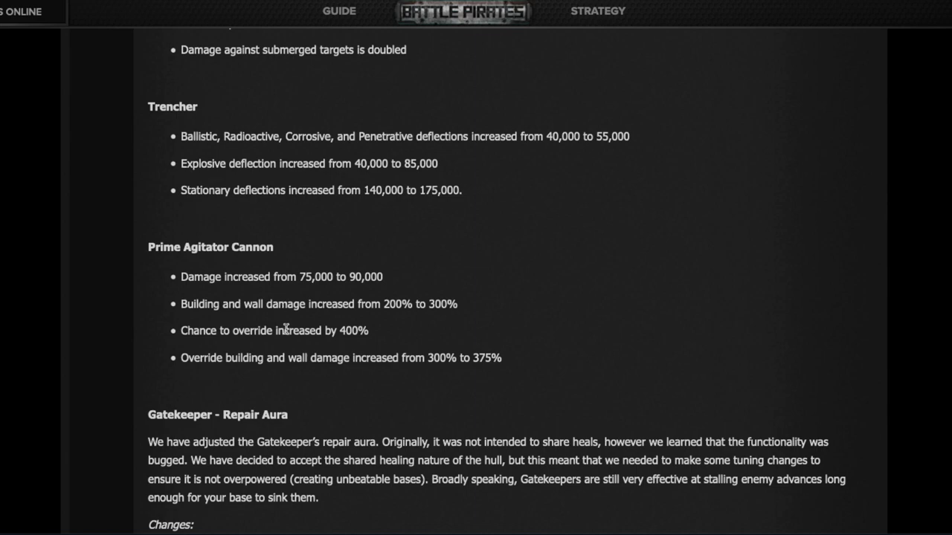
{"action": "mouse_move", "coordinate": [304, 336]}
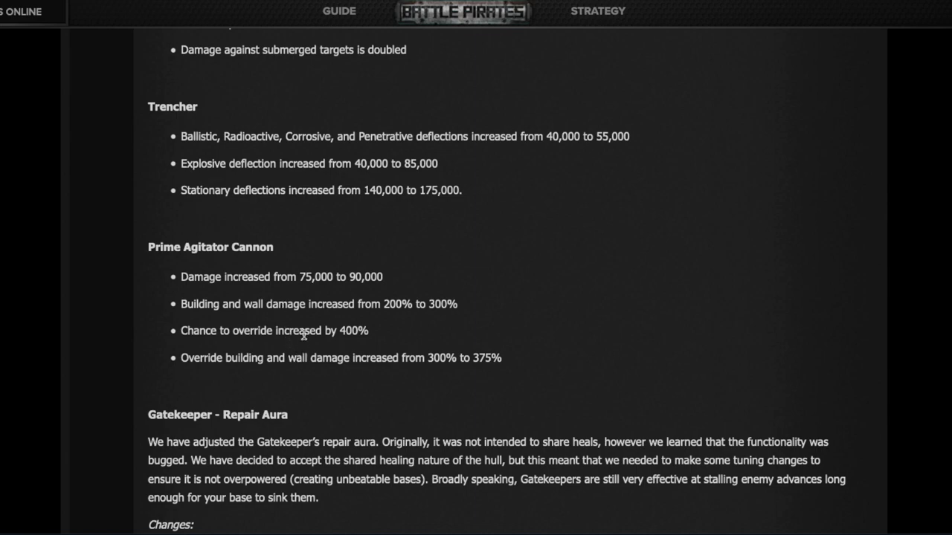
{"action": "mouse_move", "coordinate": [116, 114]}
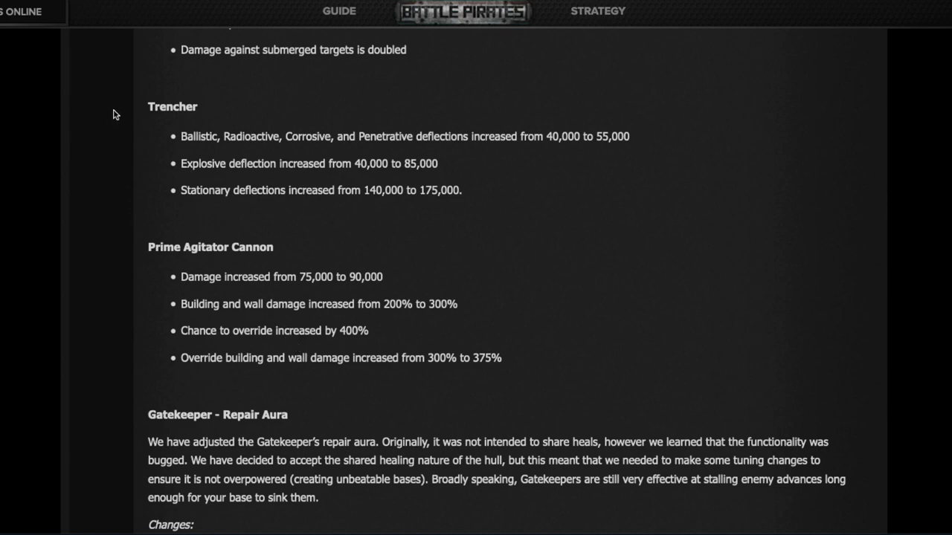
{"action": "mouse_move", "coordinate": [240, 202]}
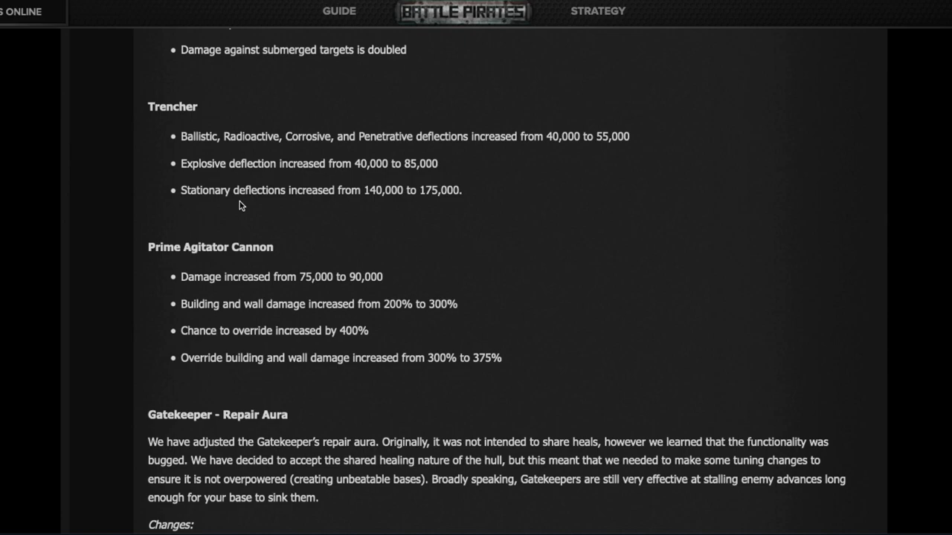
{"action": "scroll", "scroll_direction": "down", "scroll_amount": 3}
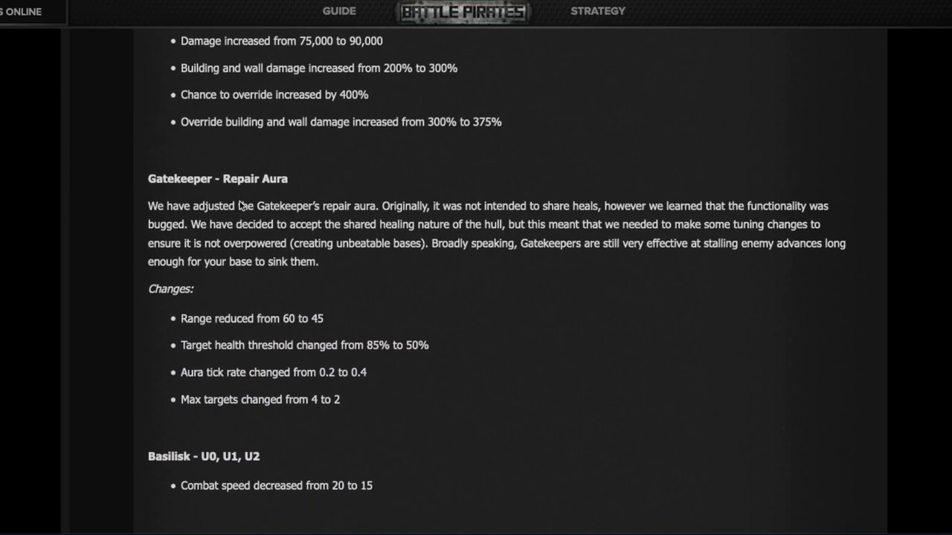
- Scroll from the Gatekeeper Repair Aura notes down to the Basilisk, Subjugator and Breacher entries
{"action": "scroll", "scroll_direction": "down", "scroll_amount": 3}
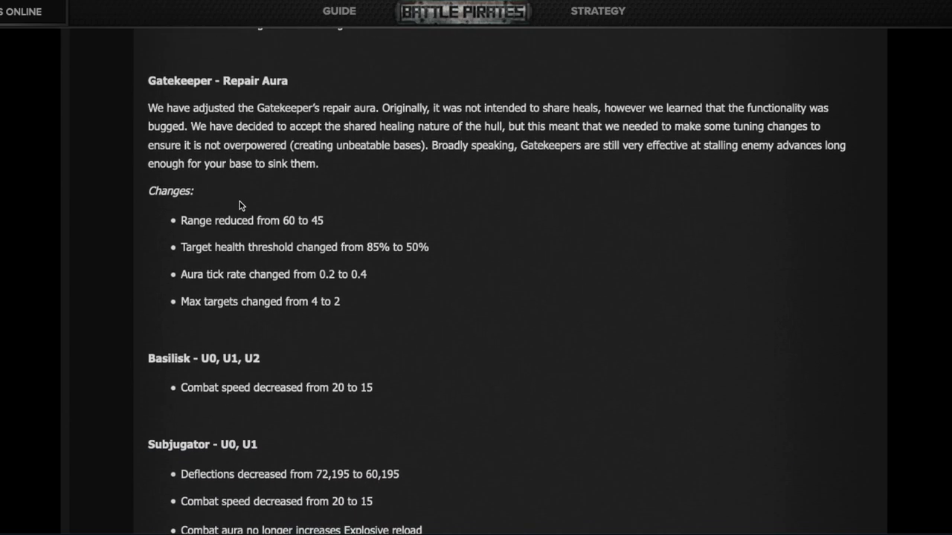
{"action": "mouse_move", "coordinate": [240, 96]}
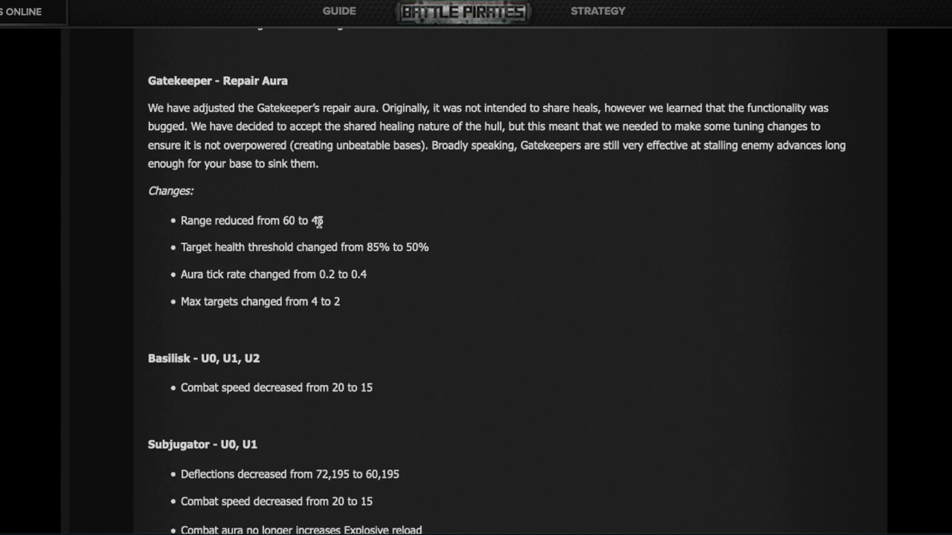
{"action": "mouse_move", "coordinate": [380, 247]}
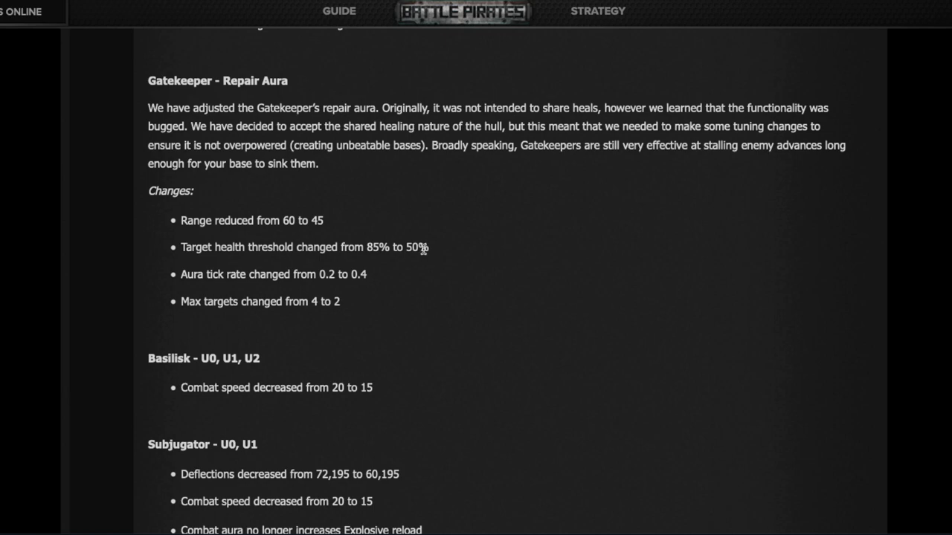
{"action": "mouse_move", "coordinate": [205, 279]}
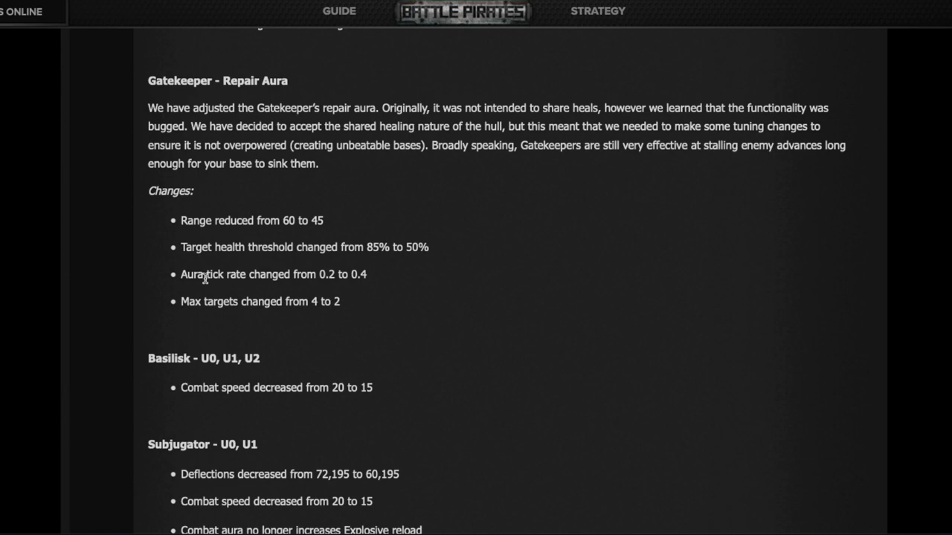
{"action": "mouse_move", "coordinate": [336, 302]}
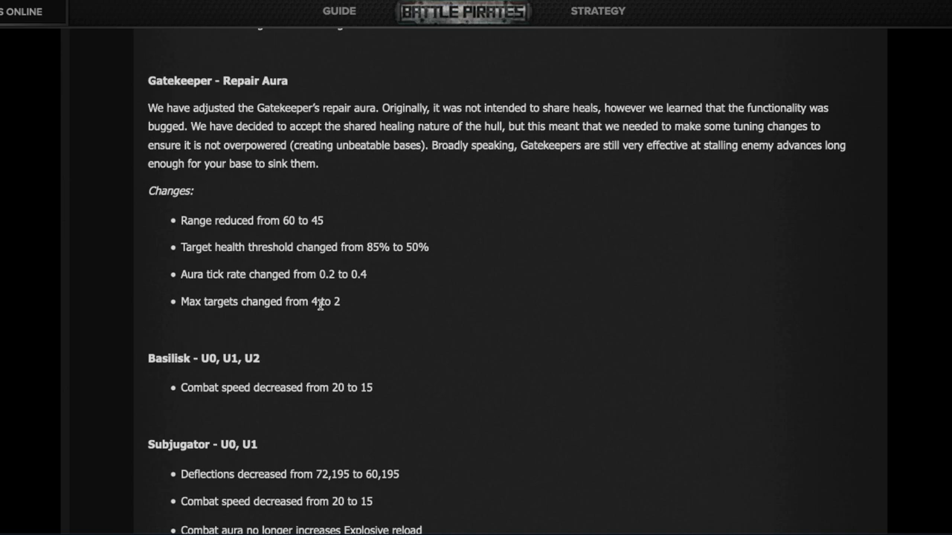
{"action": "scroll", "scroll_direction": "down", "scroll_amount": 3}
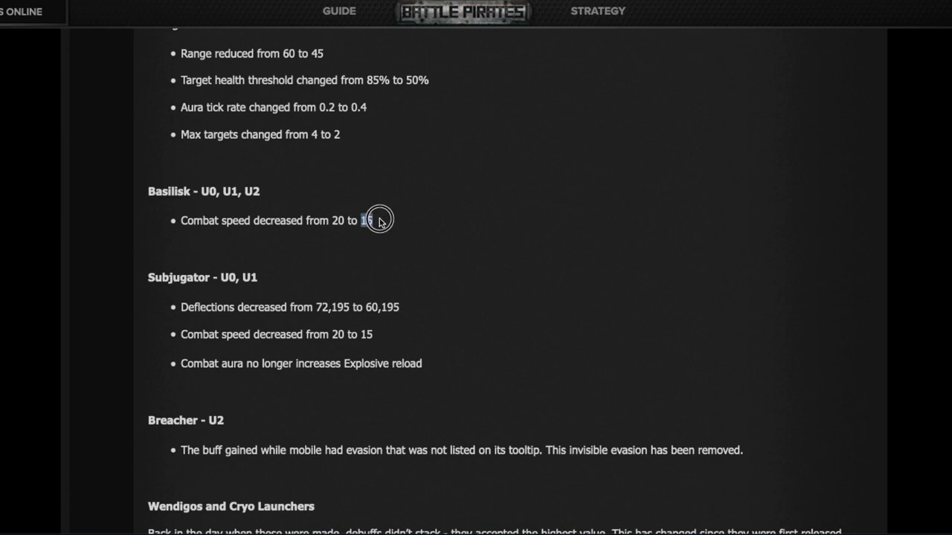
- Mark the Subjugator's new combat speed of 15, read the Breacher note, then reach Wendigos and Cryo Launchers
{"action": "double_click", "coordinate": [365, 221]}
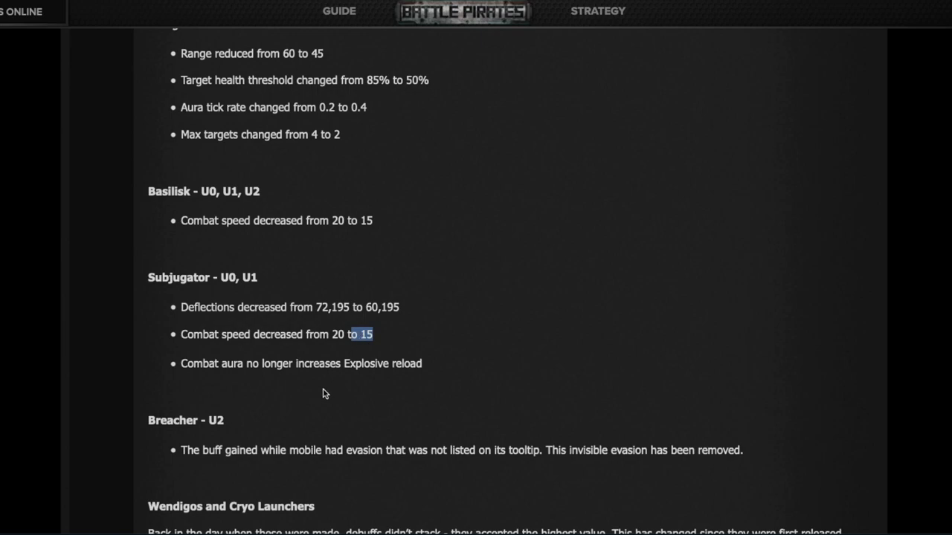
{"action": "scroll", "scroll_direction": "up", "scroll_amount": 3}
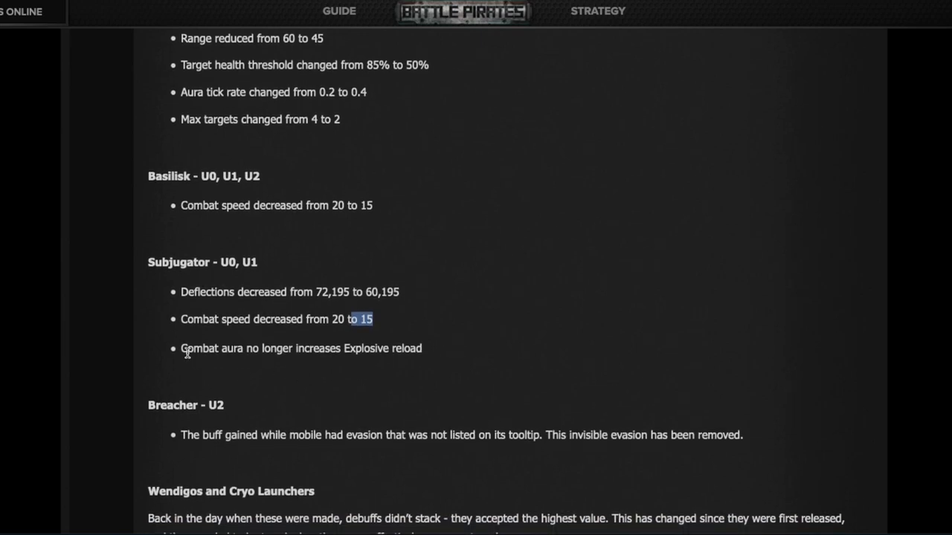
{"action": "mouse_move", "coordinate": [393, 361]}
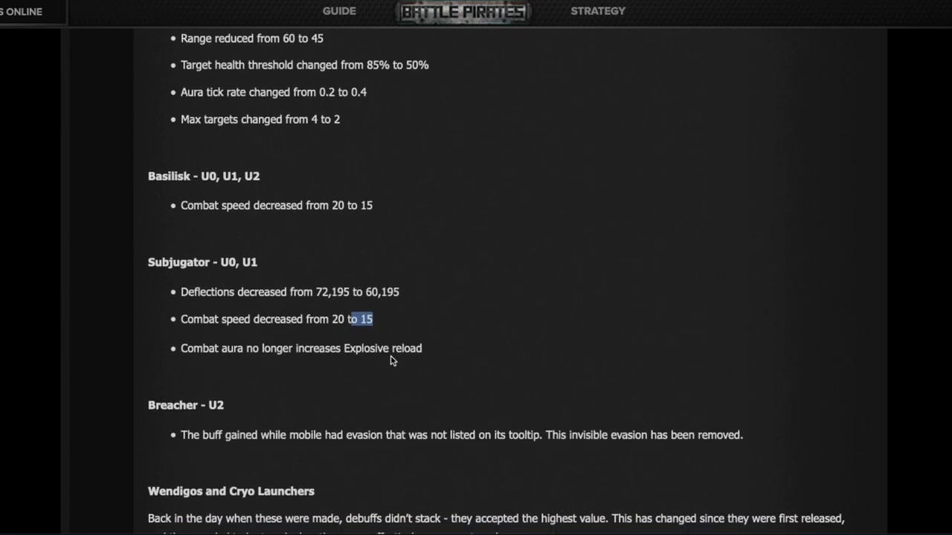
{"action": "mouse_move", "coordinate": [208, 196]}
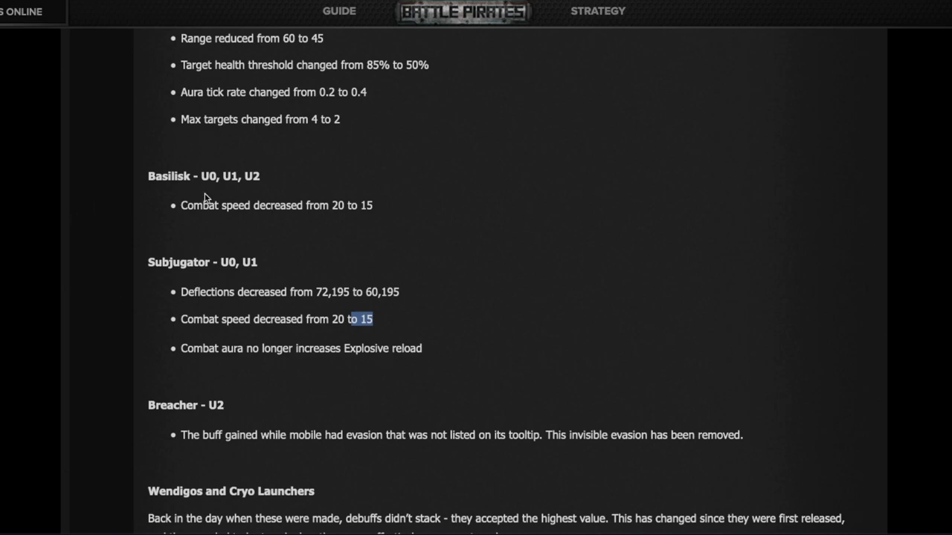
{"action": "mouse_move", "coordinate": [390, 361]}
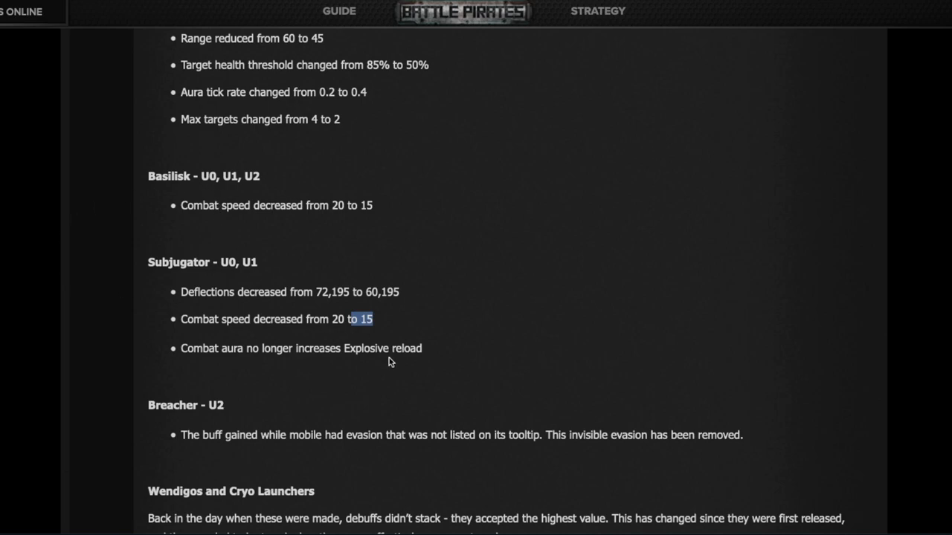
{"action": "scroll", "scroll_direction": "down", "scroll_amount": 3}
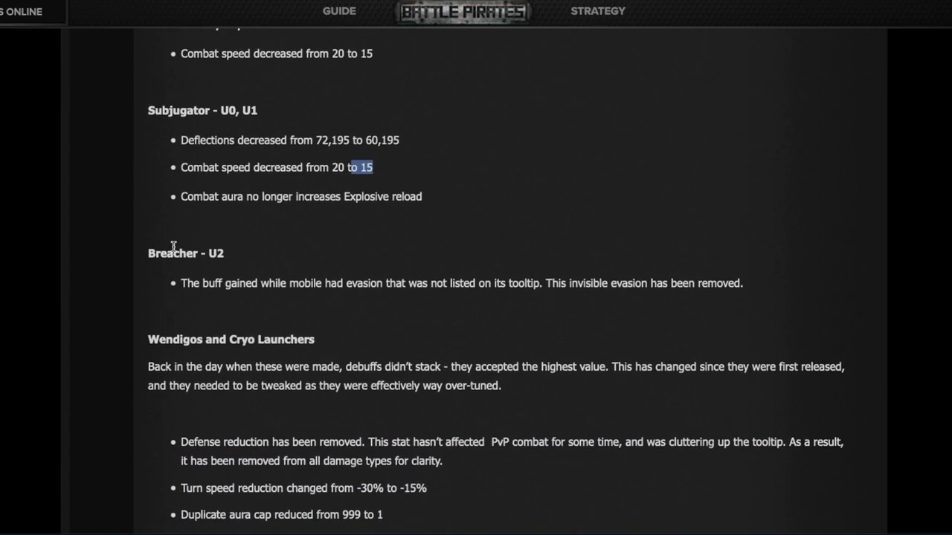
{"action": "mouse_move", "coordinate": [206, 278]}
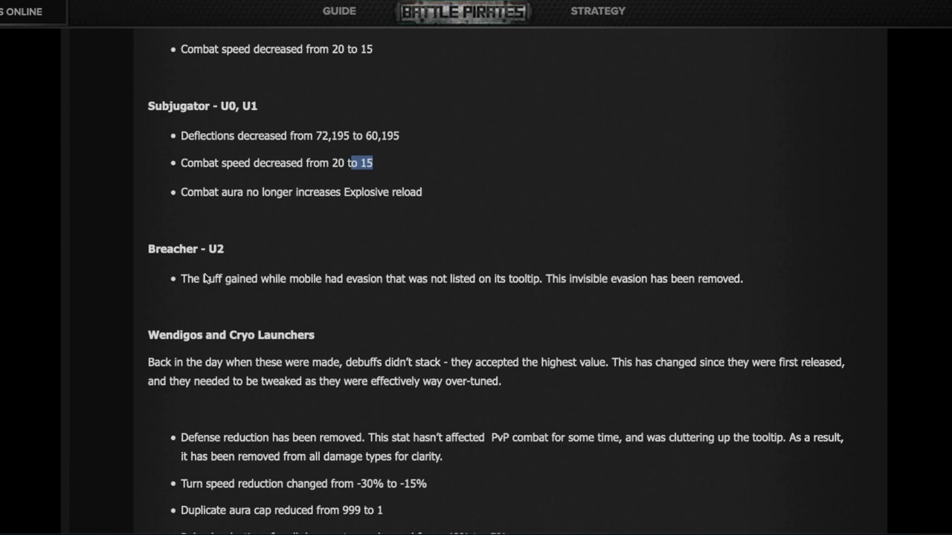
- Scroll to the Wendigos and Cryo Launchers aura cap, turn speed and reload reductions
{"action": "scroll", "scroll_direction": "down", "scroll_amount": 3}
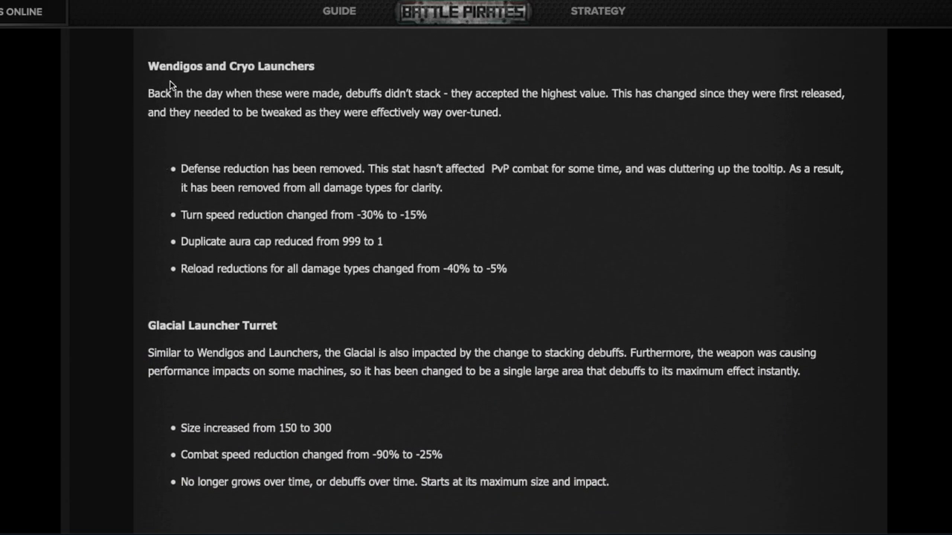
{"action": "mouse_move", "coordinate": [369, 128]}
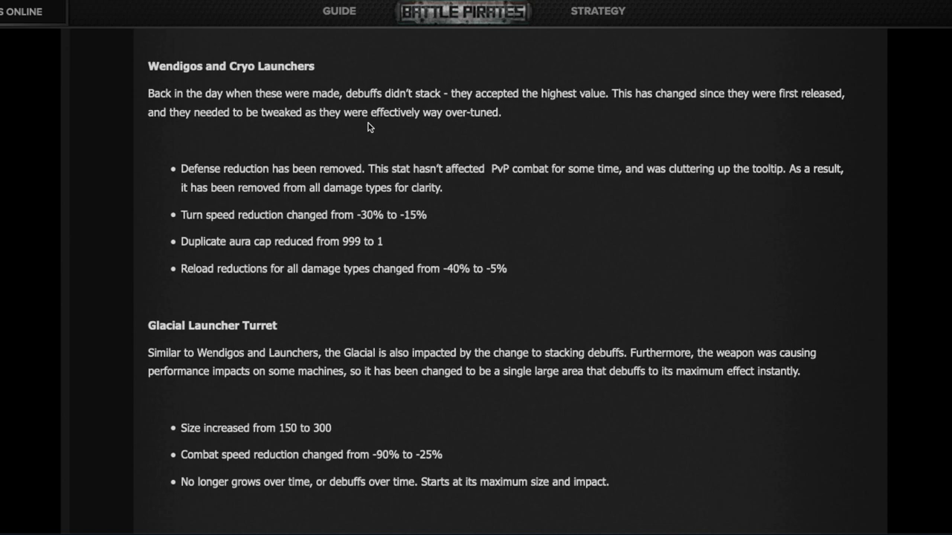
{"action": "mouse_move", "coordinate": [658, 78]}
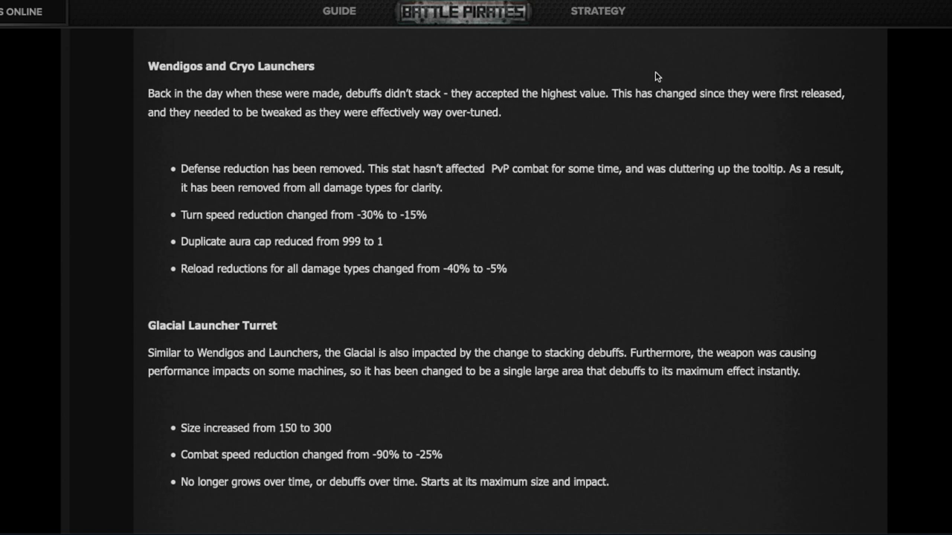
{"action": "mouse_move", "coordinate": [731, 98]}
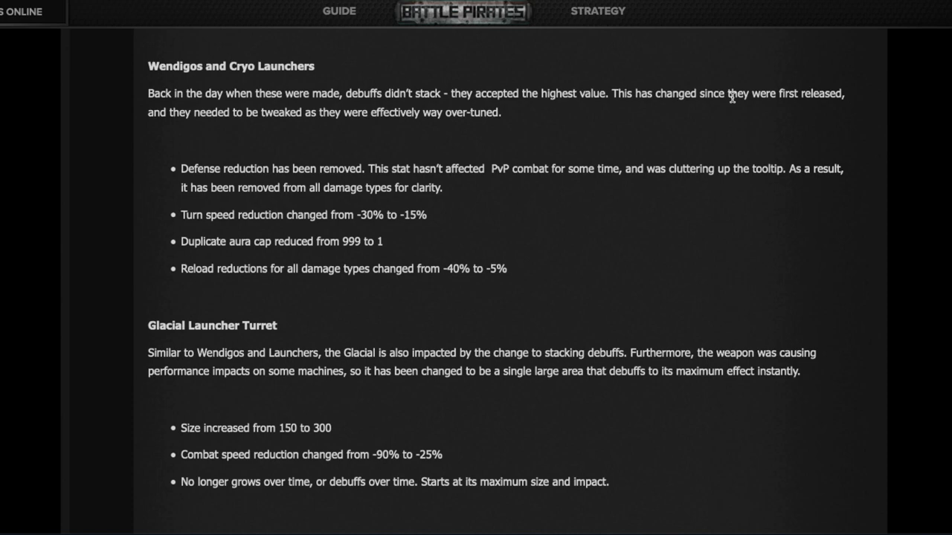
{"action": "mouse_move", "coordinate": [750, 119]}
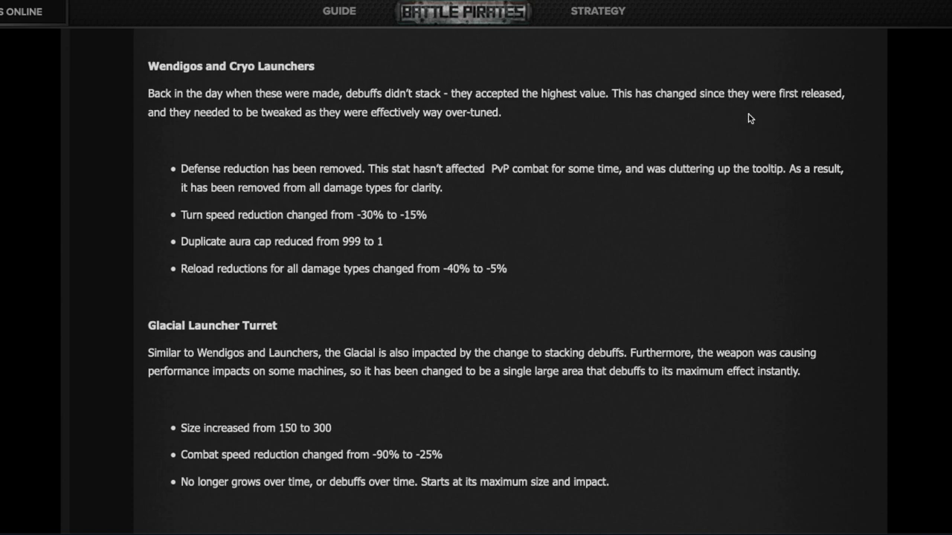
{"action": "mouse_move", "coordinate": [342, 229]}
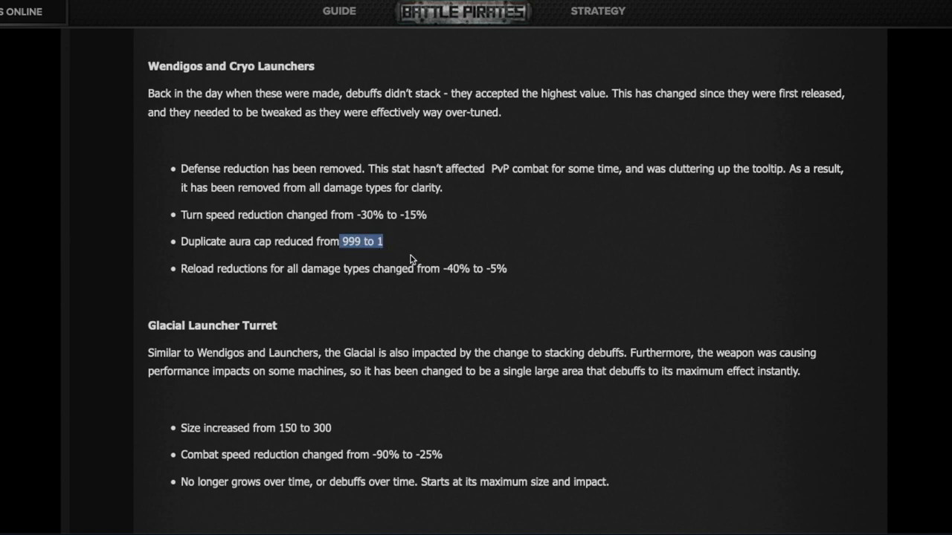
{"action": "mouse_move", "coordinate": [354, 217]}
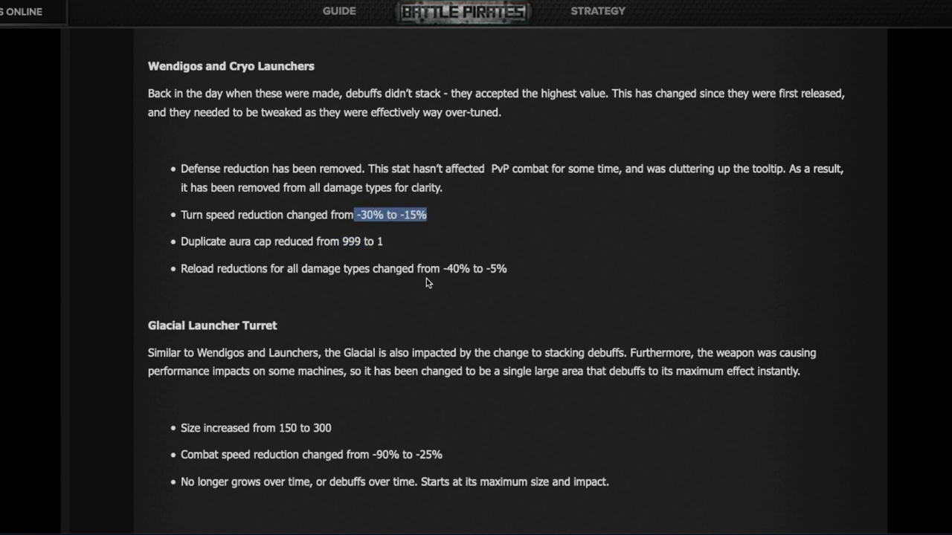
{"action": "mouse_move", "coordinate": [414, 271]}
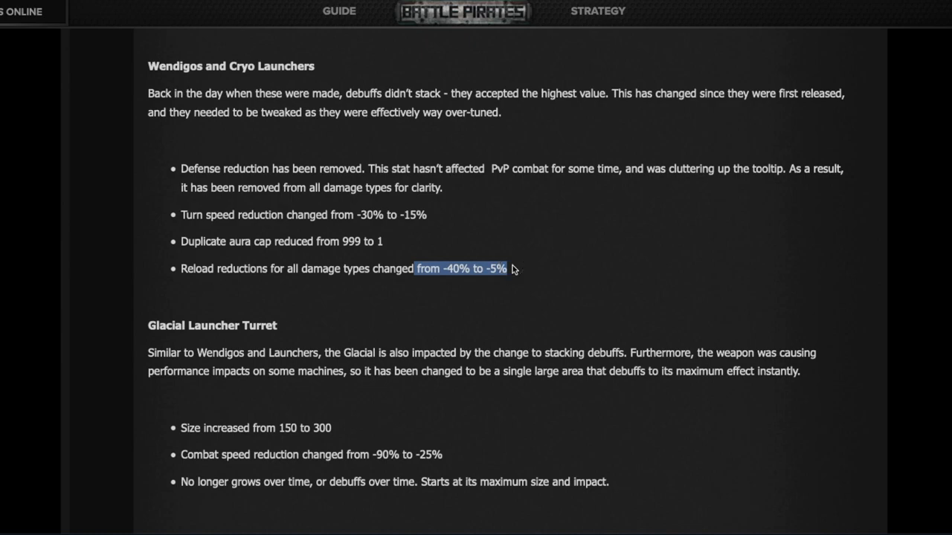
- Scroll to the Glacial Launcher Turret changes and mark its new -25% combat speed reduction
{"action": "scroll", "scroll_direction": "down", "scroll_amount": 3}
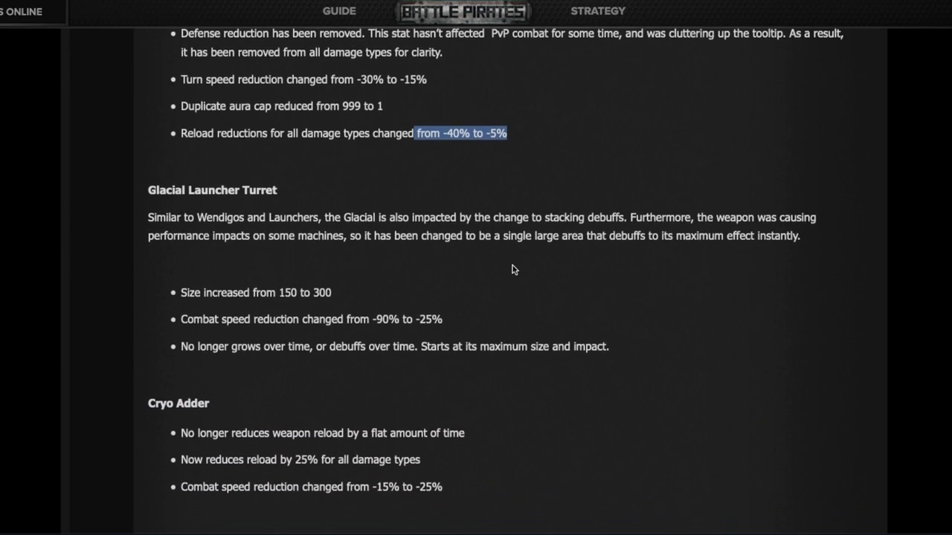
{"action": "scroll", "scroll_direction": "down", "scroll_amount": 3}
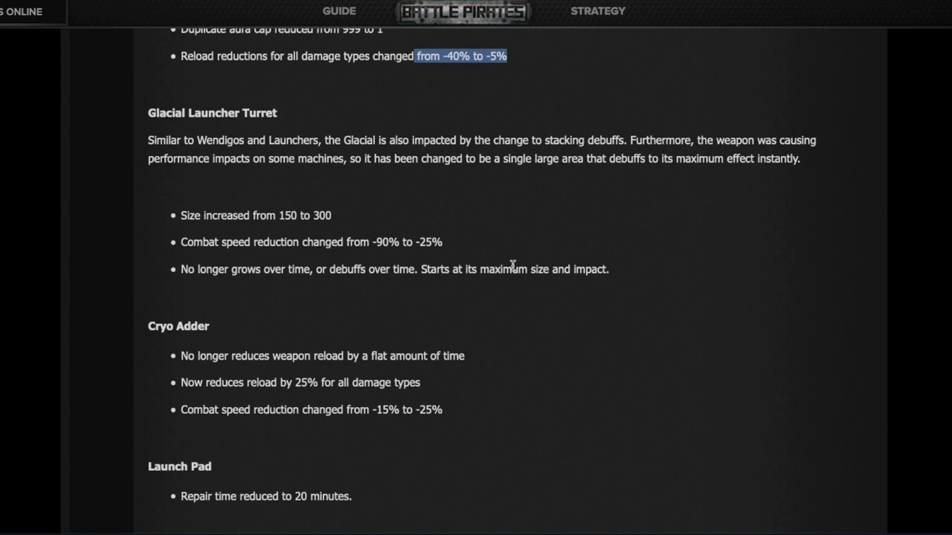
{"action": "mouse_move", "coordinate": [470, 252]}
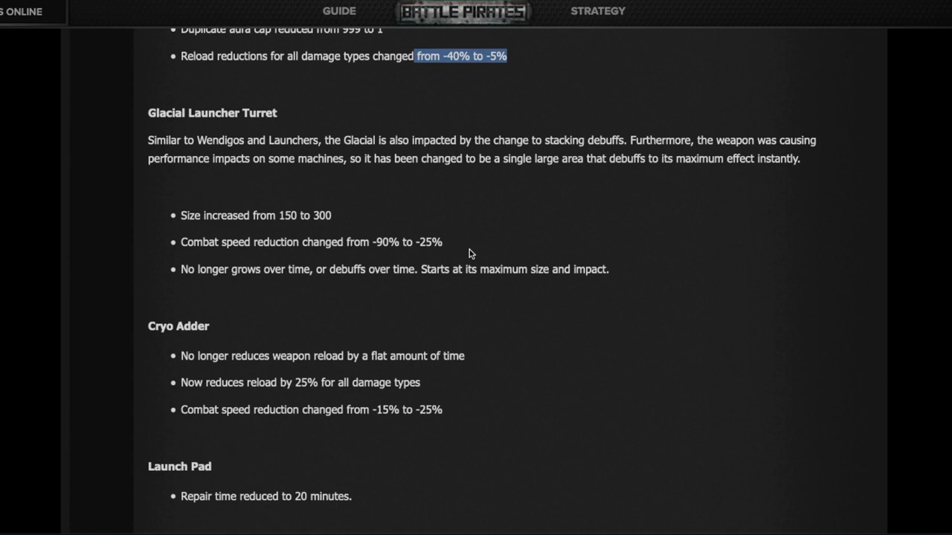
{"action": "mouse_move", "coordinate": [455, 250]}
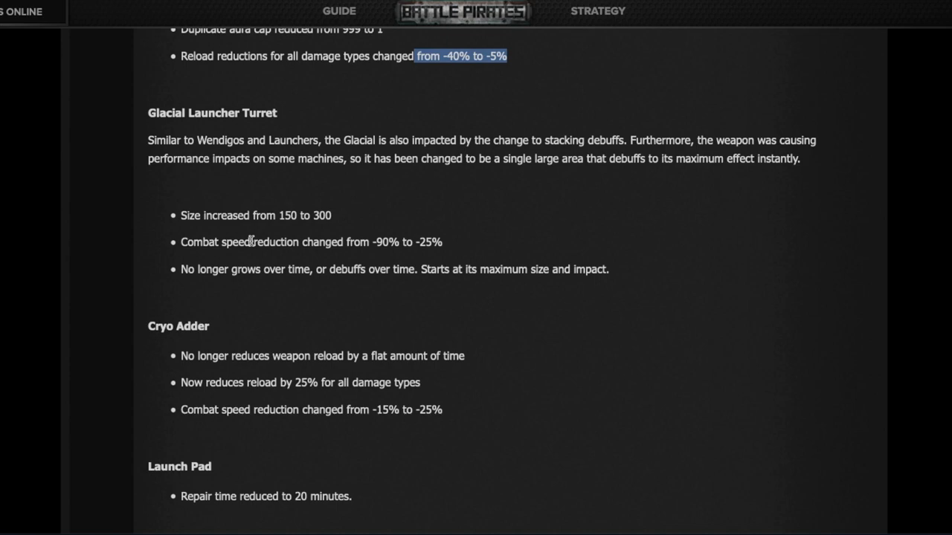
{"action": "double_click", "coordinate": [431, 241]}
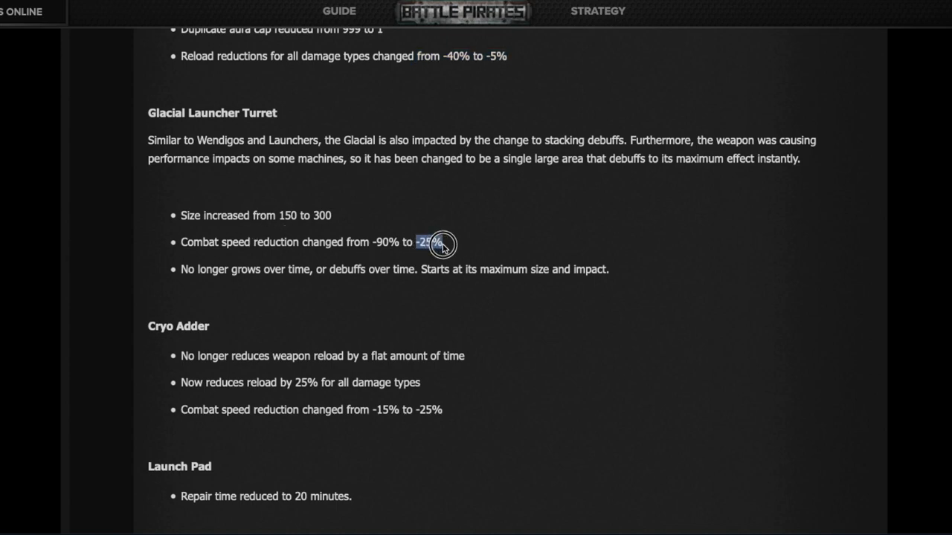
{"action": "double_click", "coordinate": [428, 241]}
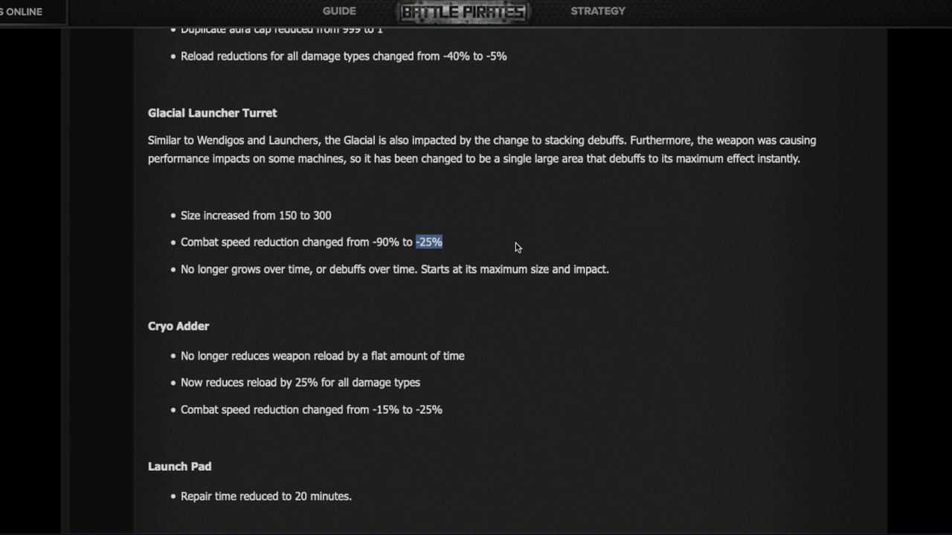
{"action": "mouse_move", "coordinate": [280, 215]}
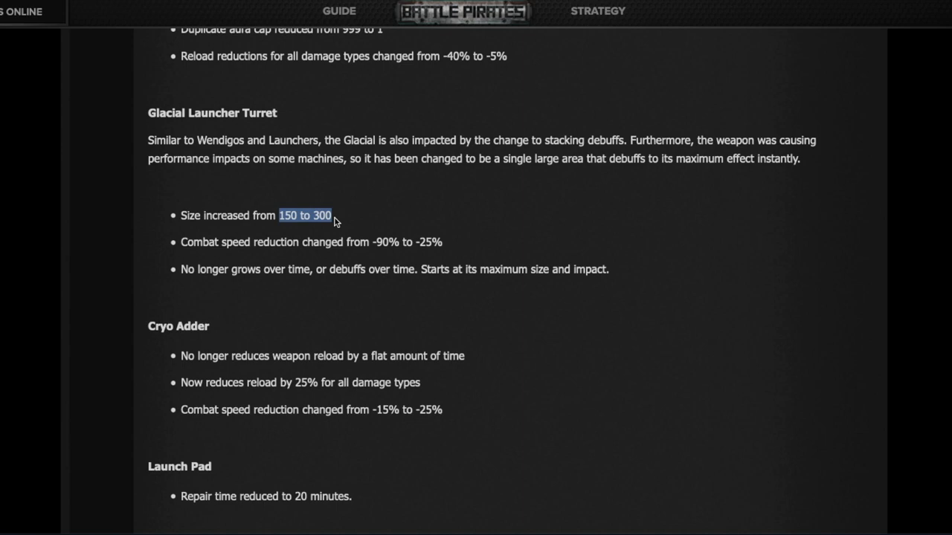
{"action": "mouse_move", "coordinate": [338, 345]}
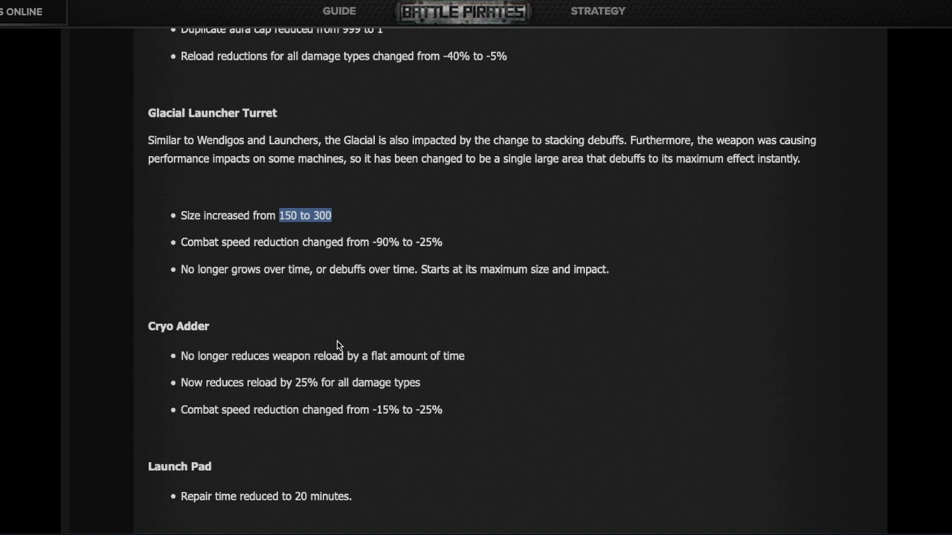
{"action": "scroll", "scroll_direction": "down", "scroll_amount": 3}
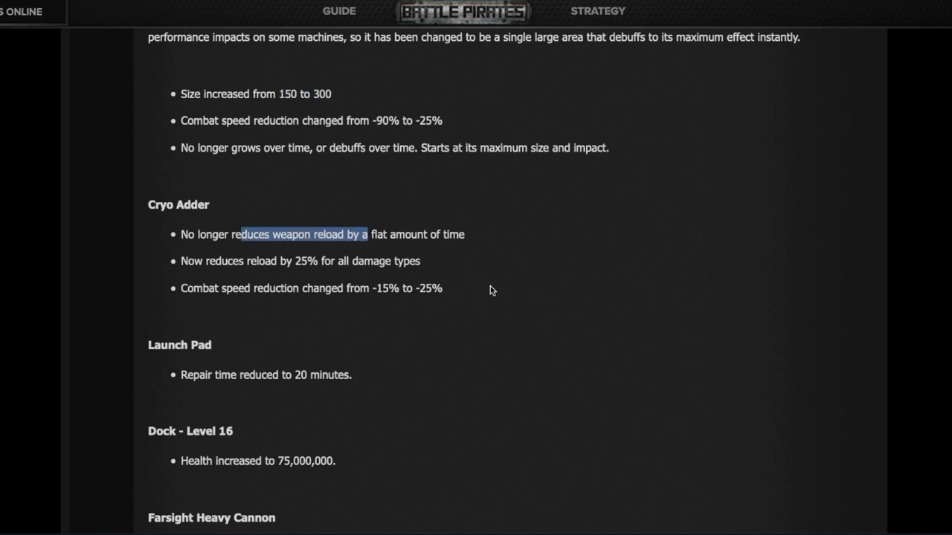
{"action": "mouse_move", "coordinate": [289, 262]}
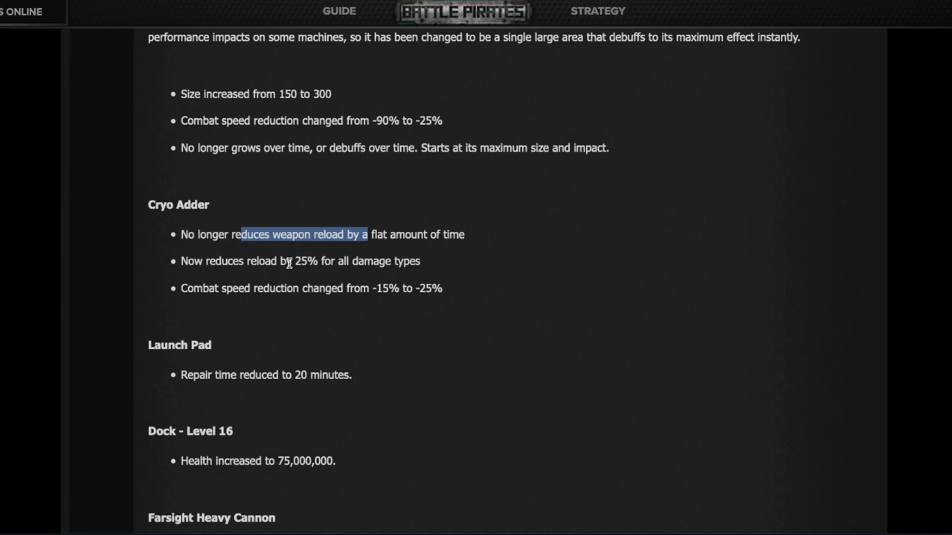
{"action": "left_click", "coordinate": [315, 261]}
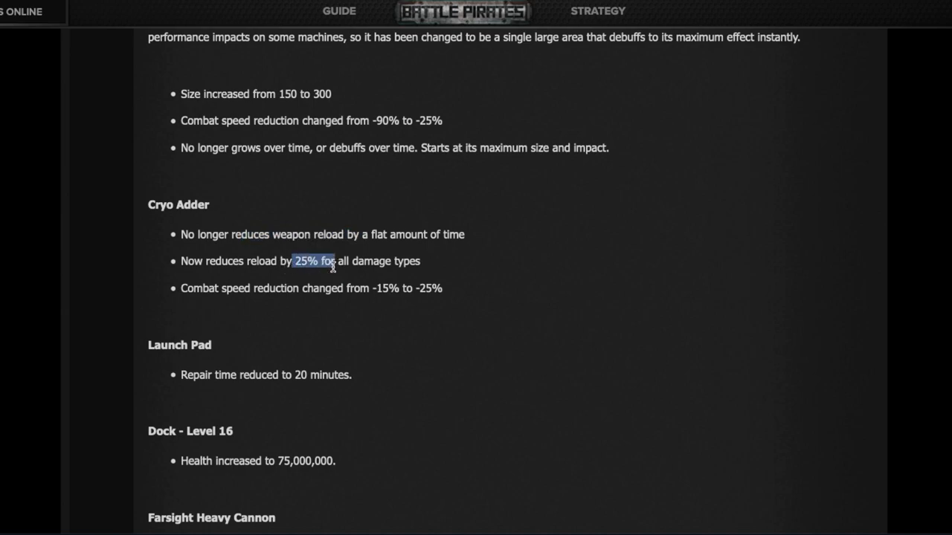
{"action": "mouse_move", "coordinate": [351, 285]}
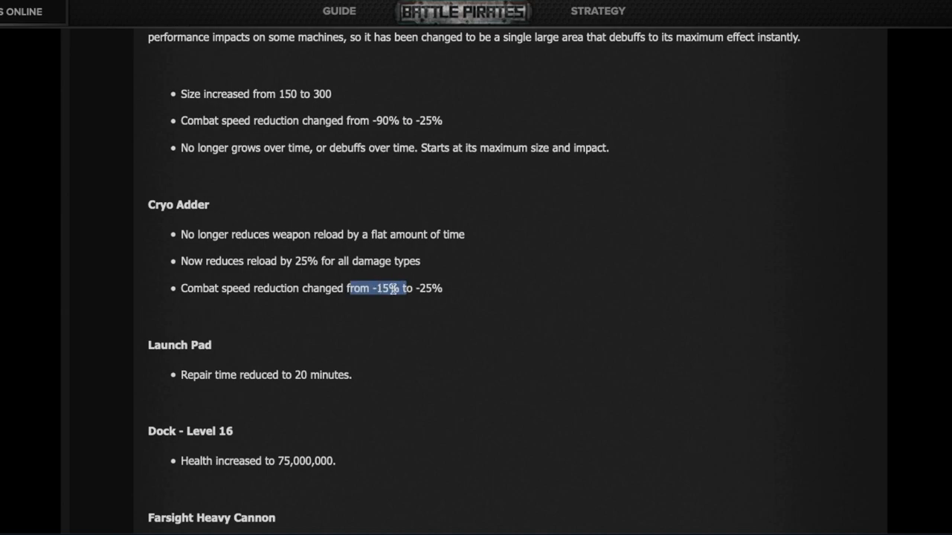
{"action": "left_click", "coordinate": [486, 309]}
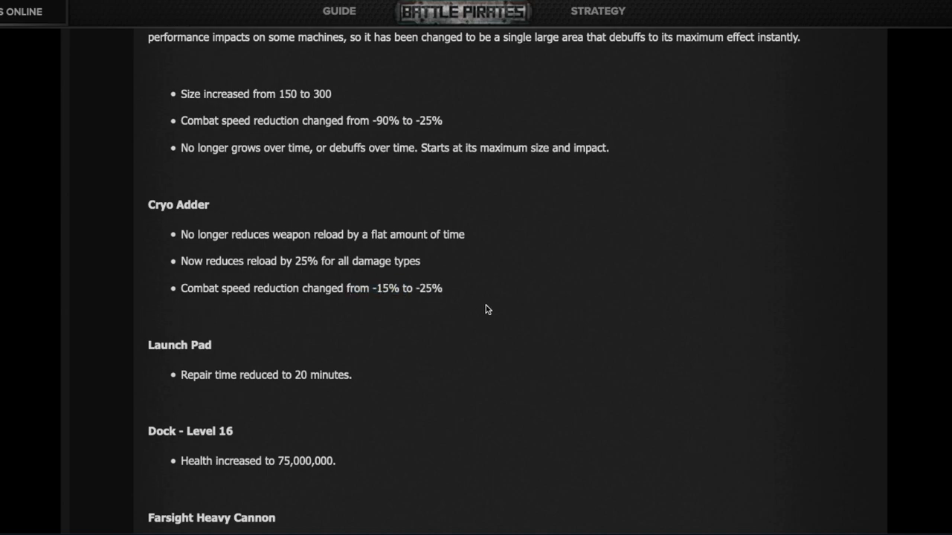
- Scroll past Launch Pad to the Dock, Farsight and Decimator Heavy Cannon tuning entries
{"action": "scroll", "scroll_direction": "down", "scroll_amount": 3}
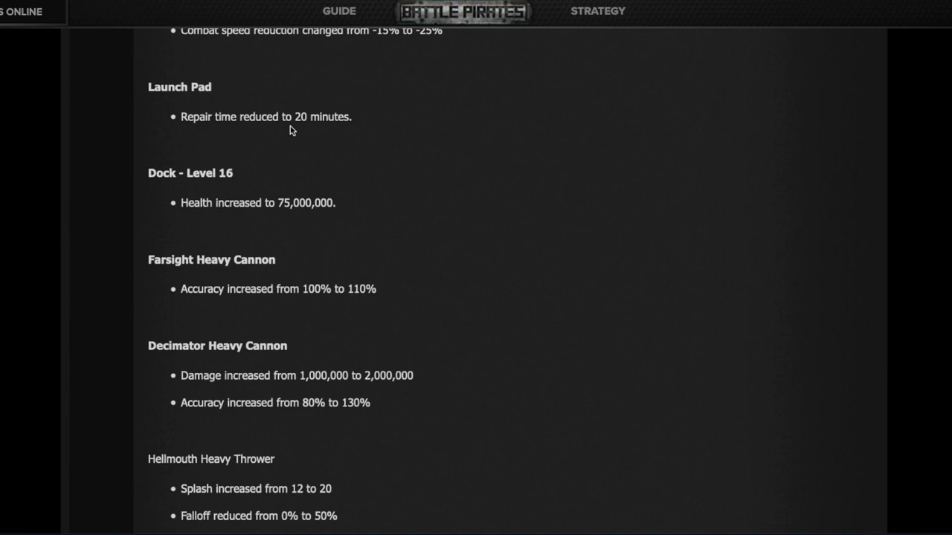
{"action": "mouse_move", "coordinate": [290, 210]}
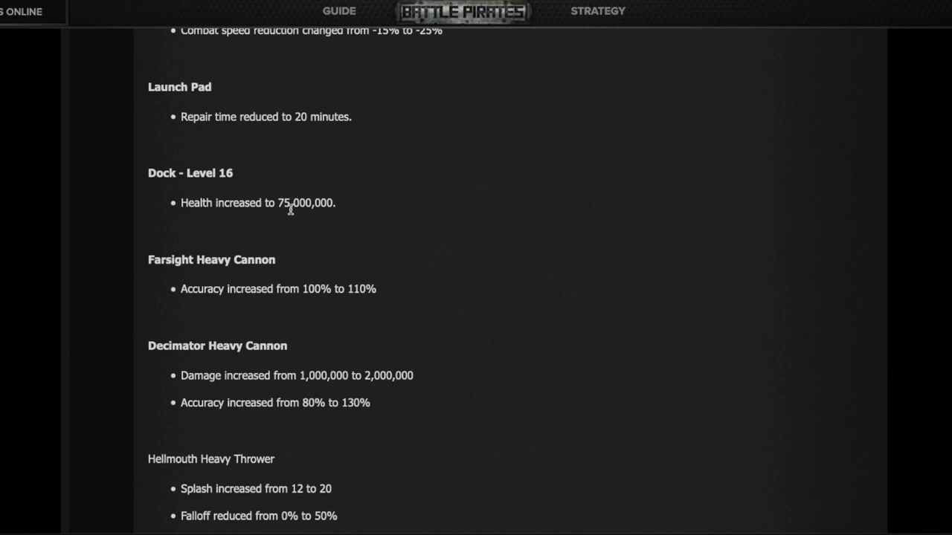
{"action": "scroll", "scroll_direction": "down", "scroll_amount": 3}
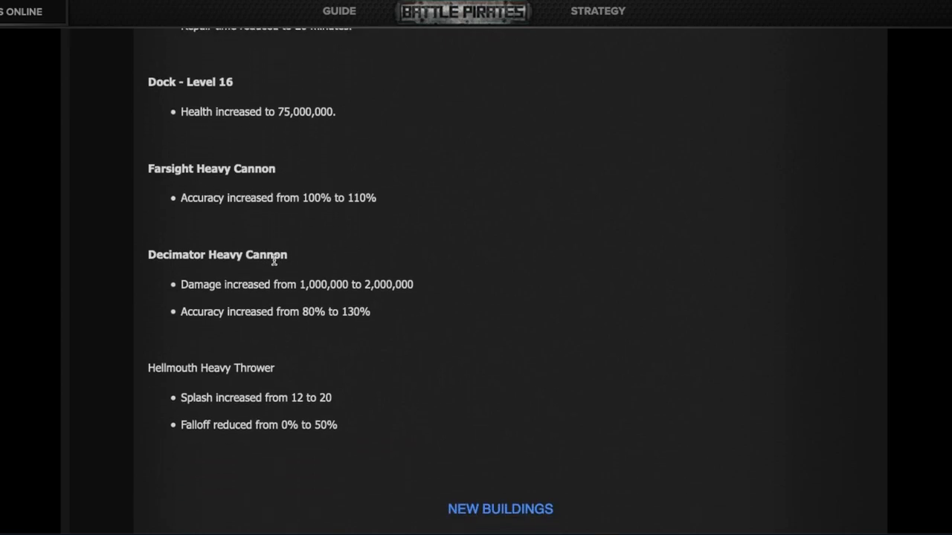
{"action": "mouse_move", "coordinate": [385, 295]}
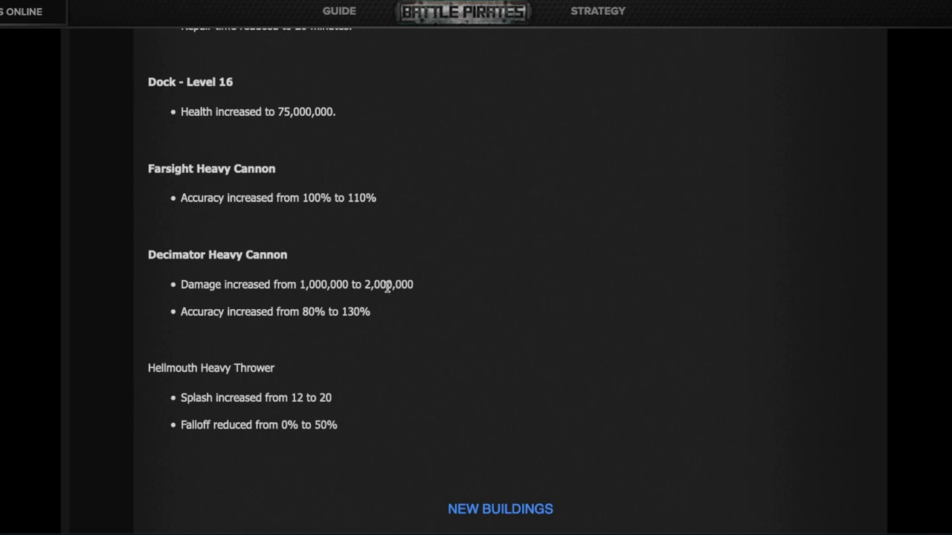
{"action": "mouse_move", "coordinate": [342, 312]}
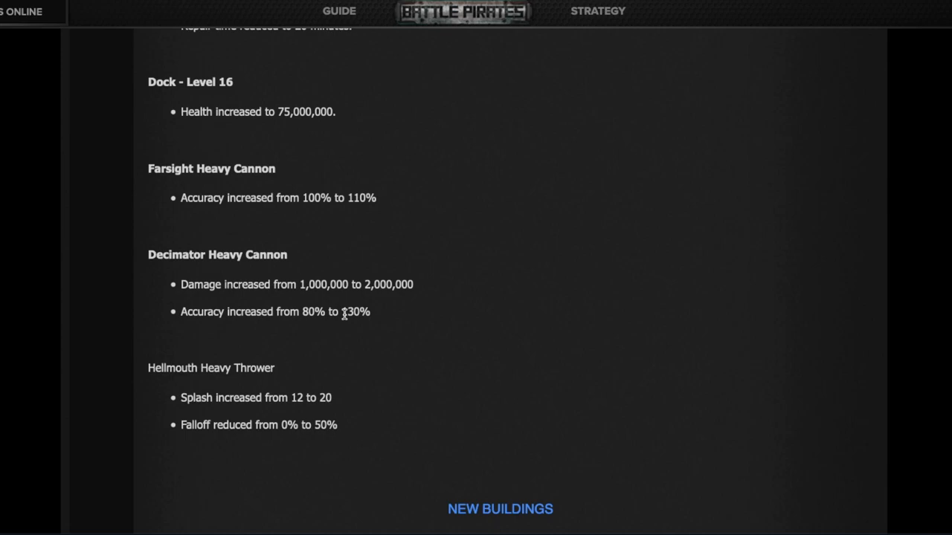
- Scroll to the Hellmouth Heavy Thrower splash values and the New Buildings heading with Defense Platform Level 11
{"action": "scroll", "scroll_direction": "down", "scroll_amount": 3}
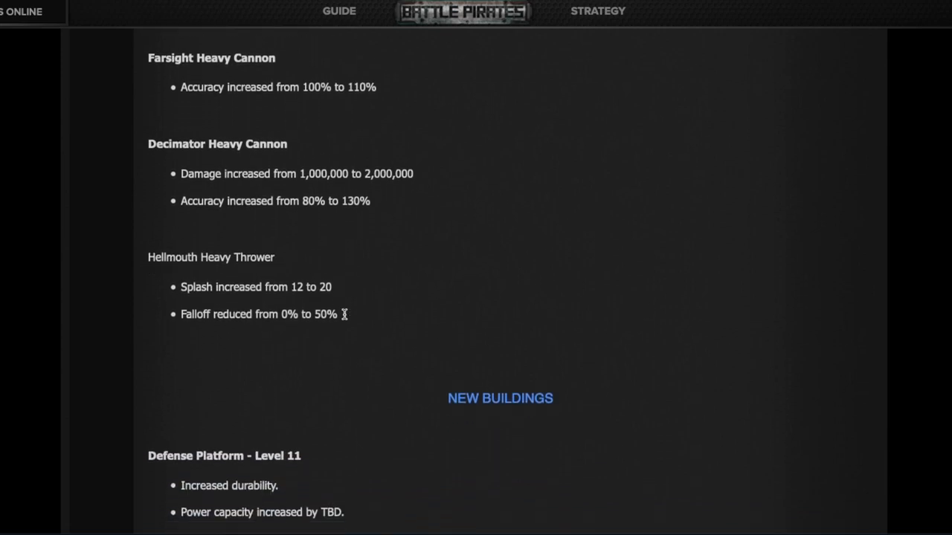
{"action": "scroll", "scroll_direction": "down", "scroll_amount": 3}
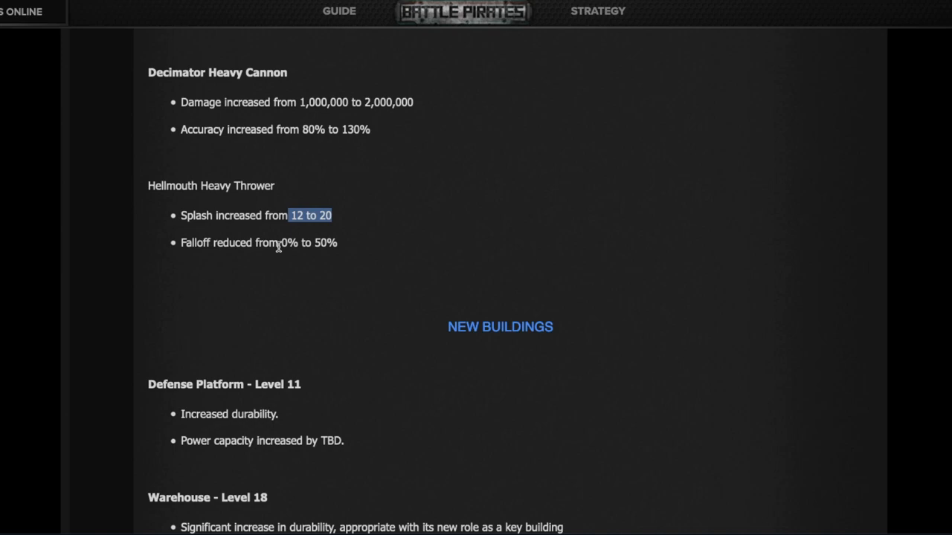
- Scroll through the New Buildings list to Radio Tower and Great Hall Level 2, ending at the thank-you heading
{"action": "scroll", "scroll_direction": "down", "scroll_amount": 3}
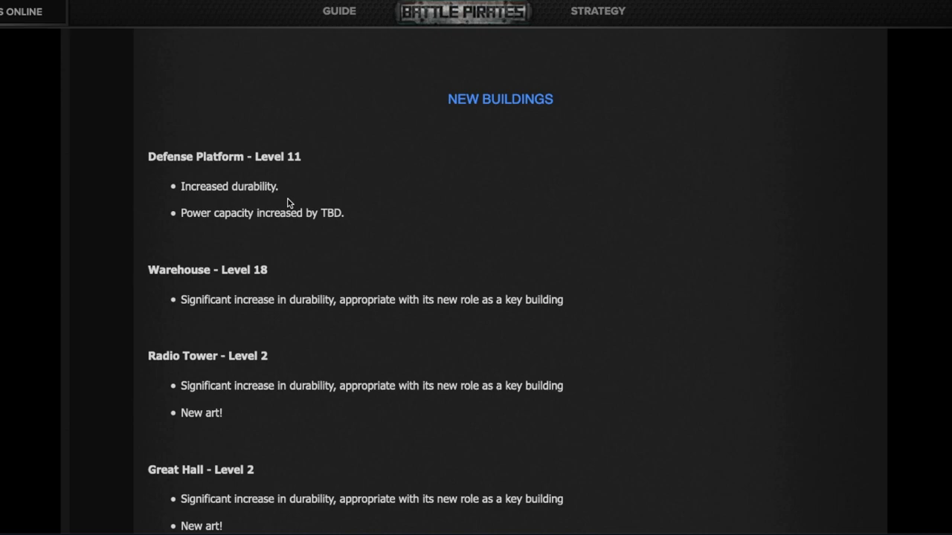
{"action": "mouse_move", "coordinate": [283, 202]}
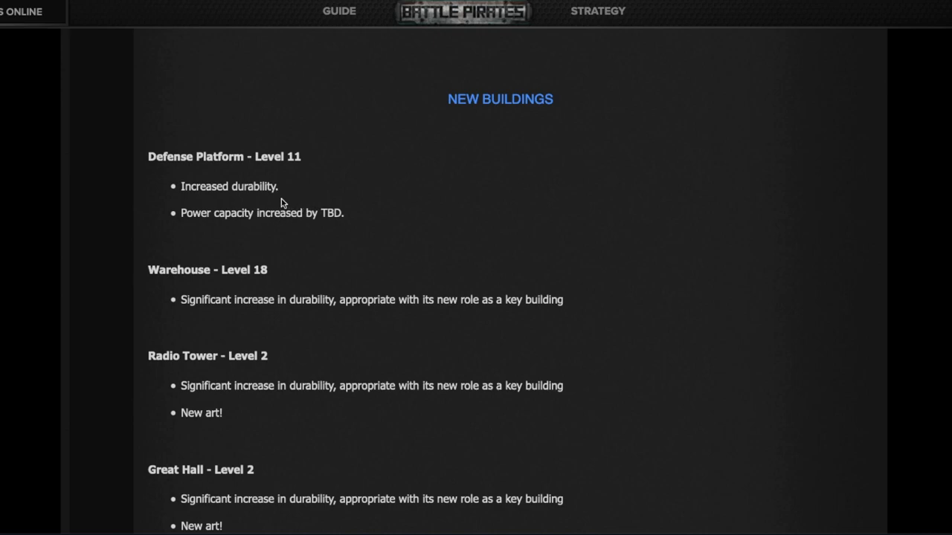
{"action": "mouse_move", "coordinate": [271, 196]}
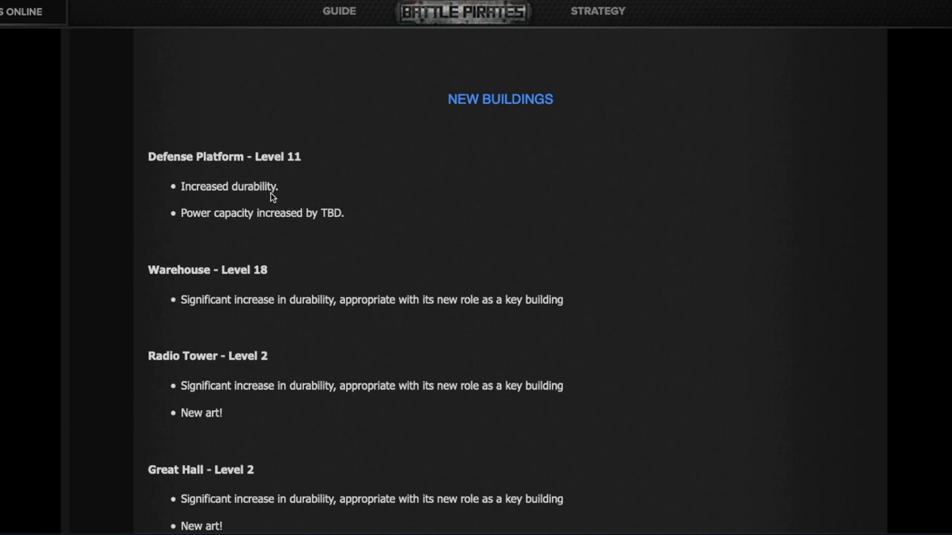
{"action": "scroll", "scroll_direction": "down", "scroll_amount": 3}
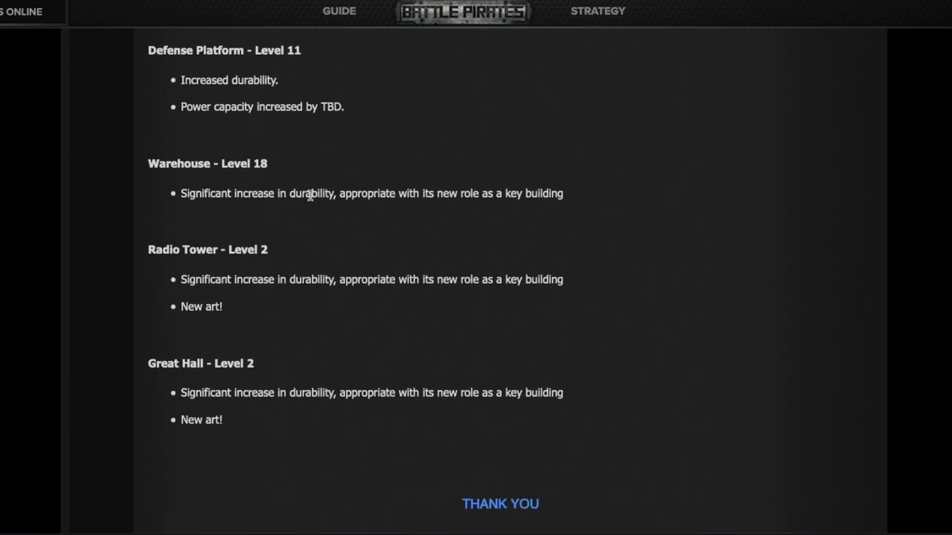
{"action": "mouse_move", "coordinate": [378, 187]}
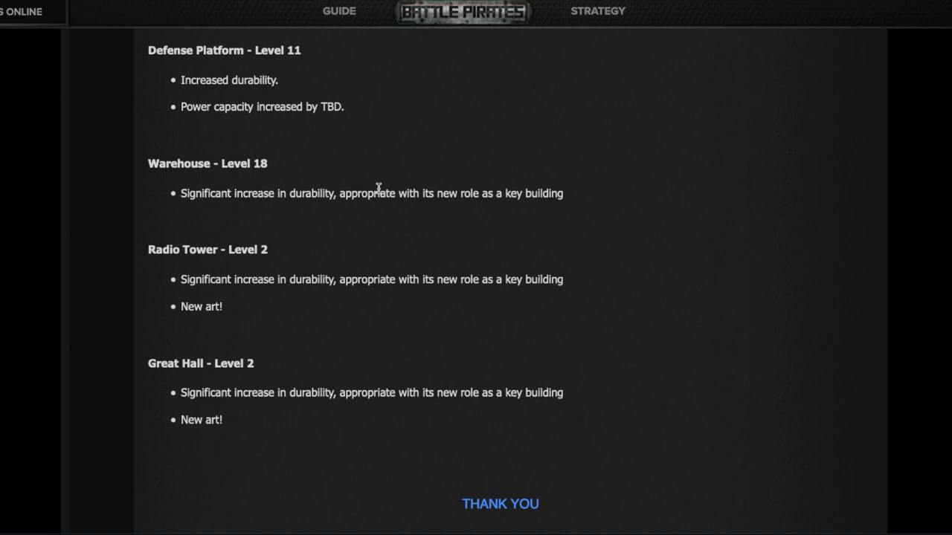
{"action": "mouse_move", "coordinate": [291, 278]}
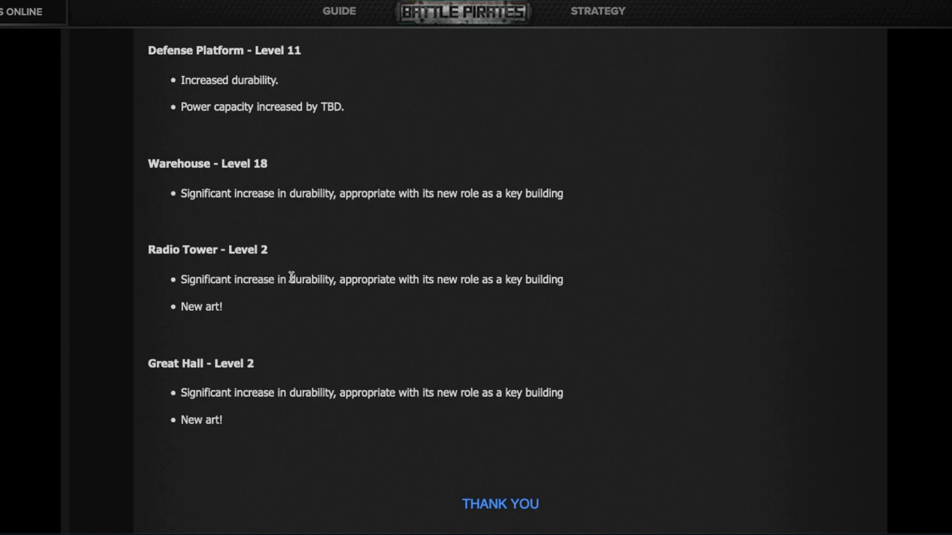
{"action": "mouse_move", "coordinate": [330, 284]}
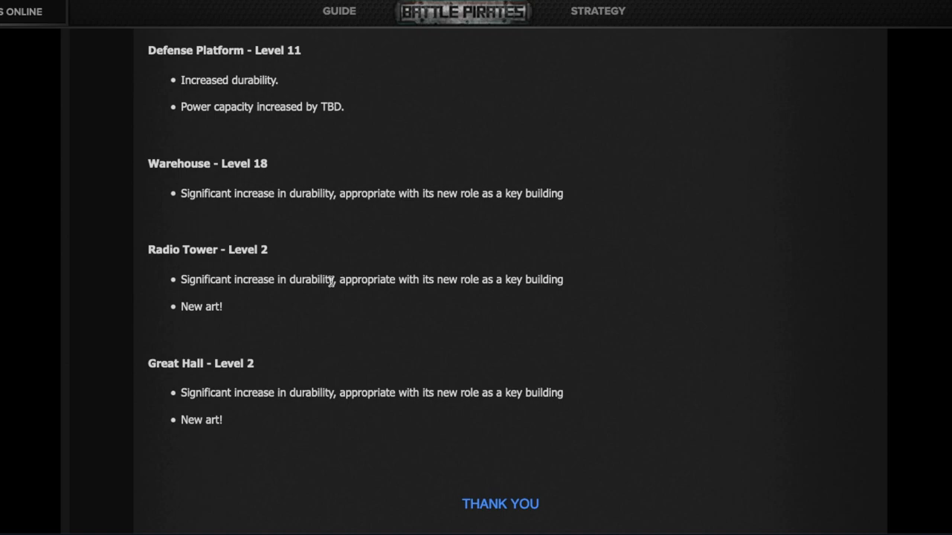
{"action": "mouse_move", "coordinate": [231, 314]}
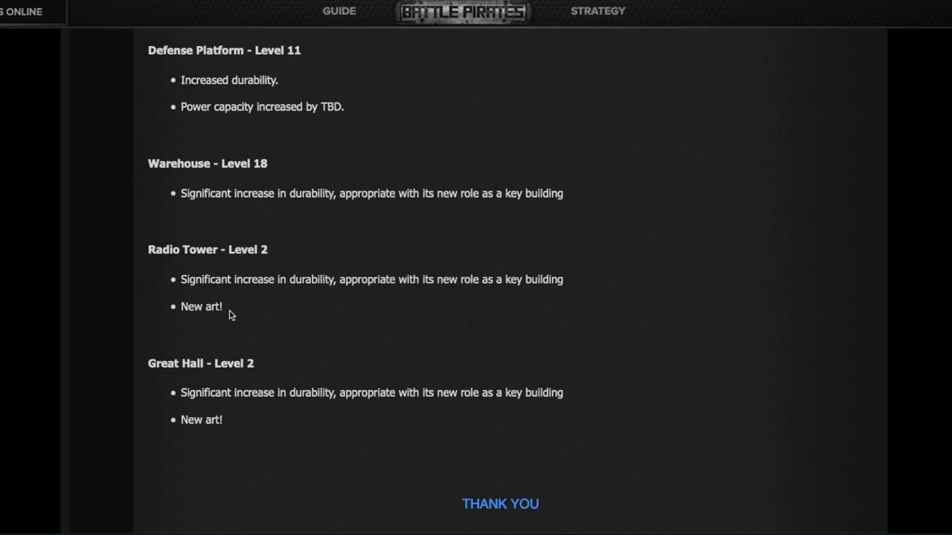
{"action": "mouse_move", "coordinate": [274, 431]}
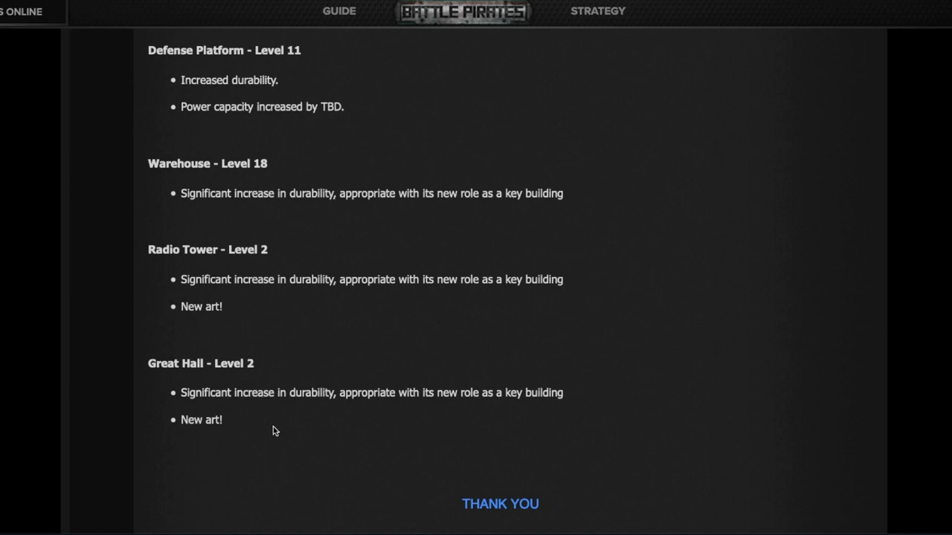
- Read the closing thank-you paragraphs, then scroll back up to the Hellmouth splash values and New Buildings heading
{"action": "scroll", "scroll_direction": "down", "scroll_amount": 3}
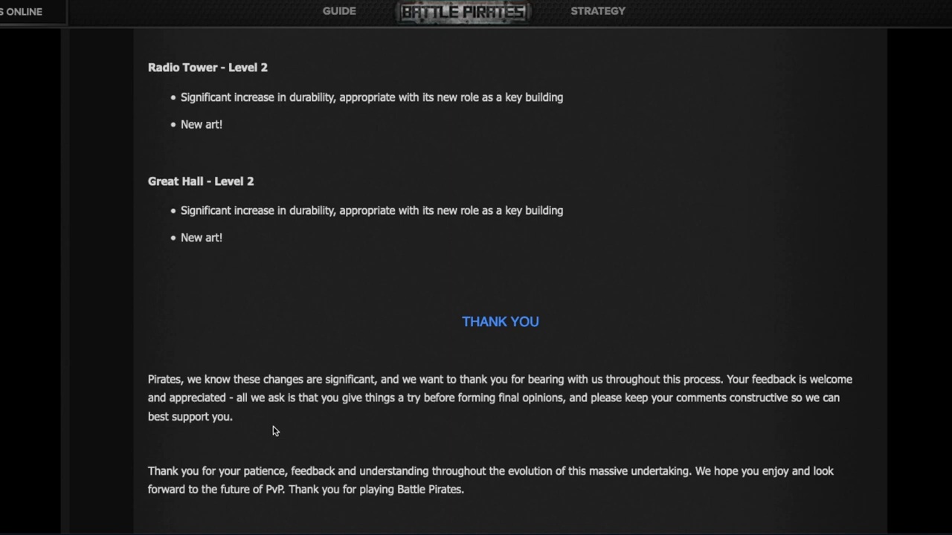
{"action": "scroll", "scroll_direction": "up", "scroll_amount": 3}
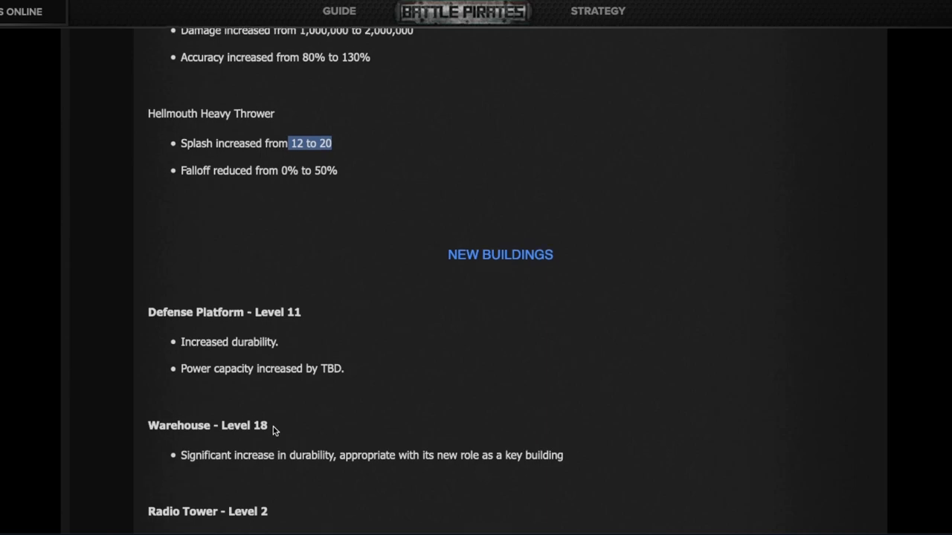